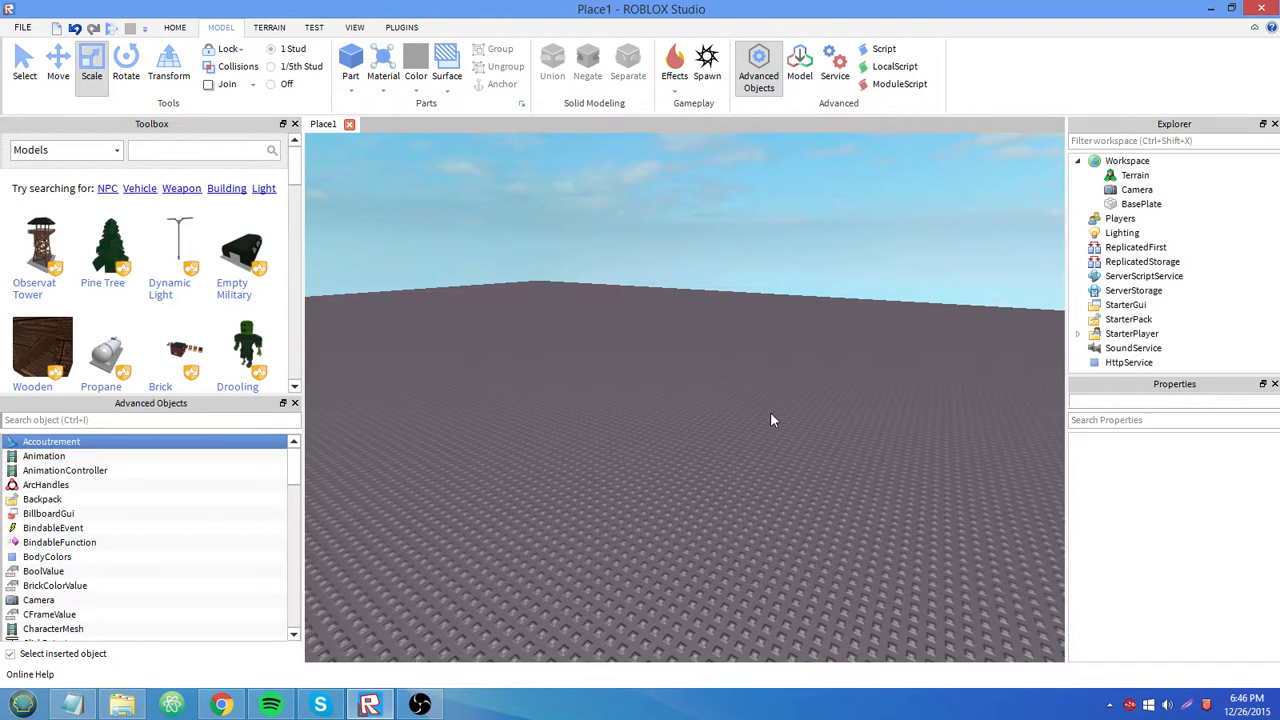
pyautogui.moveTo(767, 456)
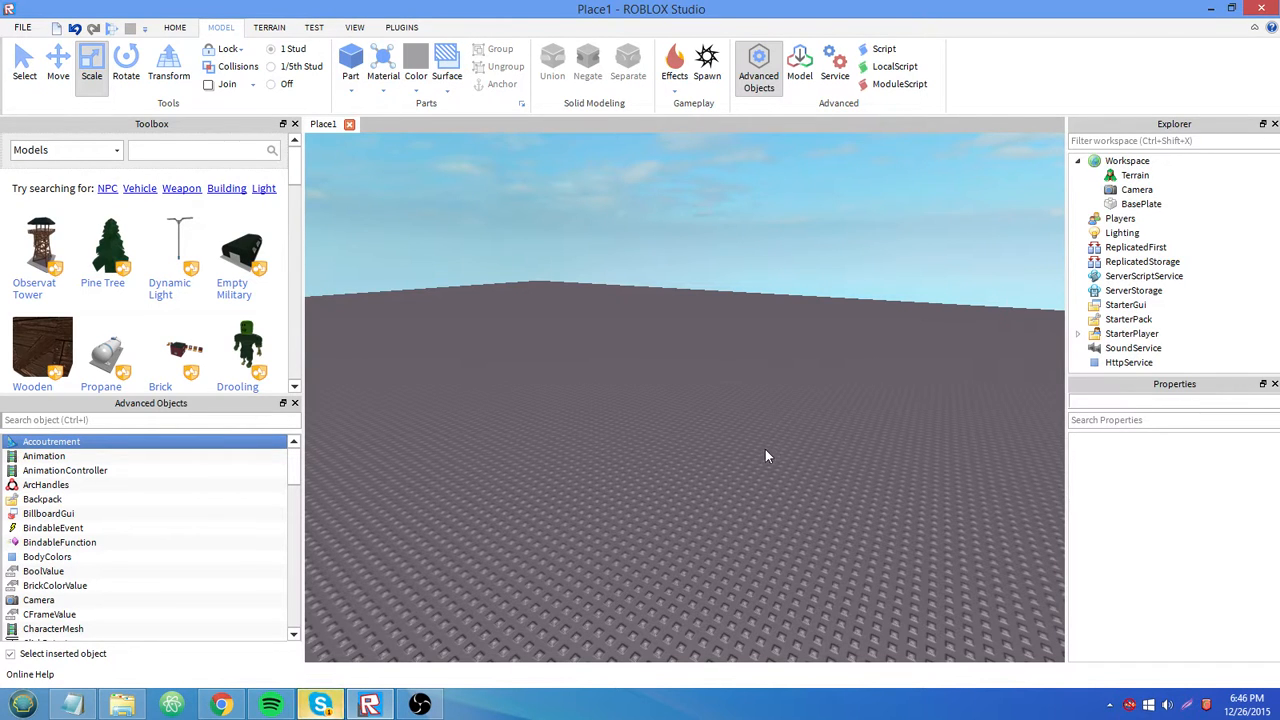
pyautogui.moveTo(785, 445)
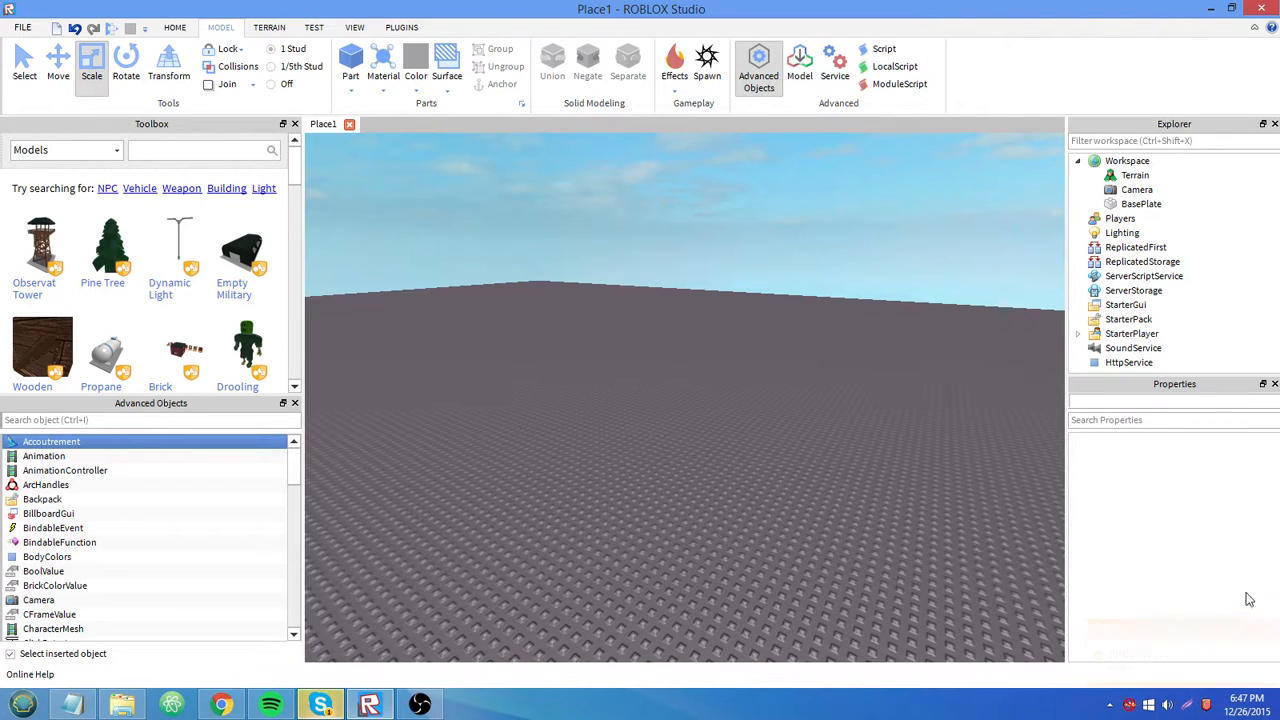
# Step: Select the ScreenGui's Frame and expand or collapse its Size property to inspect X and Y
pyautogui.click(1125, 304)
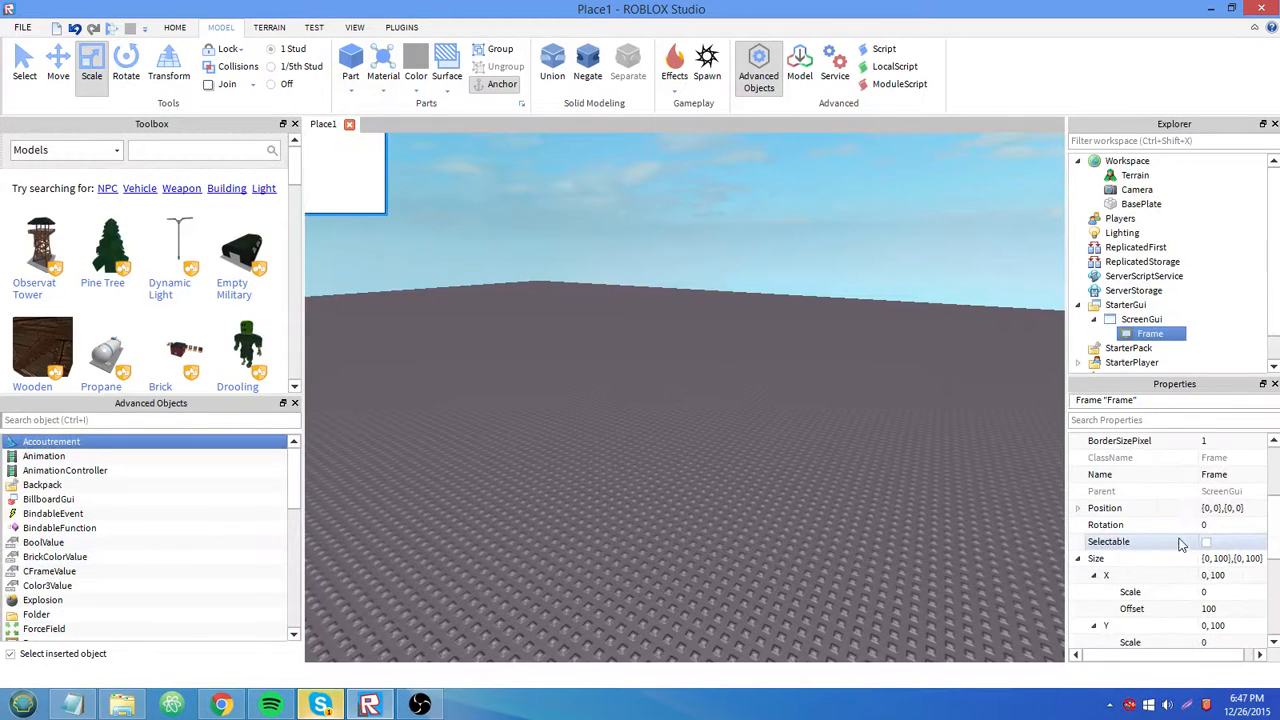
pyautogui.scroll(-3)
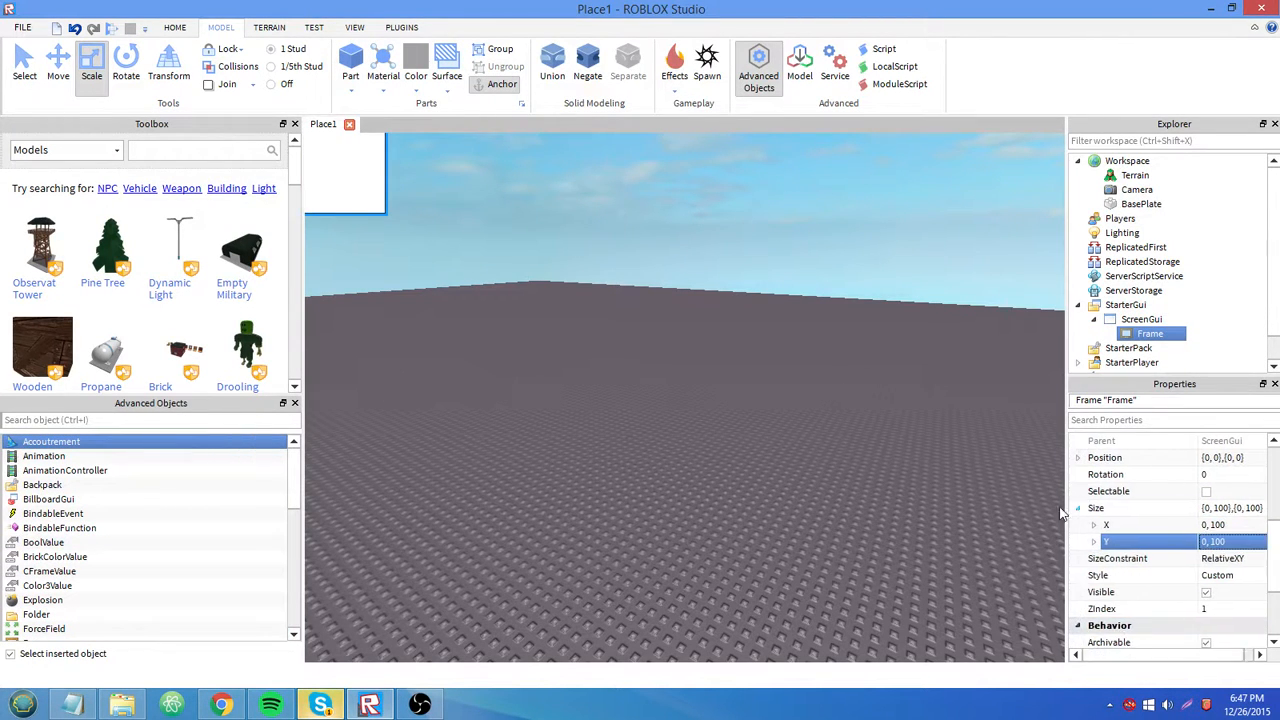
pyautogui.click(1078, 508)
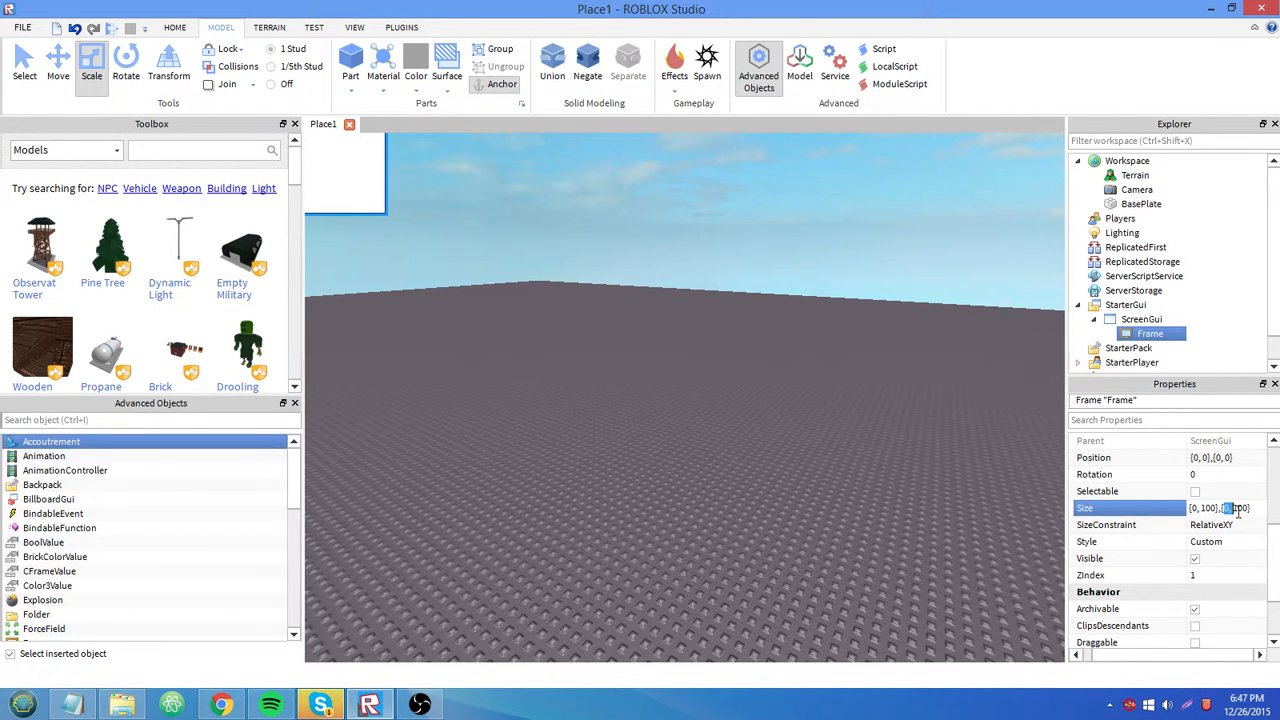
pyautogui.click(1083, 508)
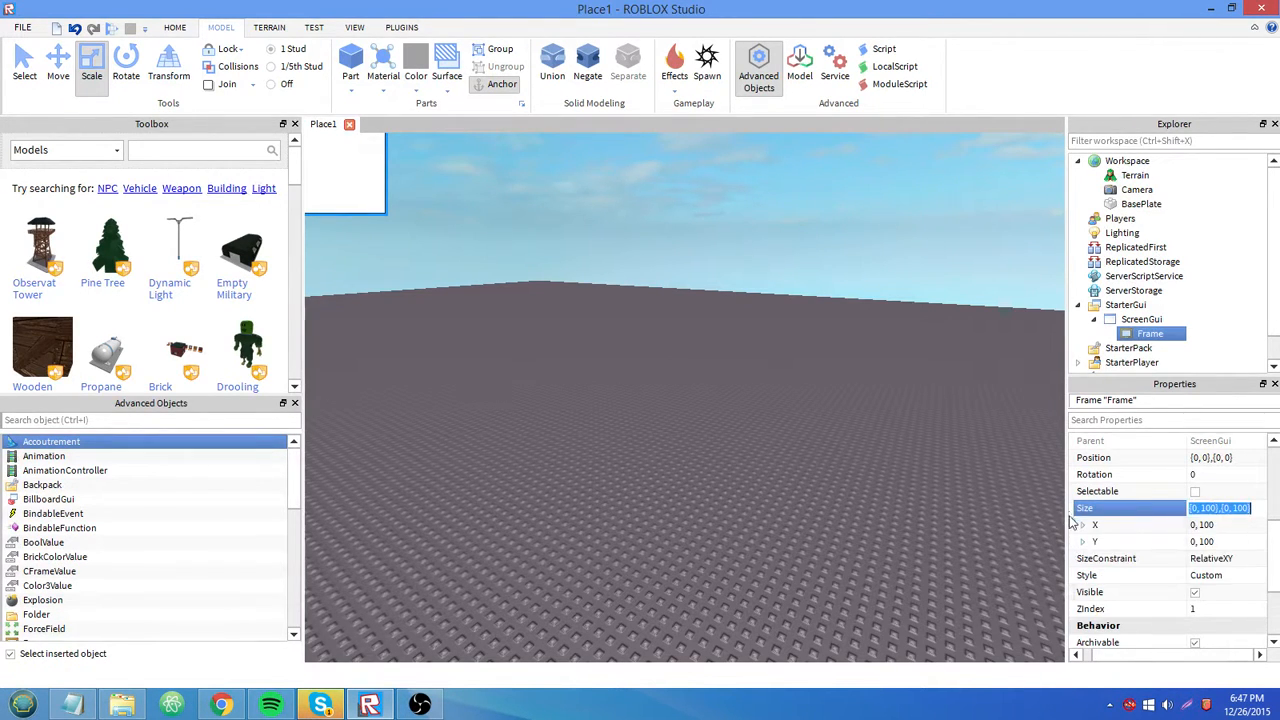
pyautogui.click(1081, 508)
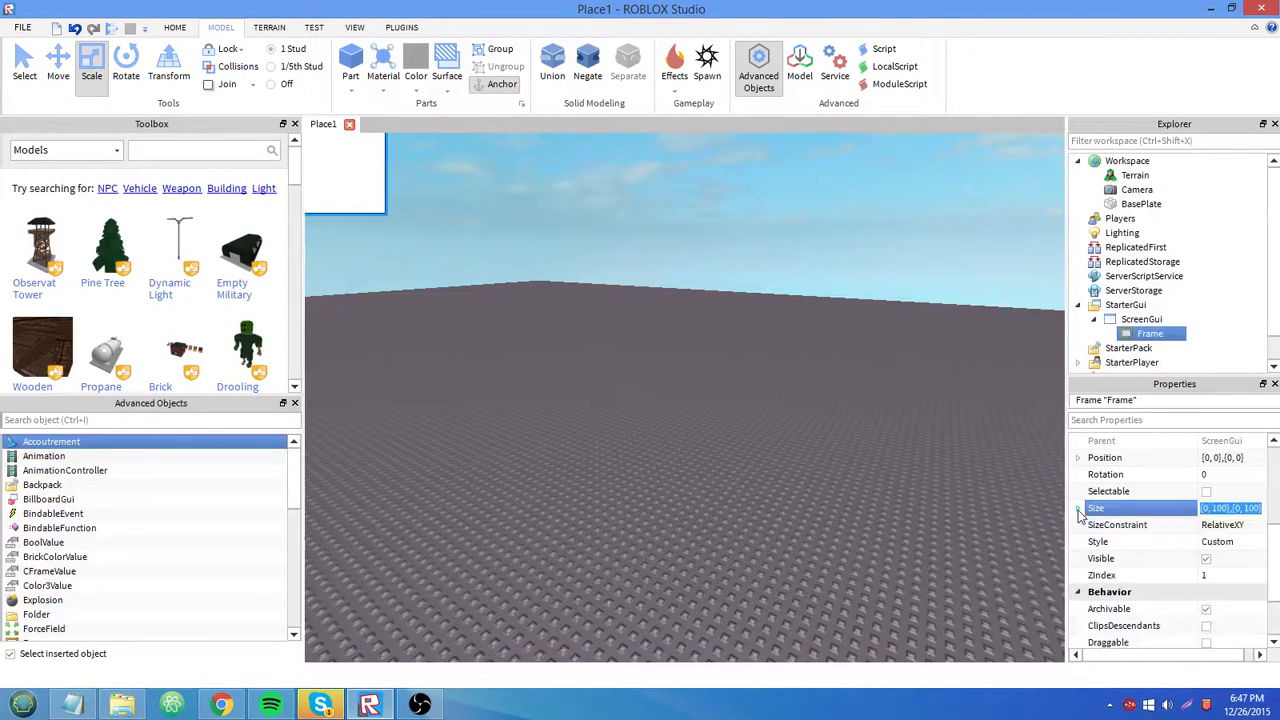
pyautogui.click(1078, 508)
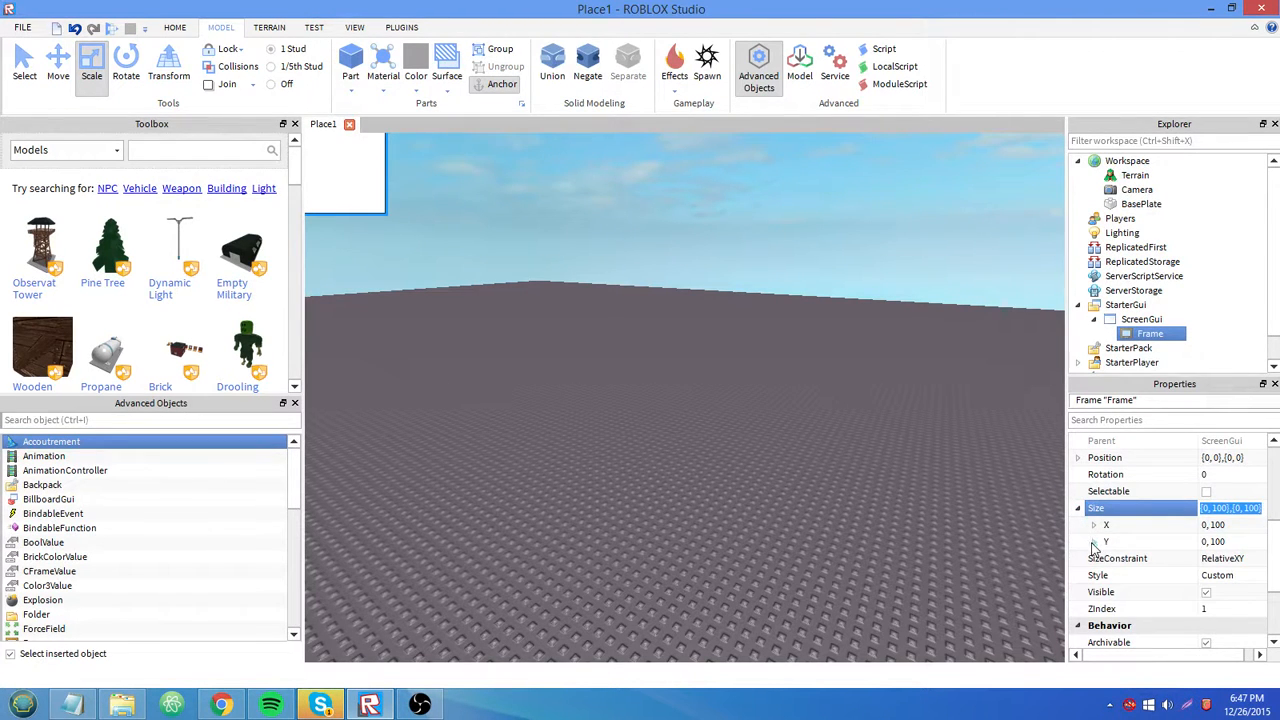
pyautogui.click(1094, 524)
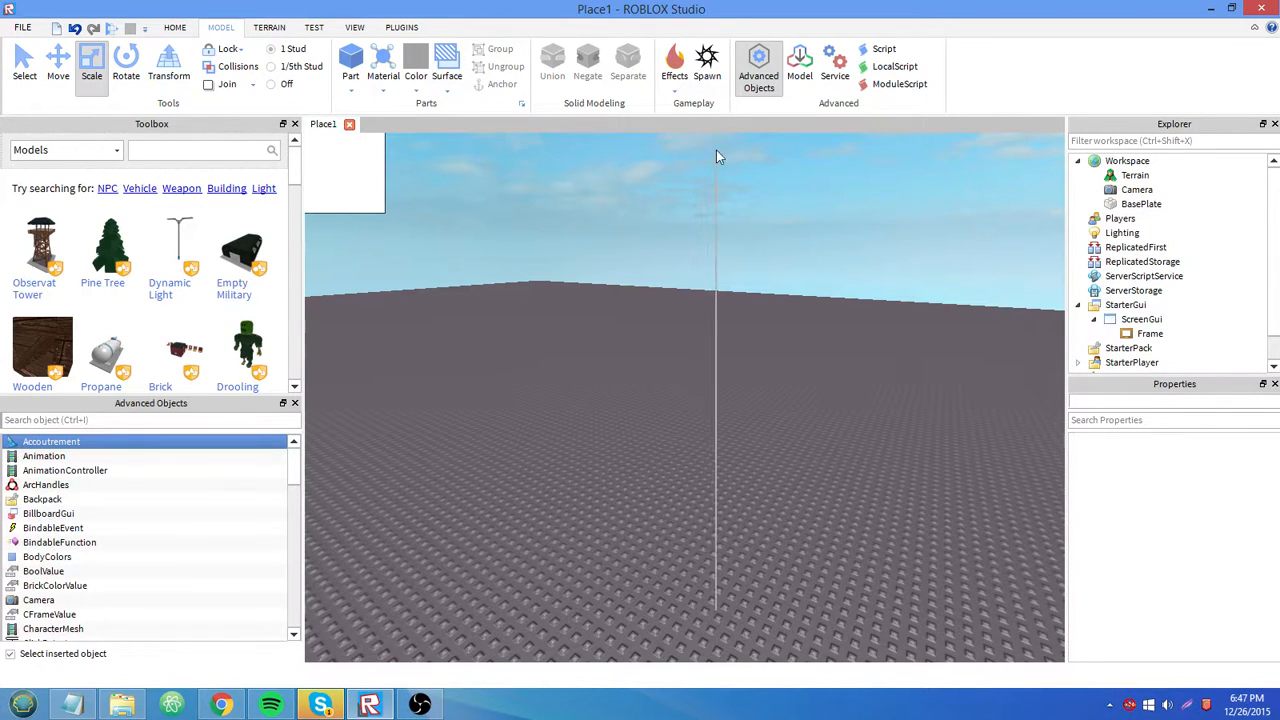
pyautogui.click(1149, 333)
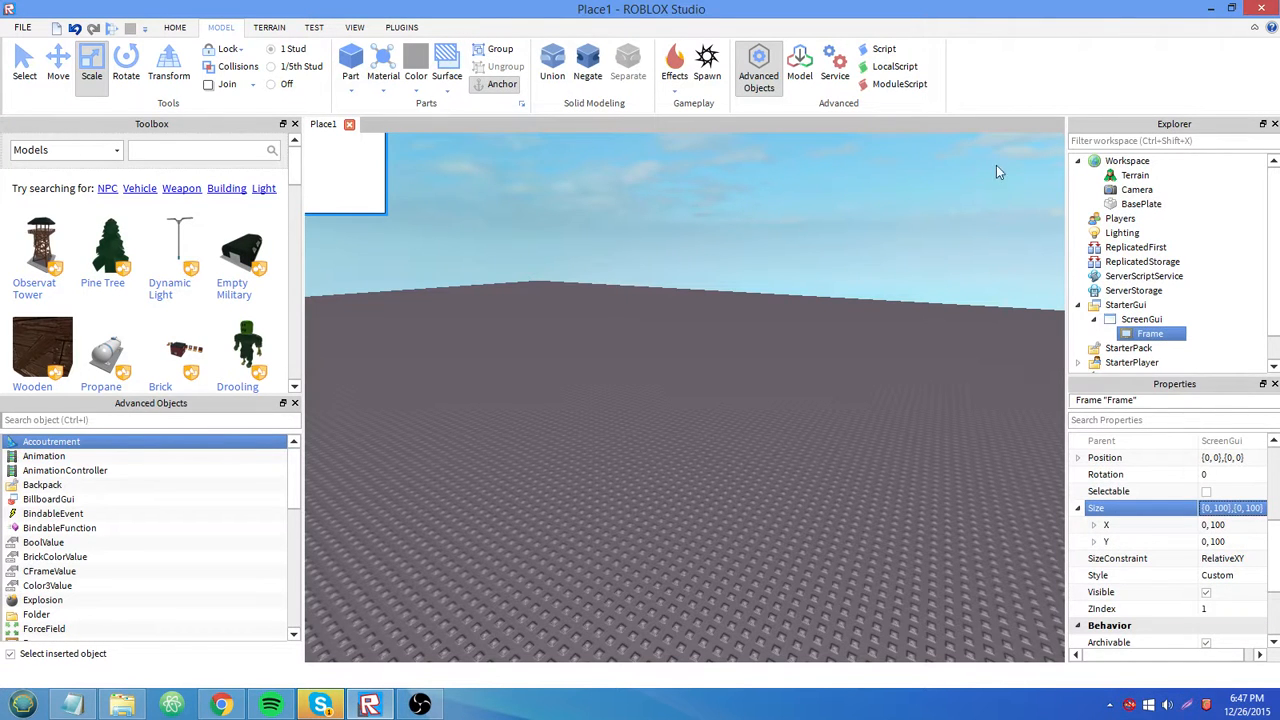
pyautogui.moveTo(685, 305)
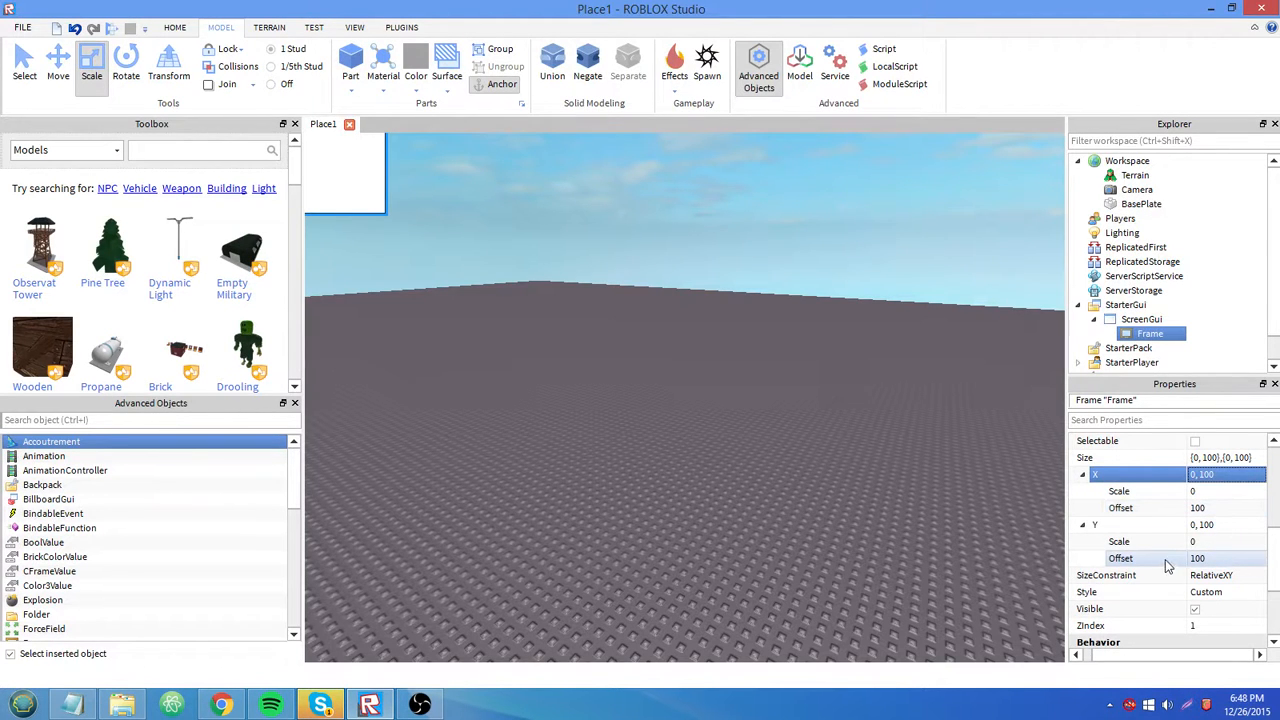
pyautogui.moveTo(810, 475)
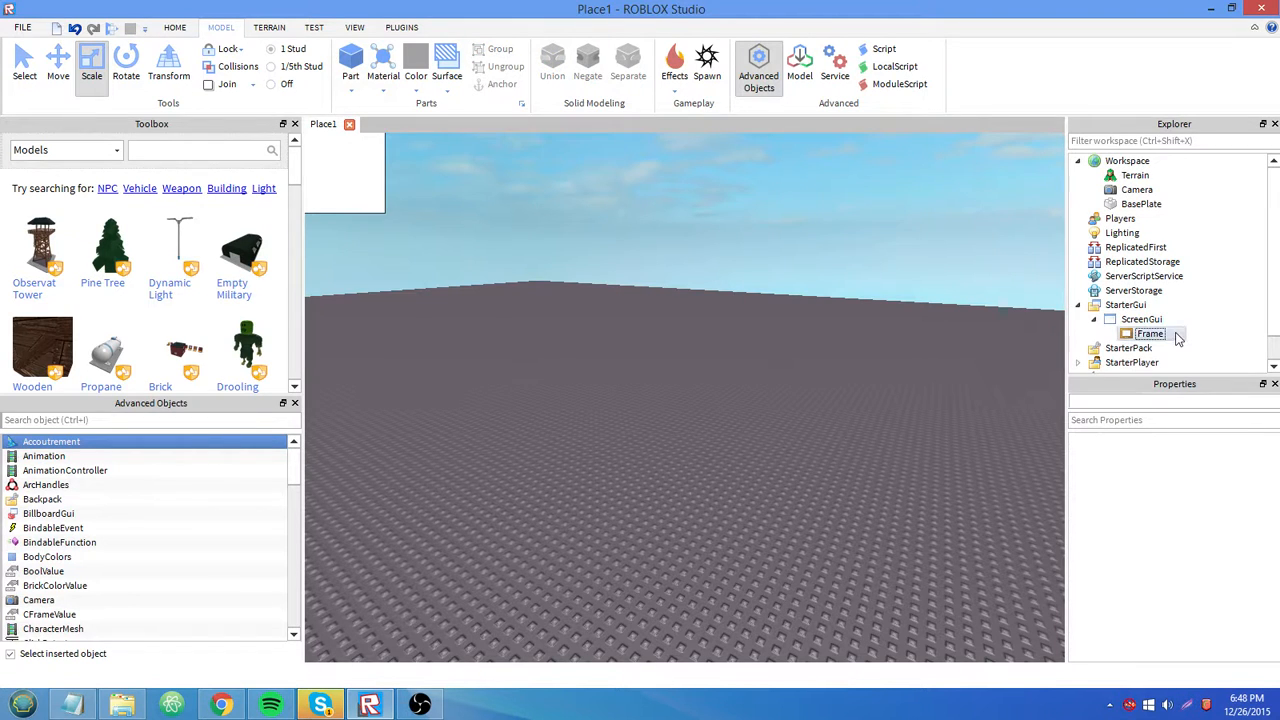
# Step: Set the Frame's Size to {0,500},{0,300} and Position to {0,150},{0,150}
pyautogui.click(1150, 333)
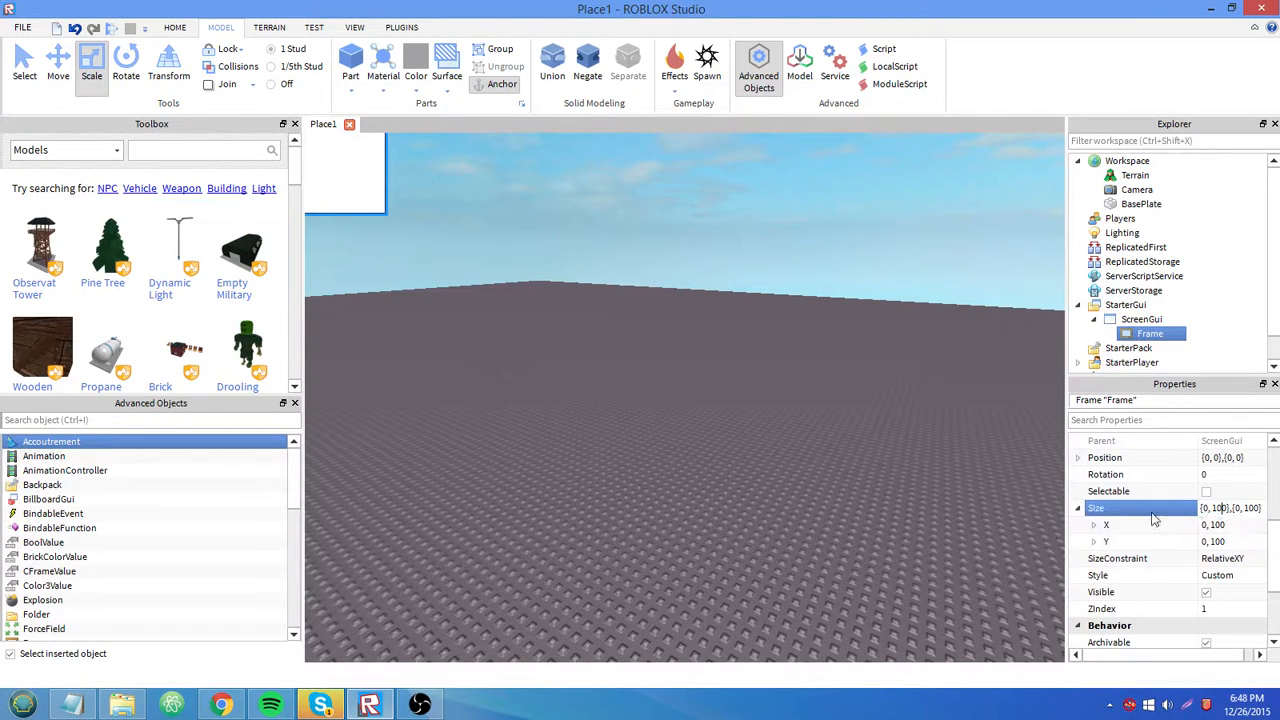
pyautogui.click(1093, 508)
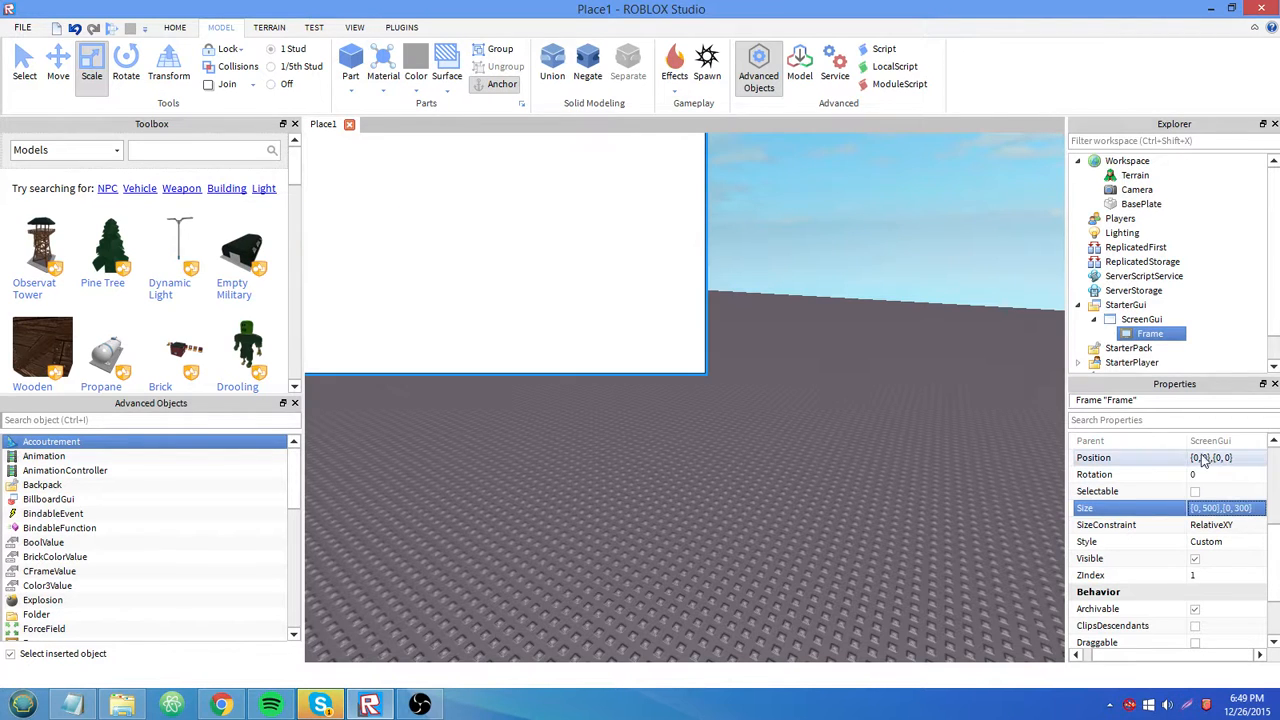
pyautogui.click(1093, 457)
pyautogui.write('15')
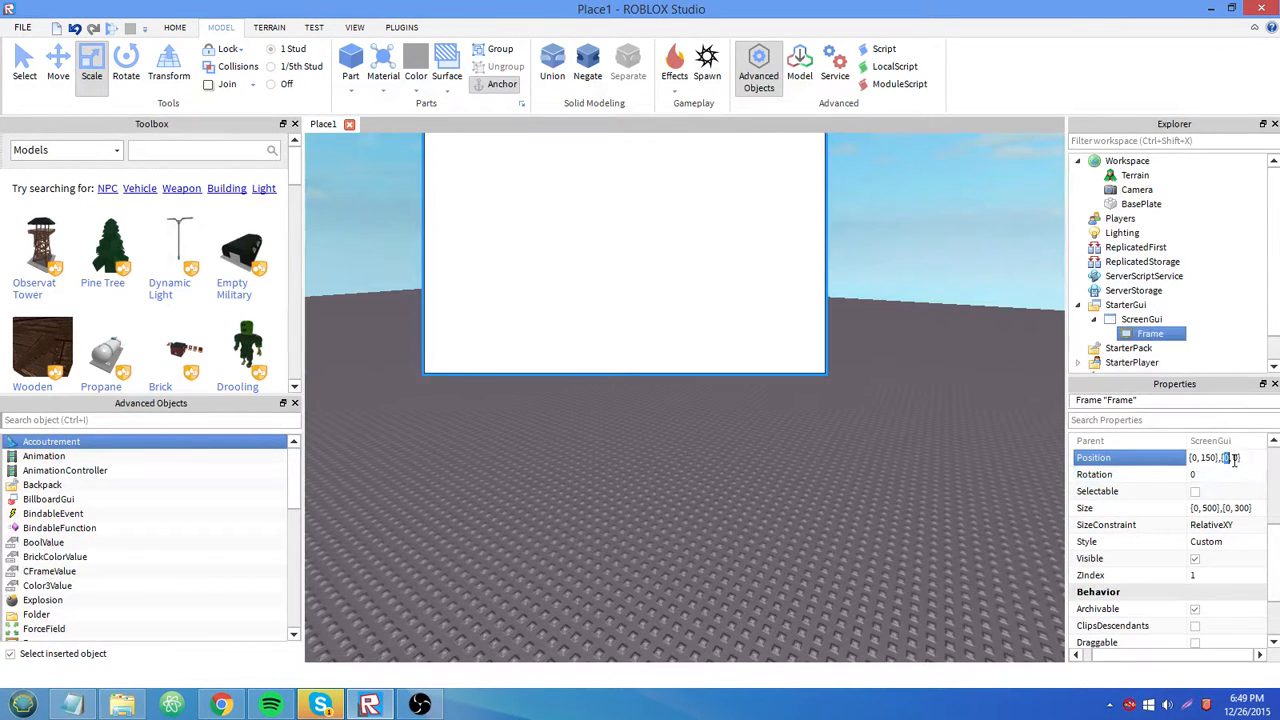
pyautogui.write('015')
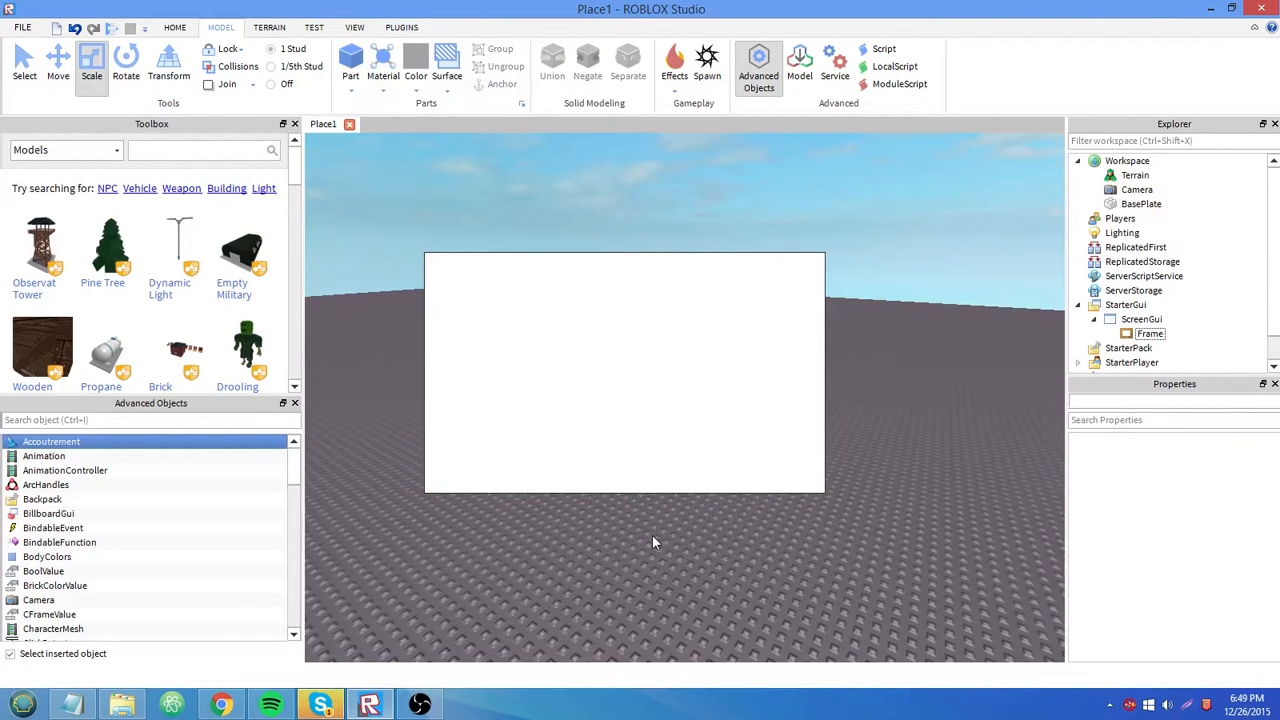
pyautogui.moveTo(765, 390)
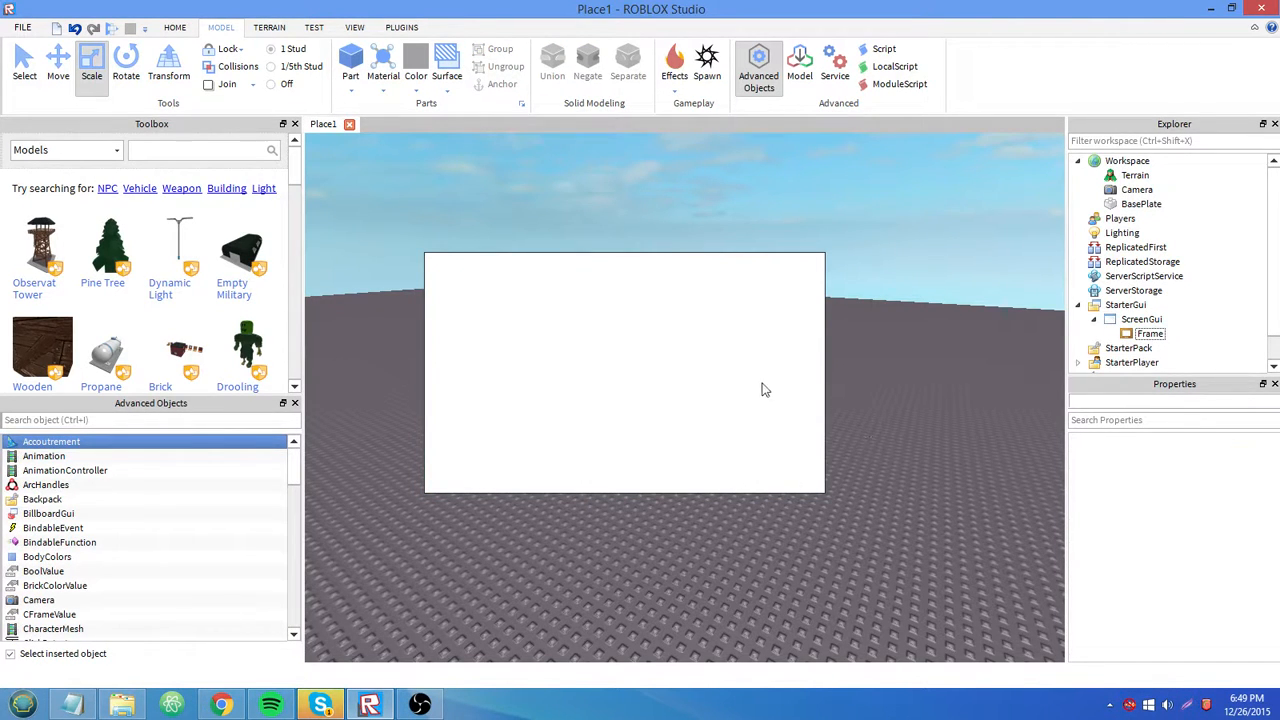
pyautogui.moveTo(712, 361)
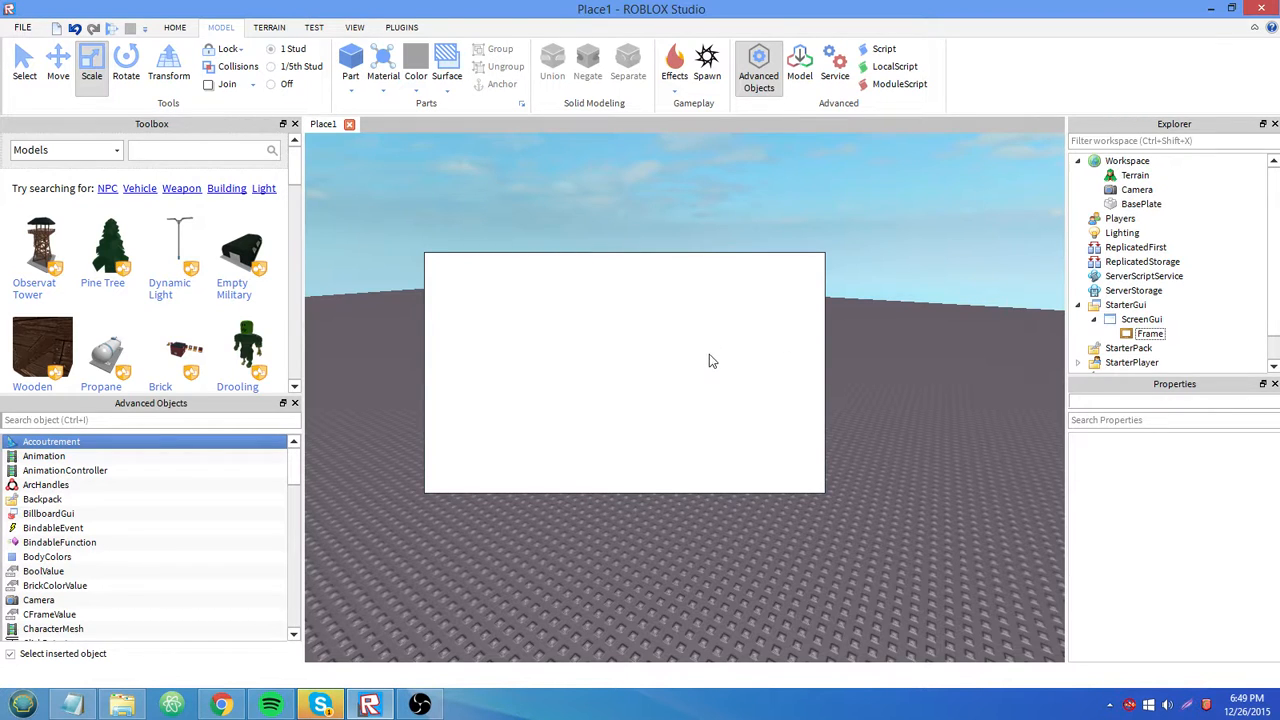
pyautogui.moveTo(841, 440)
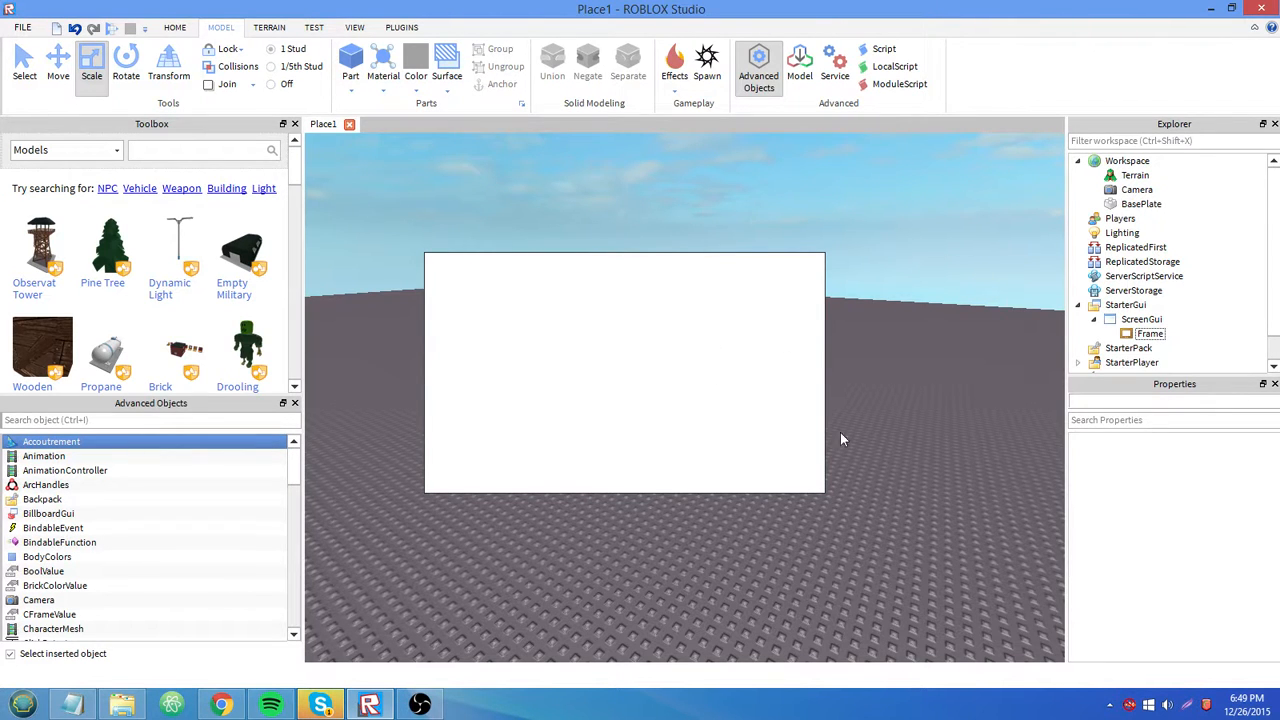
pyautogui.moveTo(870, 447)
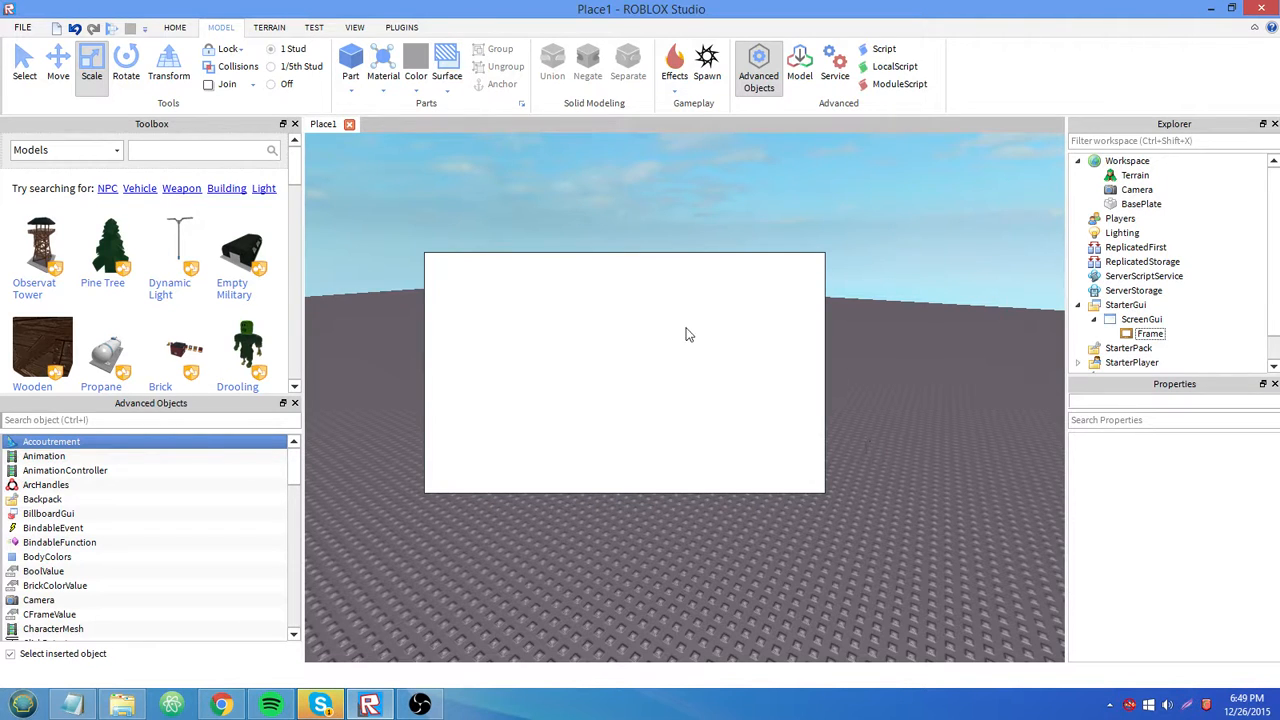
pyautogui.moveTo(846, 509)
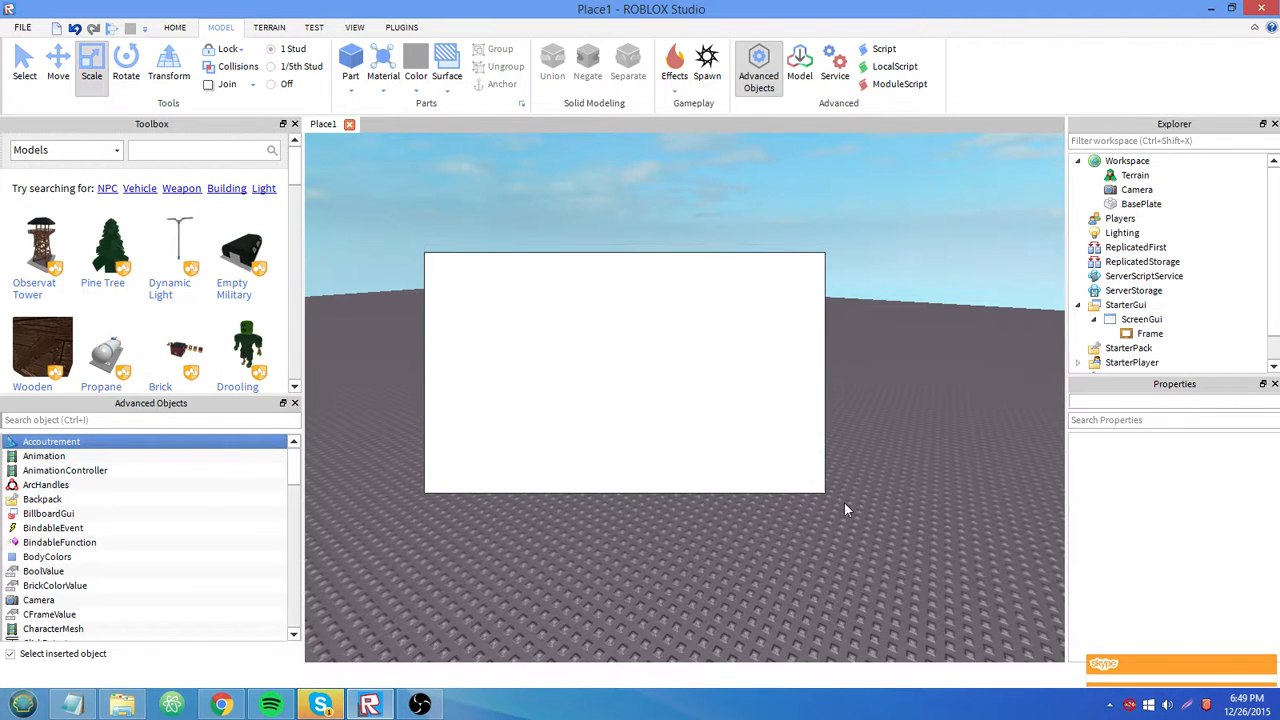
pyautogui.moveTo(1092, 573)
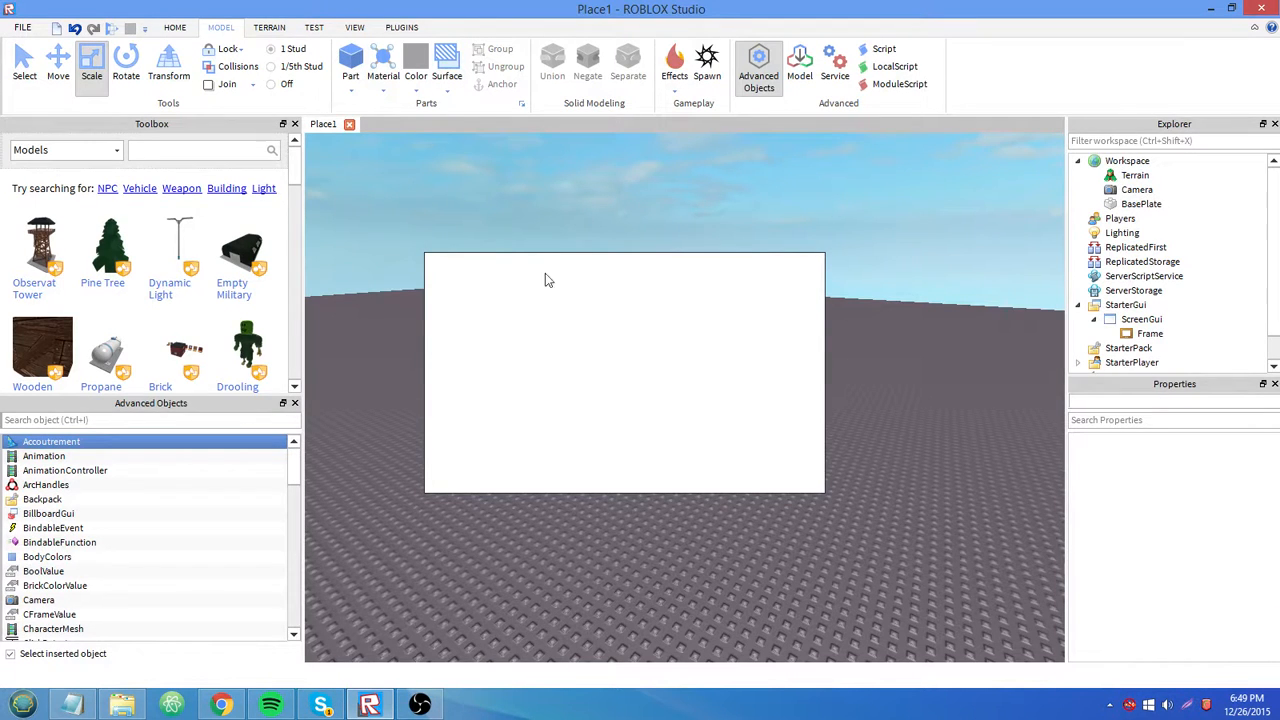
pyautogui.moveTo(735, 462)
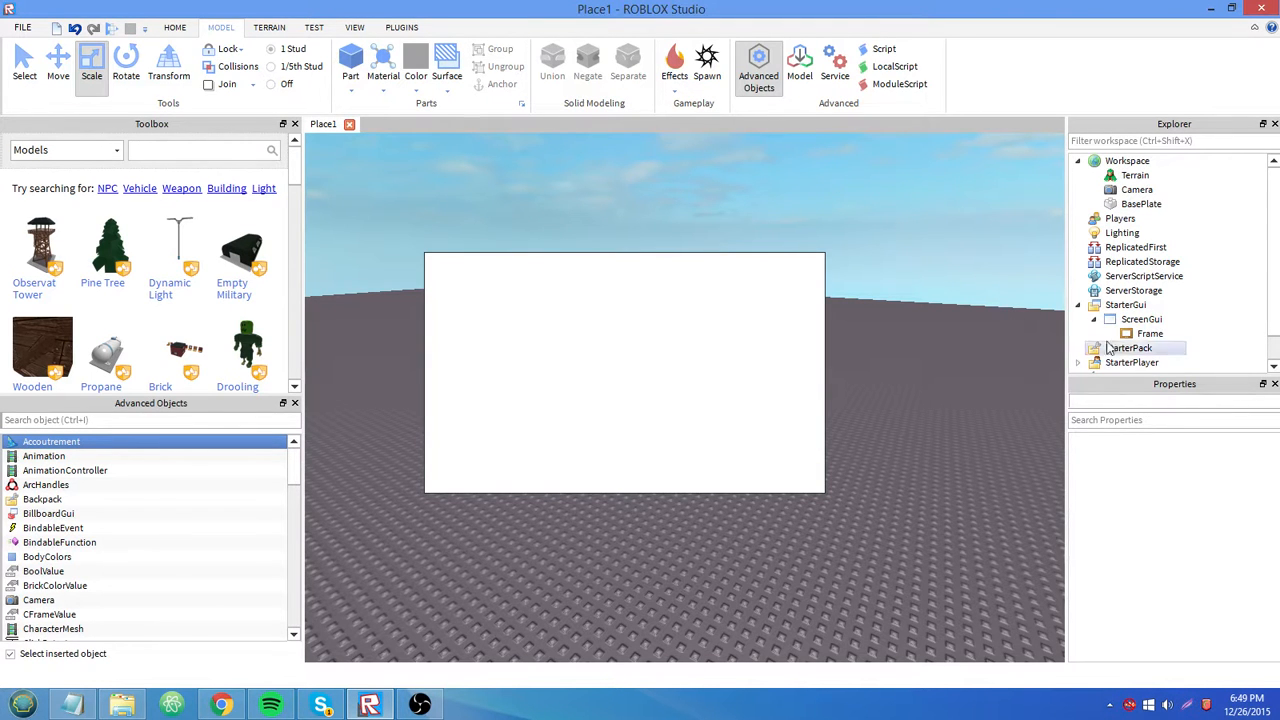
pyautogui.click(1149, 333)
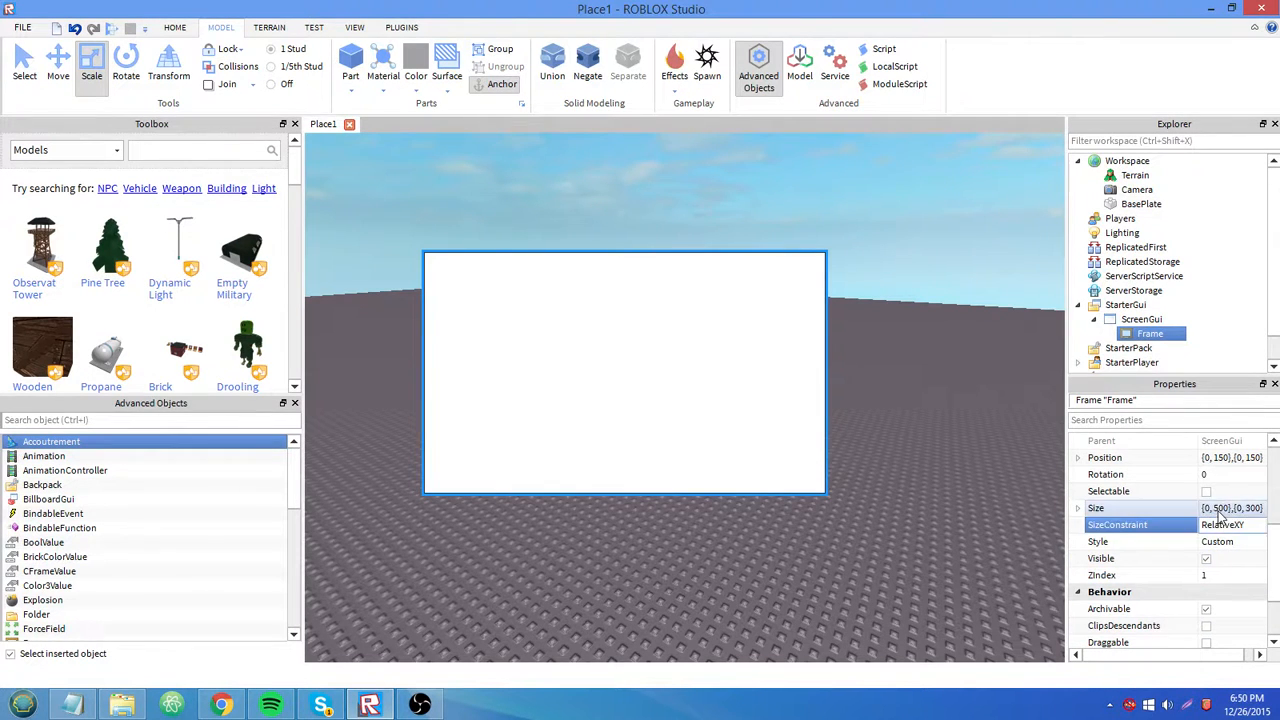
# Step: Reselect the Frame and clear its Size to {0,0},{0,0}
pyautogui.click(1130, 508)
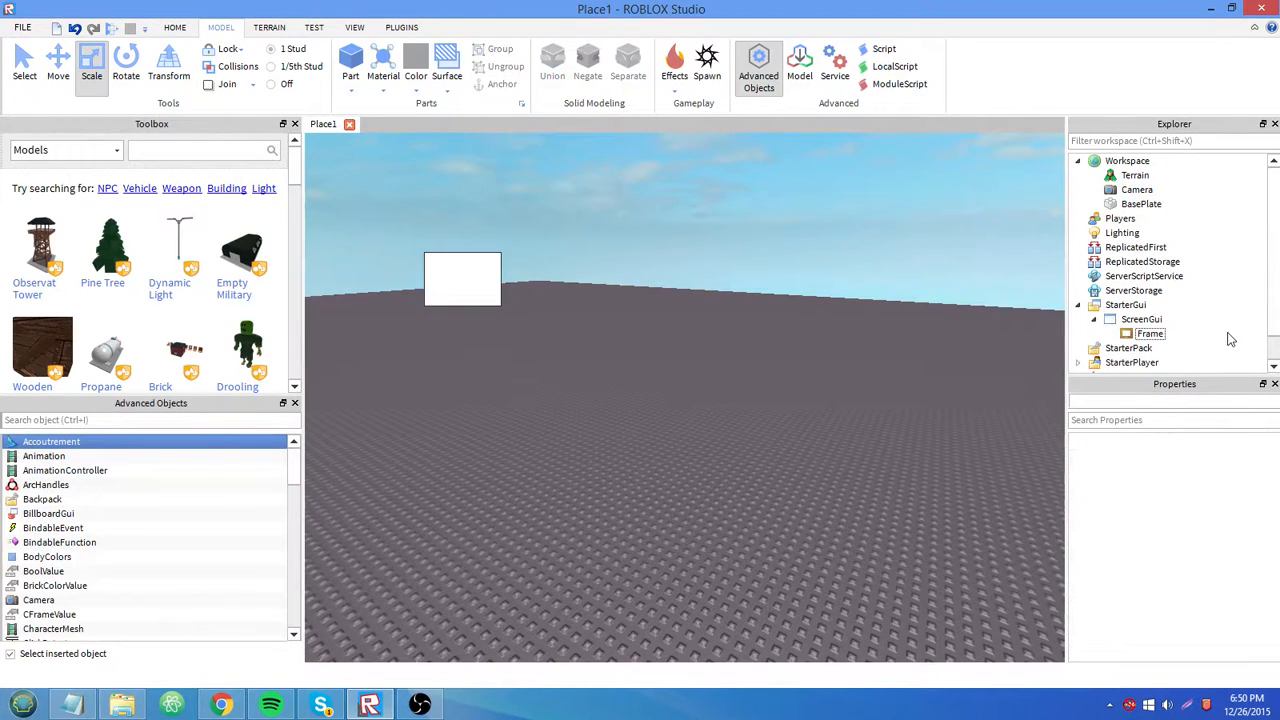
pyautogui.click(1150, 333)
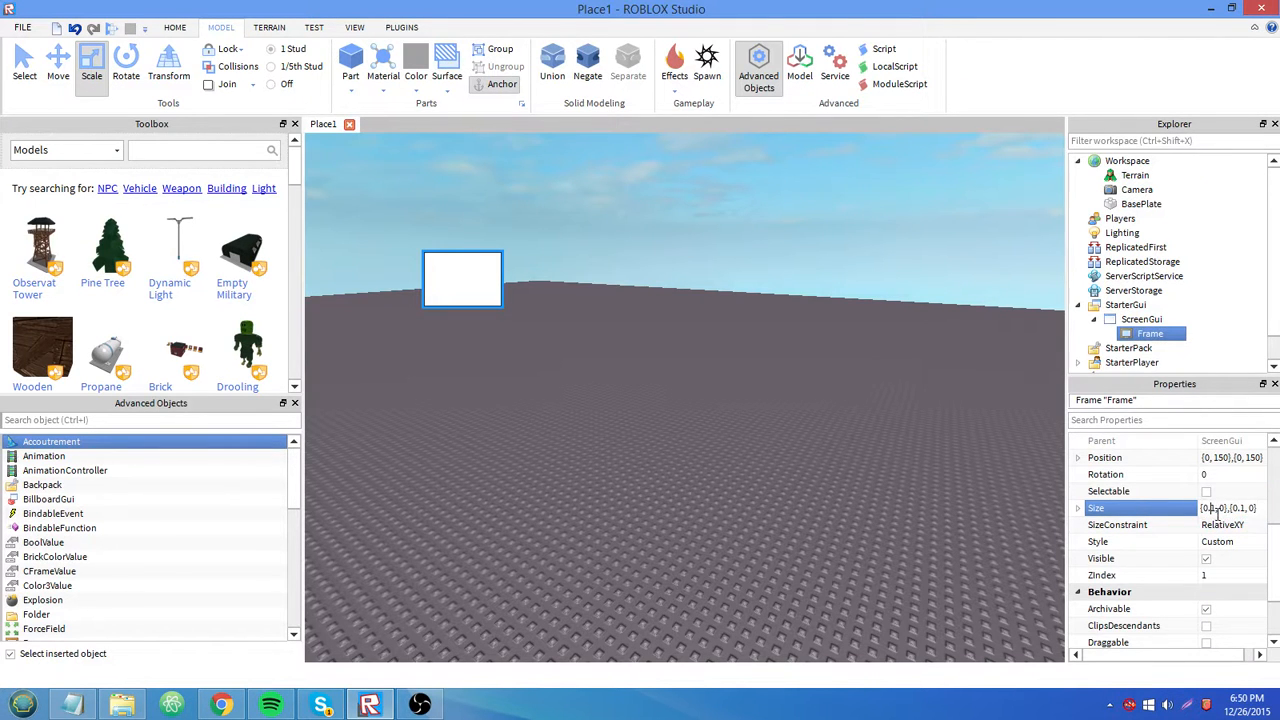
pyautogui.click(1225, 508)
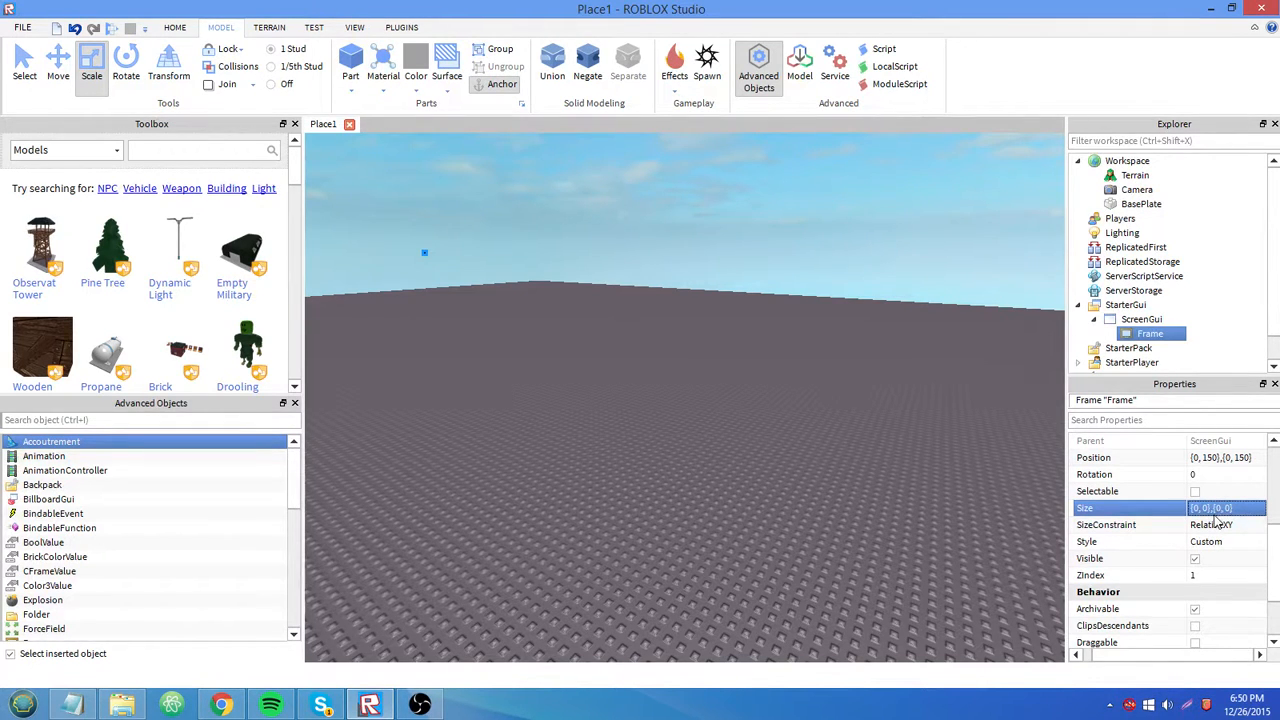
# Step: Enter {0.1, 0},{0.1, 0} as the Frame's Size
pyautogui.write('{0.1, 0},{0.1, 0}')
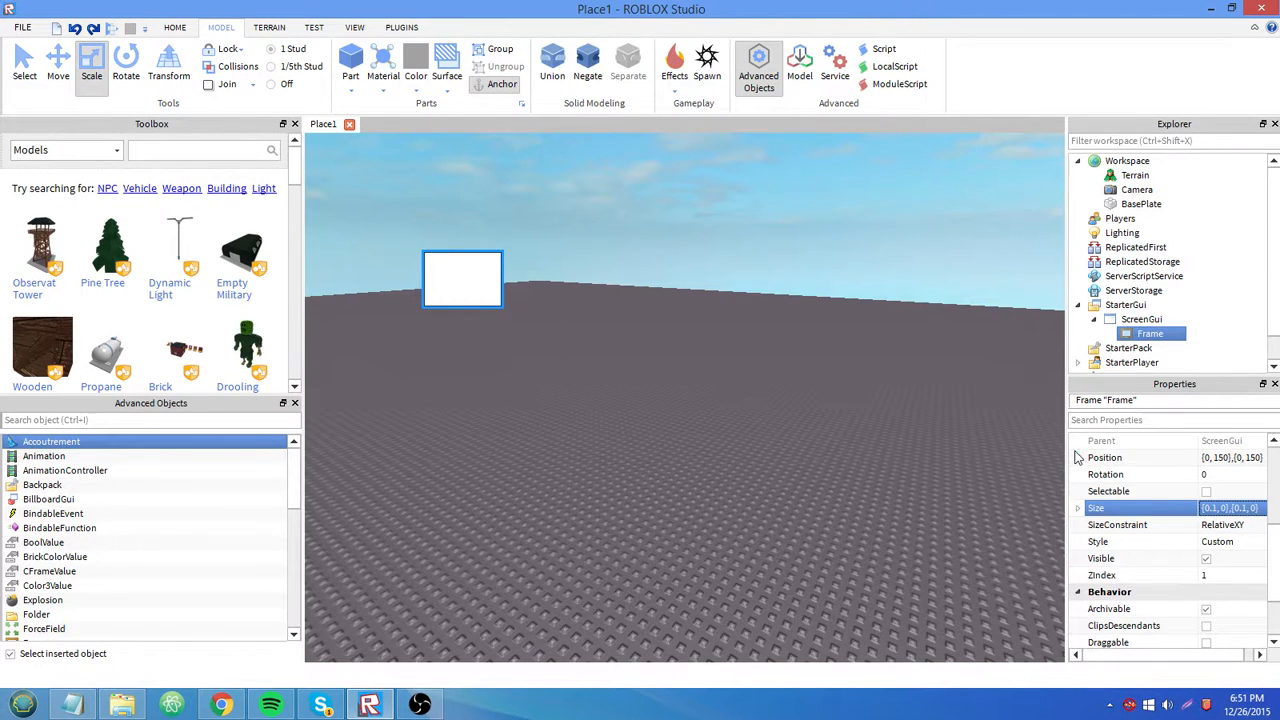
# Step: Expand and collapse Position's X/Y breakdown, then deselect the Frame
pyautogui.click(1079, 457)
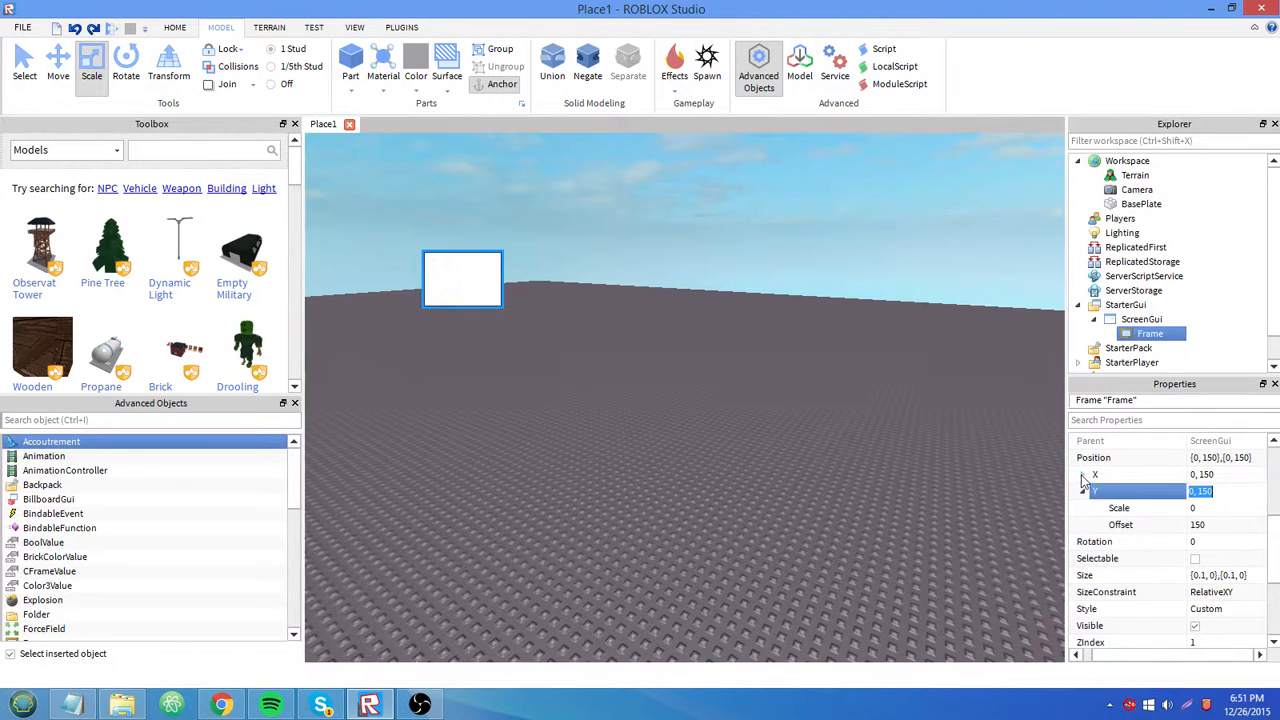
pyautogui.click(1083, 457)
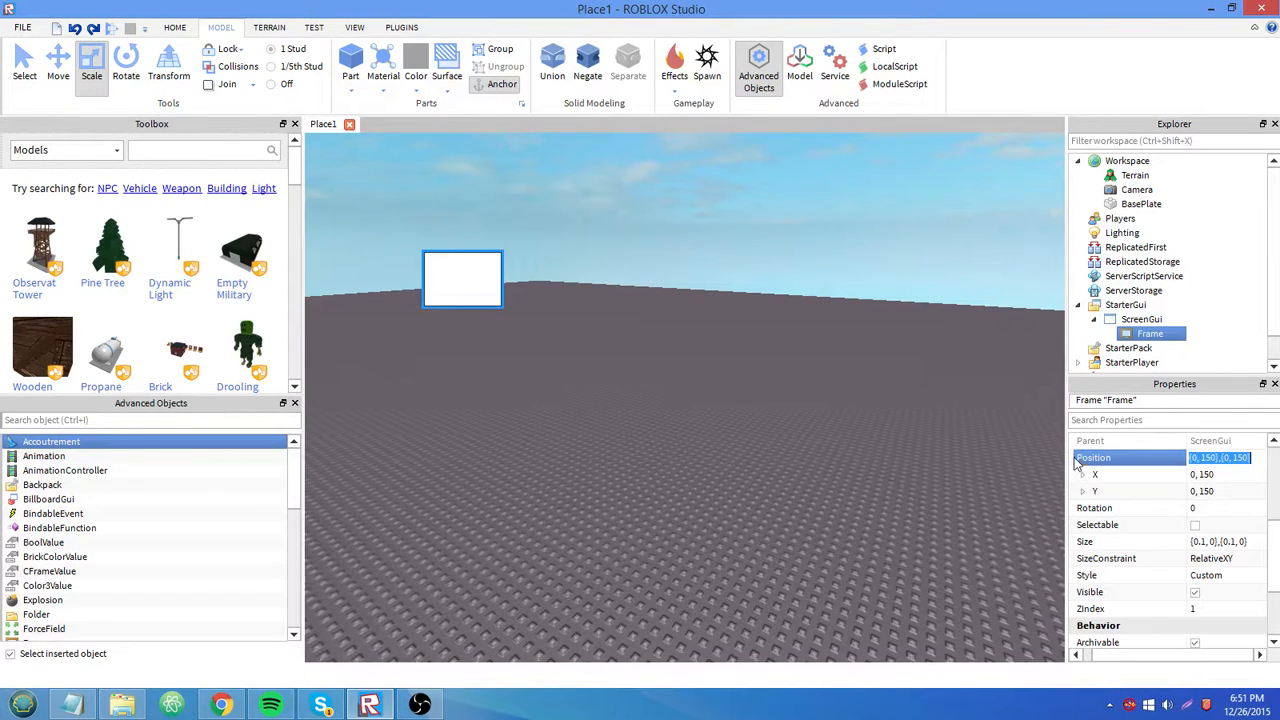
pyautogui.click(1082, 457)
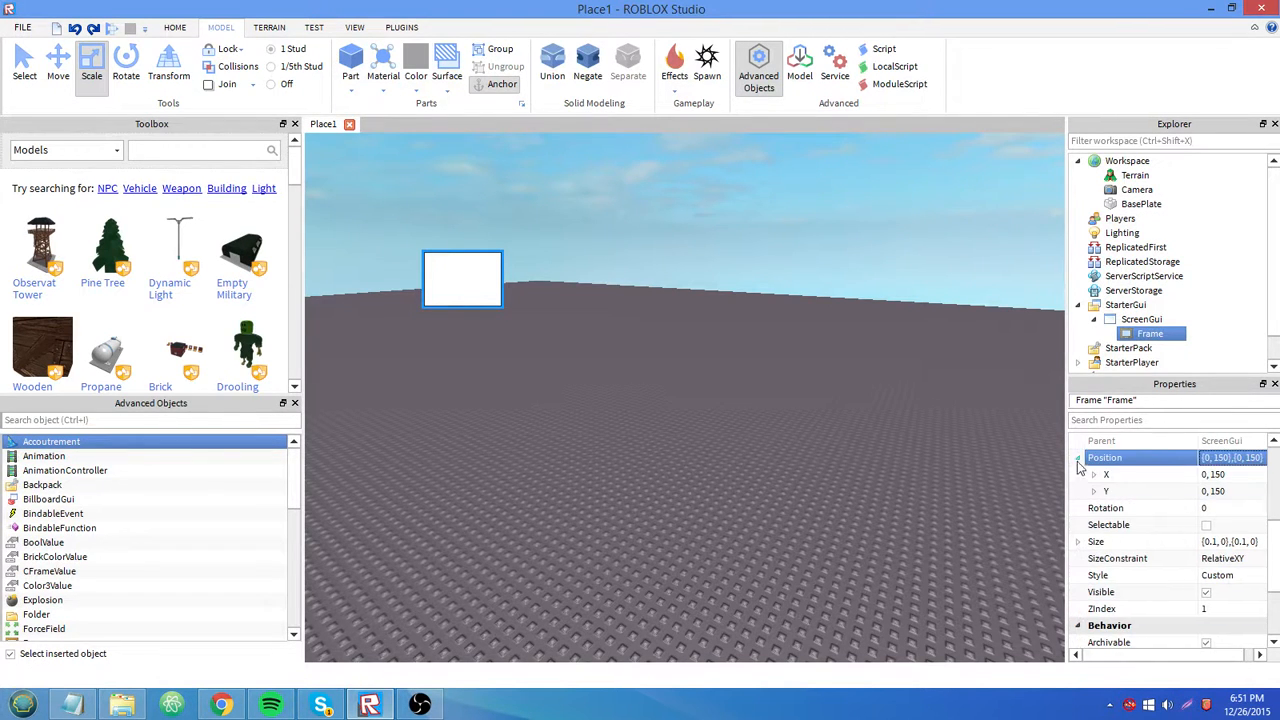
pyautogui.click(1078, 457)
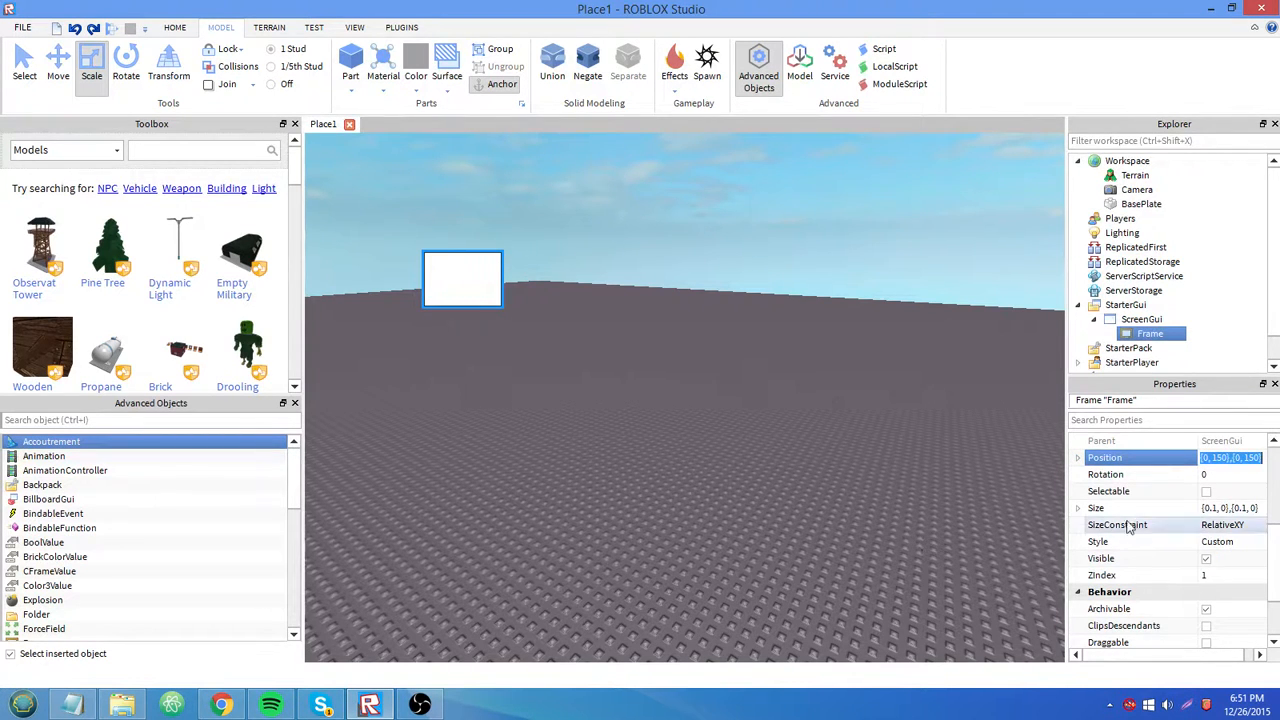
pyautogui.click(1130, 508)
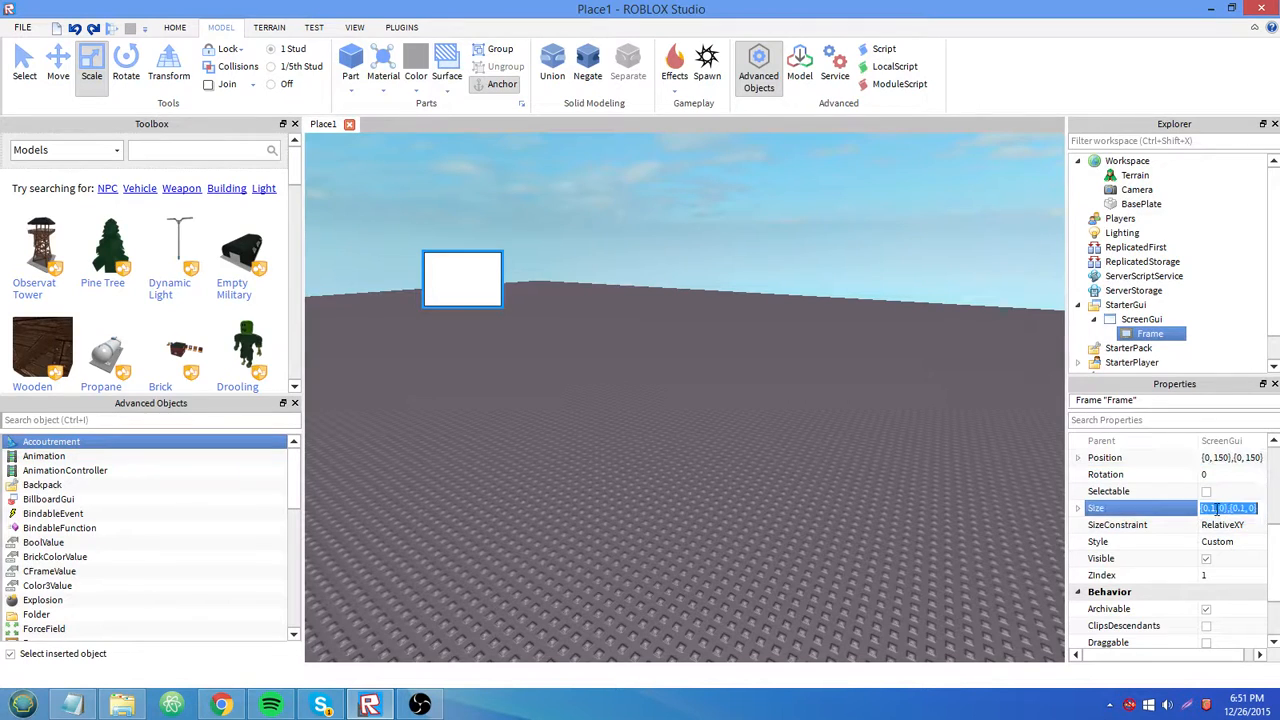
pyautogui.click(925, 488)
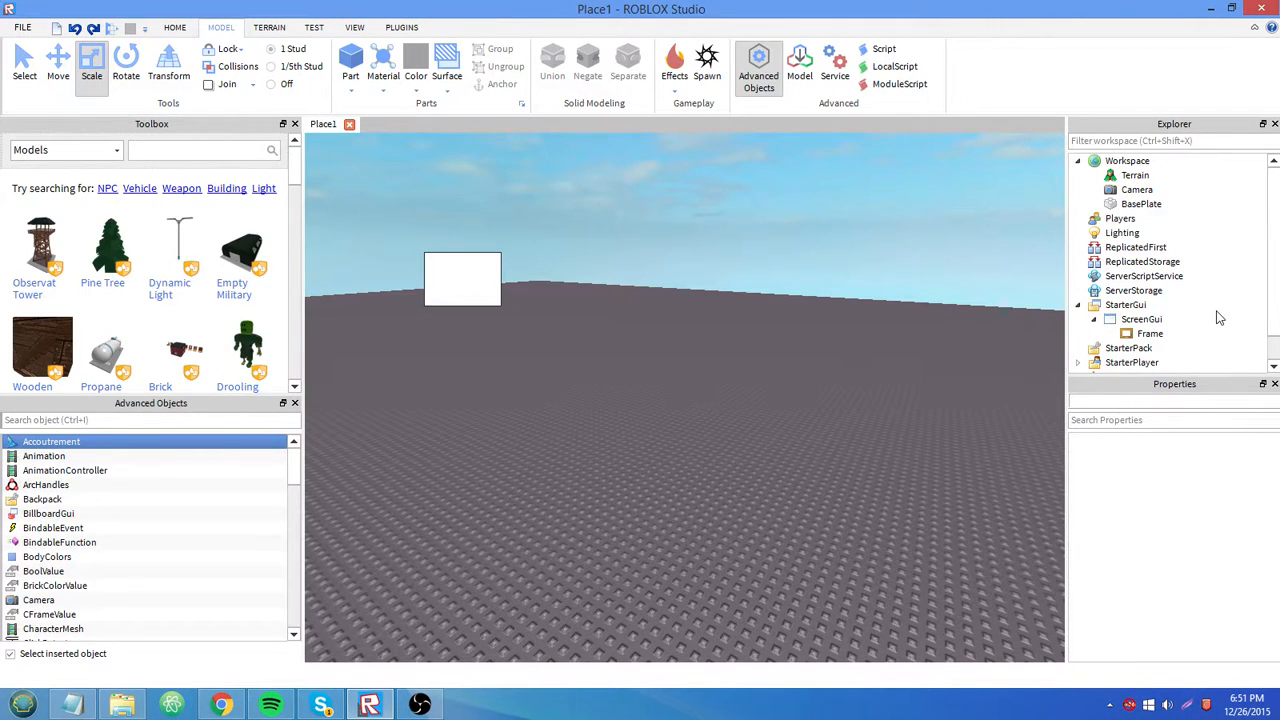
pyautogui.moveTo(678, 358)
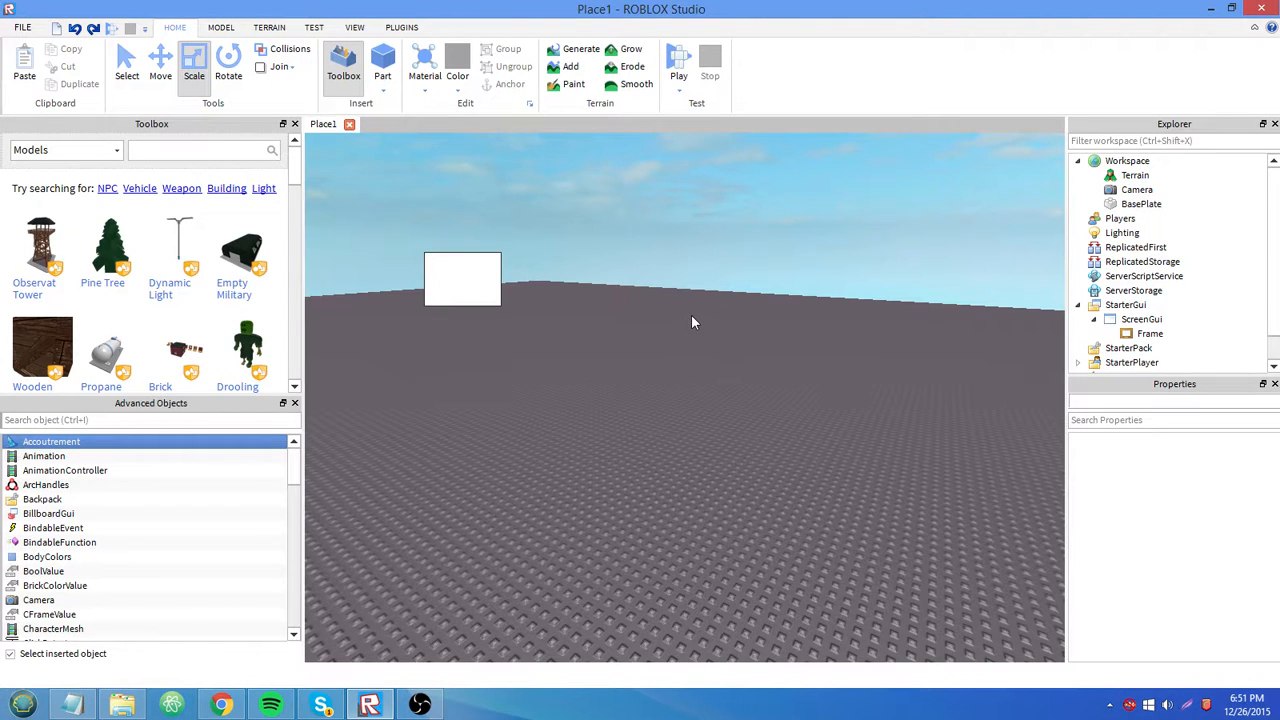
pyautogui.moveTo(766, 342)
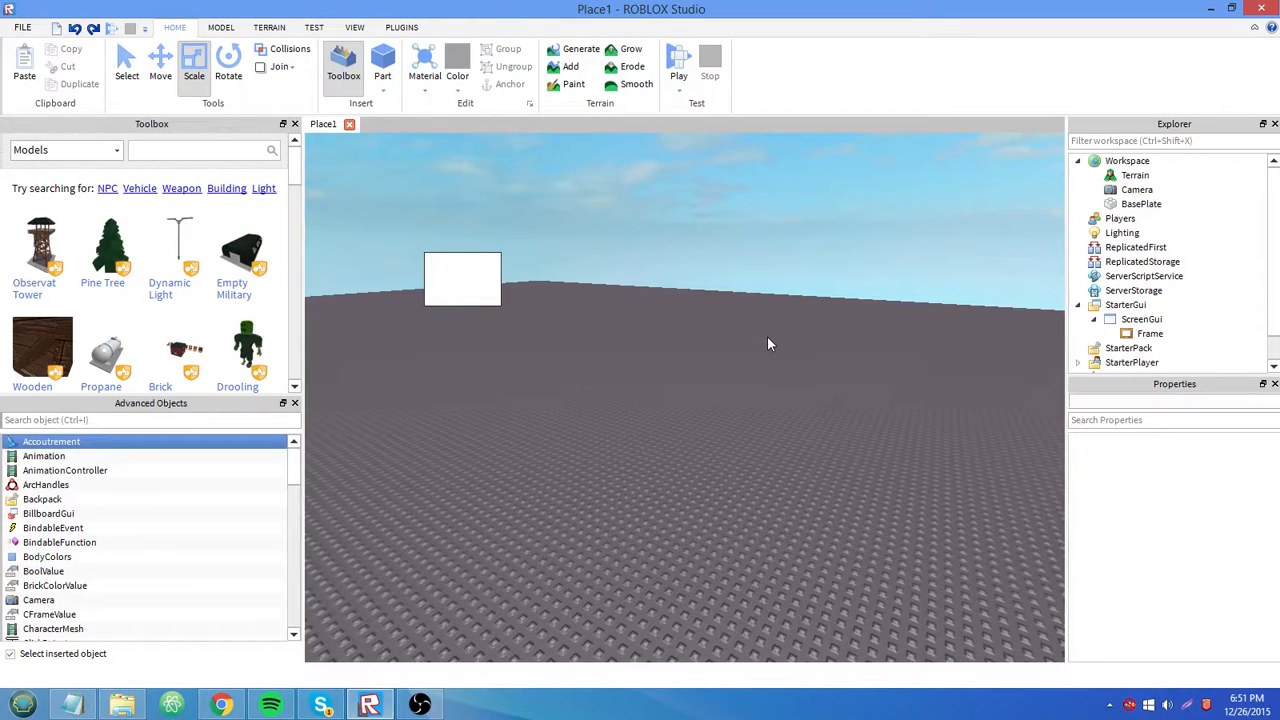
pyautogui.moveTo(708, 265)
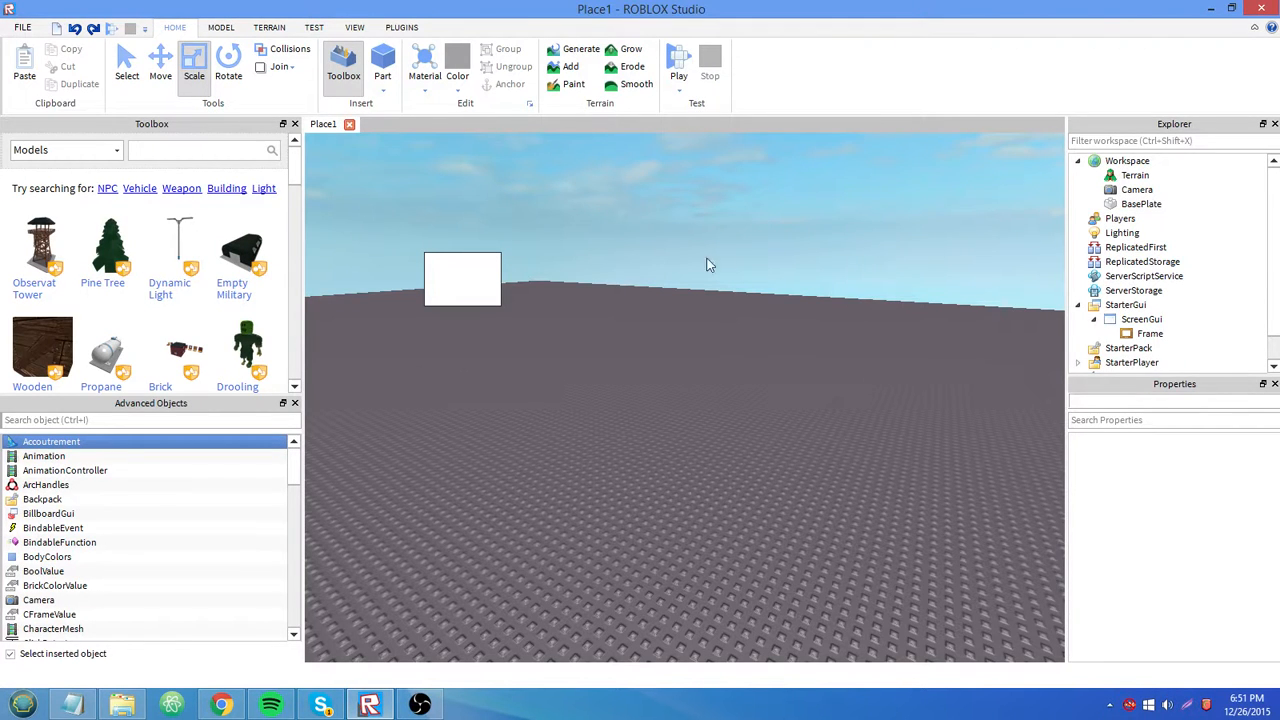
pyautogui.moveTo(779, 309)
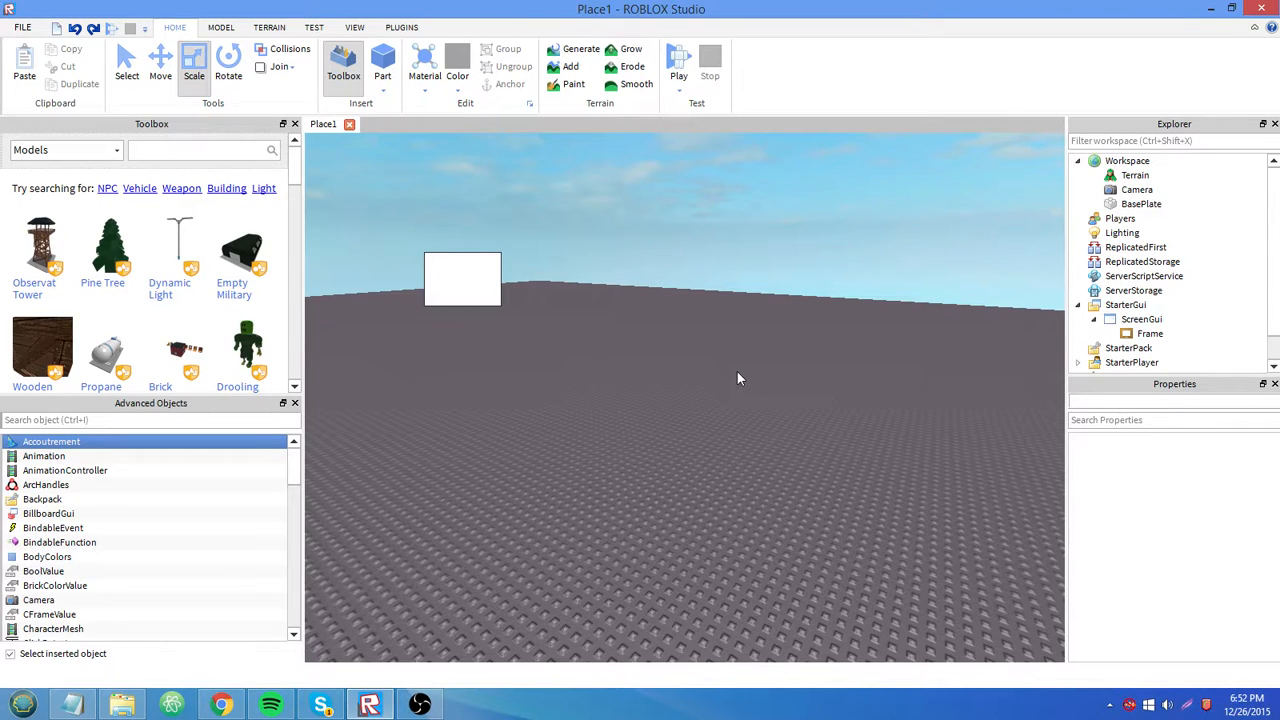
# Step: Reselect the white Frame and grab the Explorer panel to undock it
pyautogui.click(1149, 333)
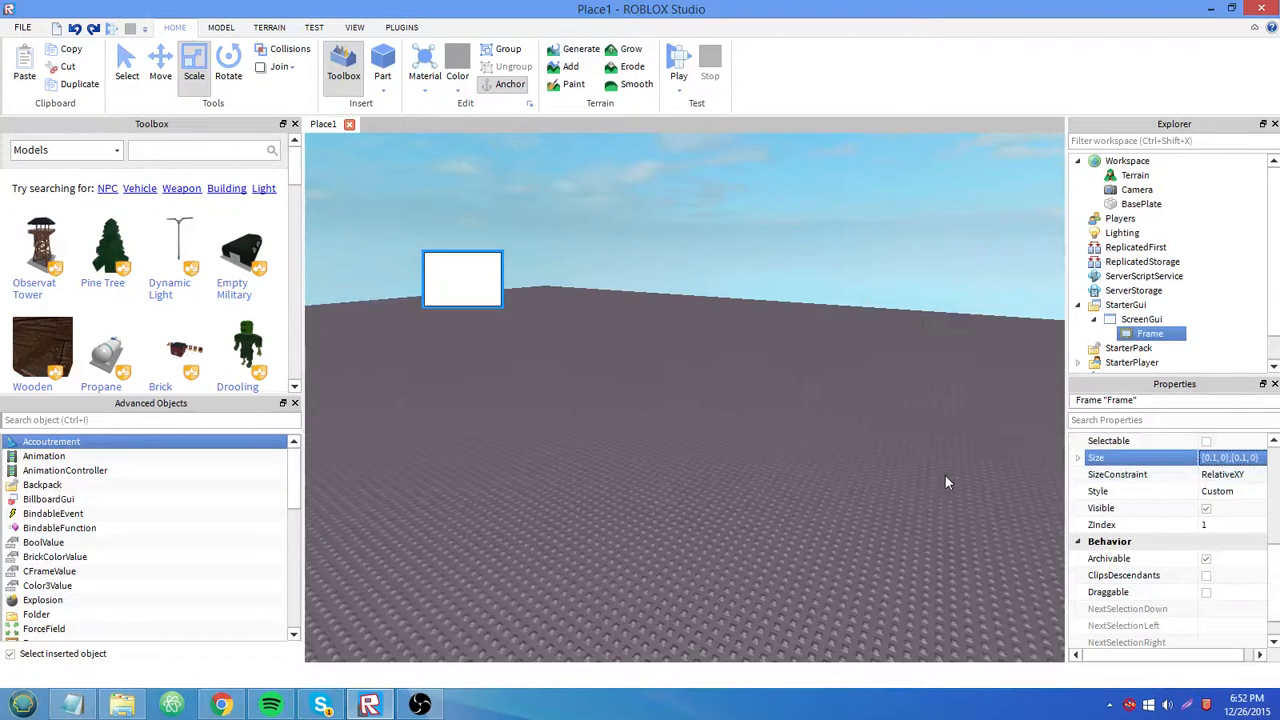
pyautogui.click(386, 218)
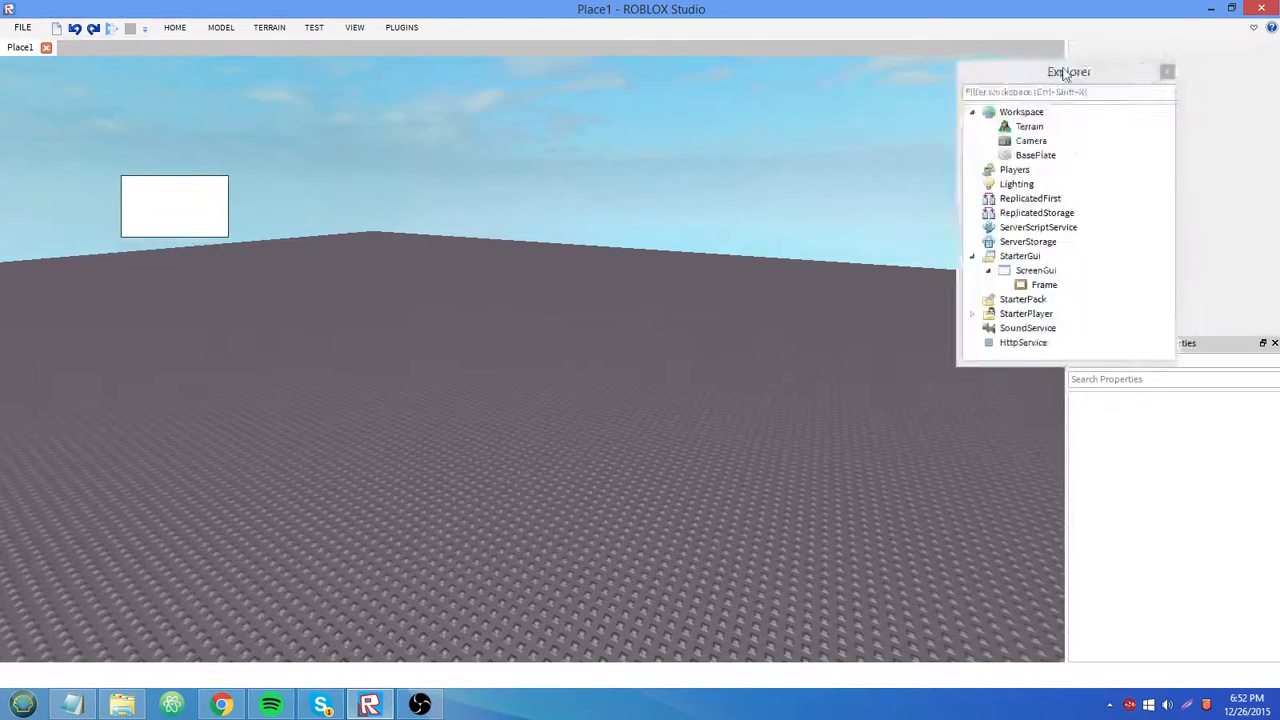
# Step: Float the Explorer and Properties panels over the 3D viewport
pyautogui.moveTo(1068, 71); pyautogui.dragTo(549, 361)
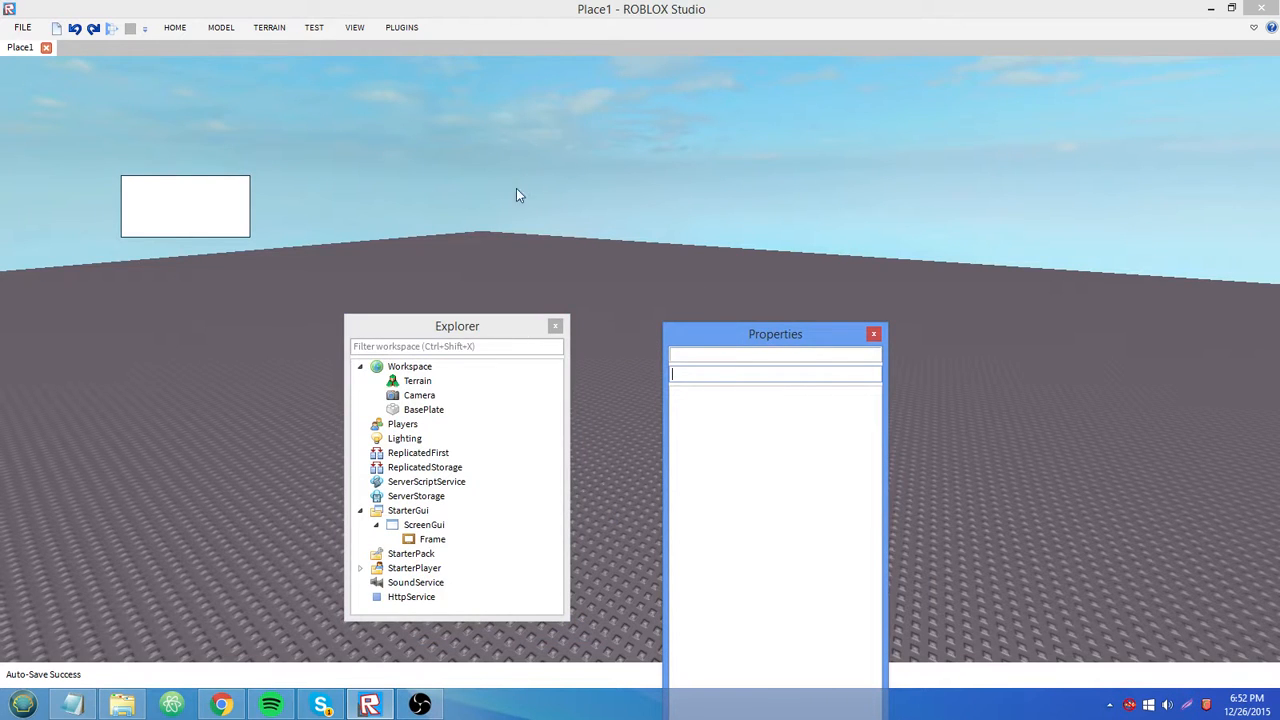
pyautogui.moveTo(308, 264)
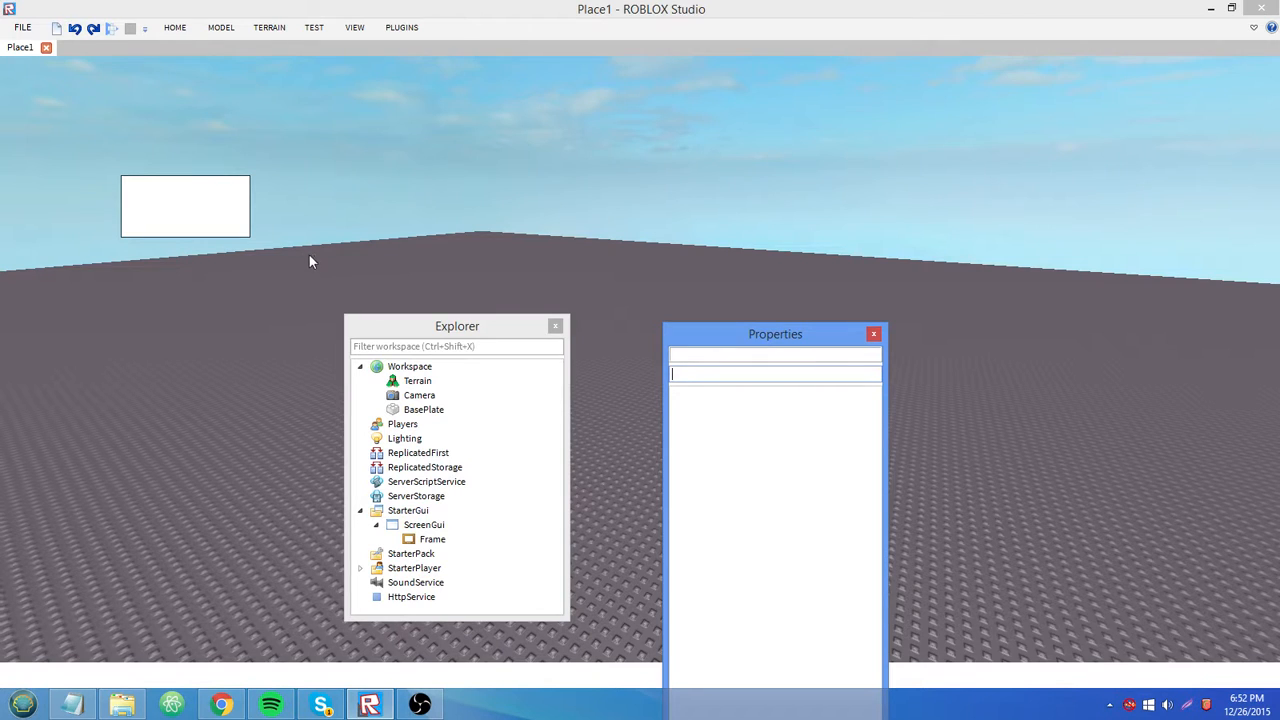
pyautogui.moveTo(455, 180)
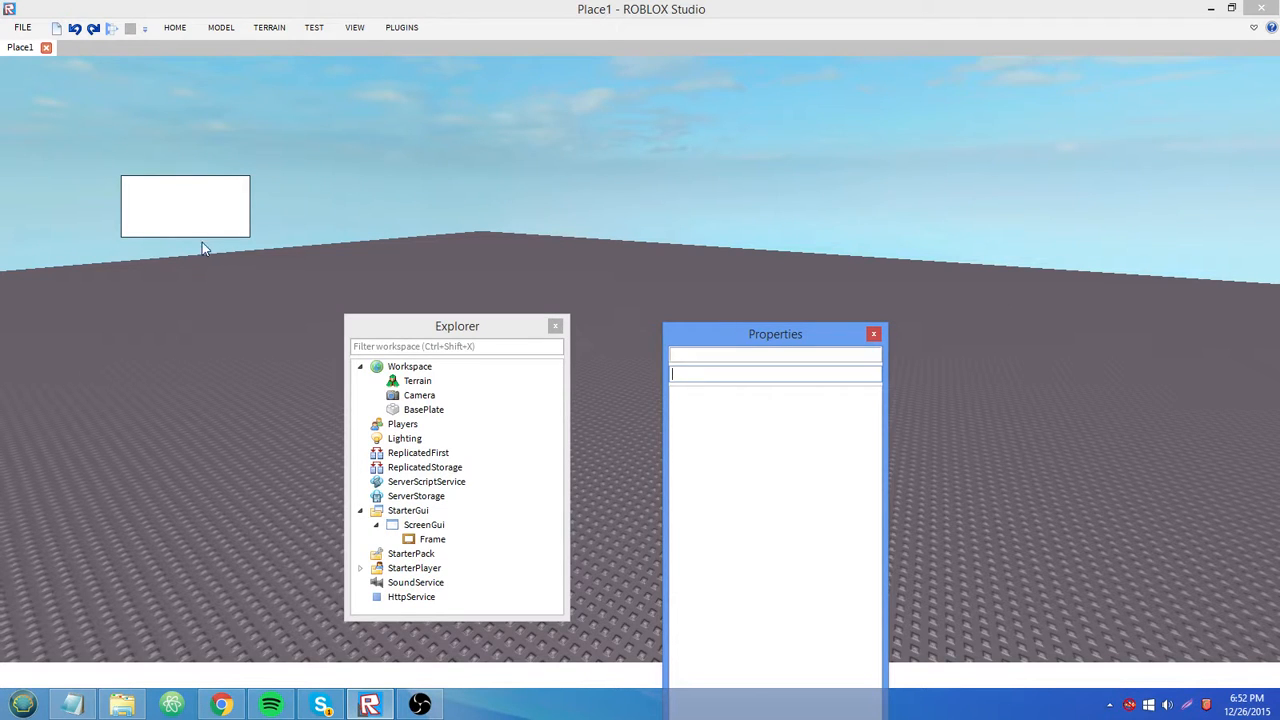
pyautogui.moveTo(170, 228)
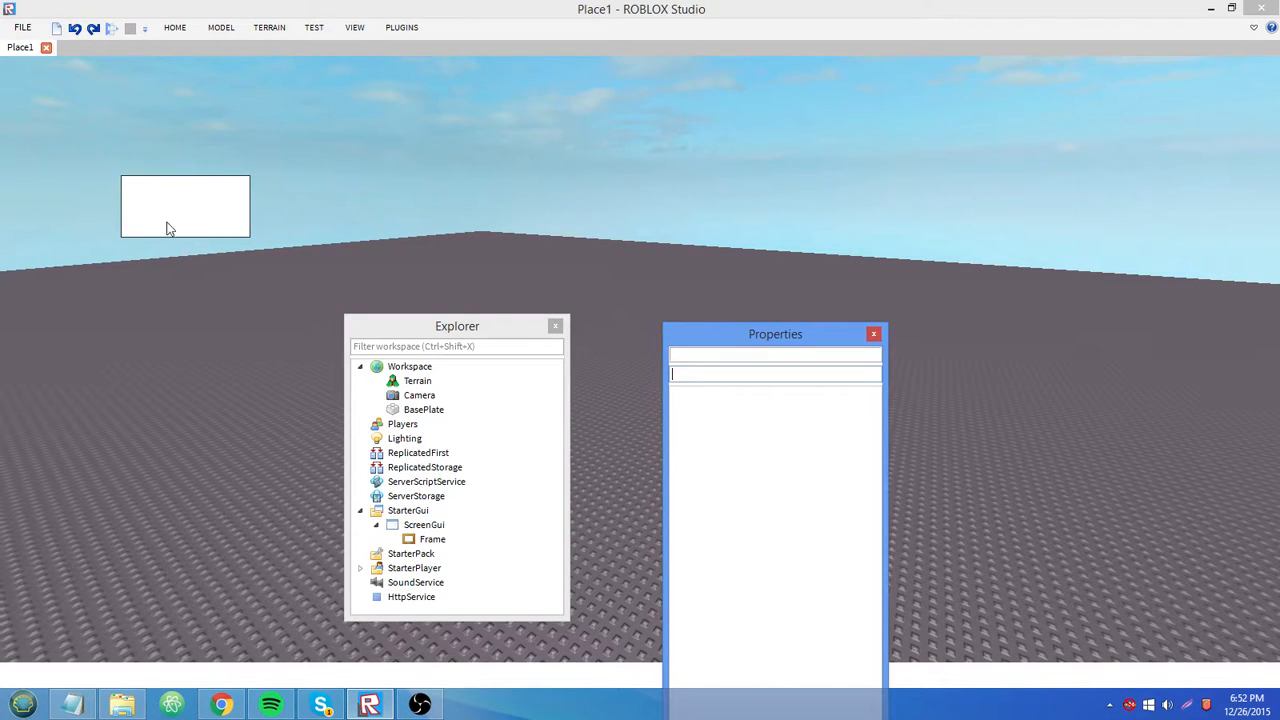
pyautogui.moveTo(490, 533)
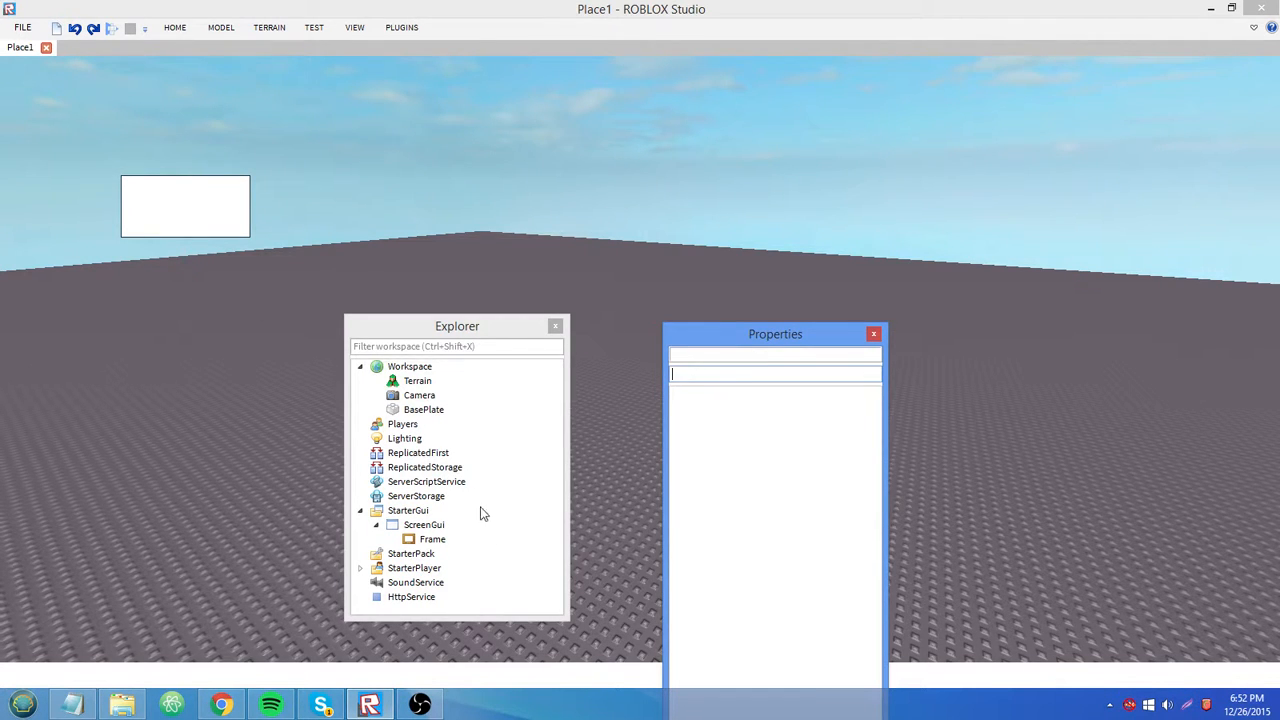
pyautogui.click(432, 539)
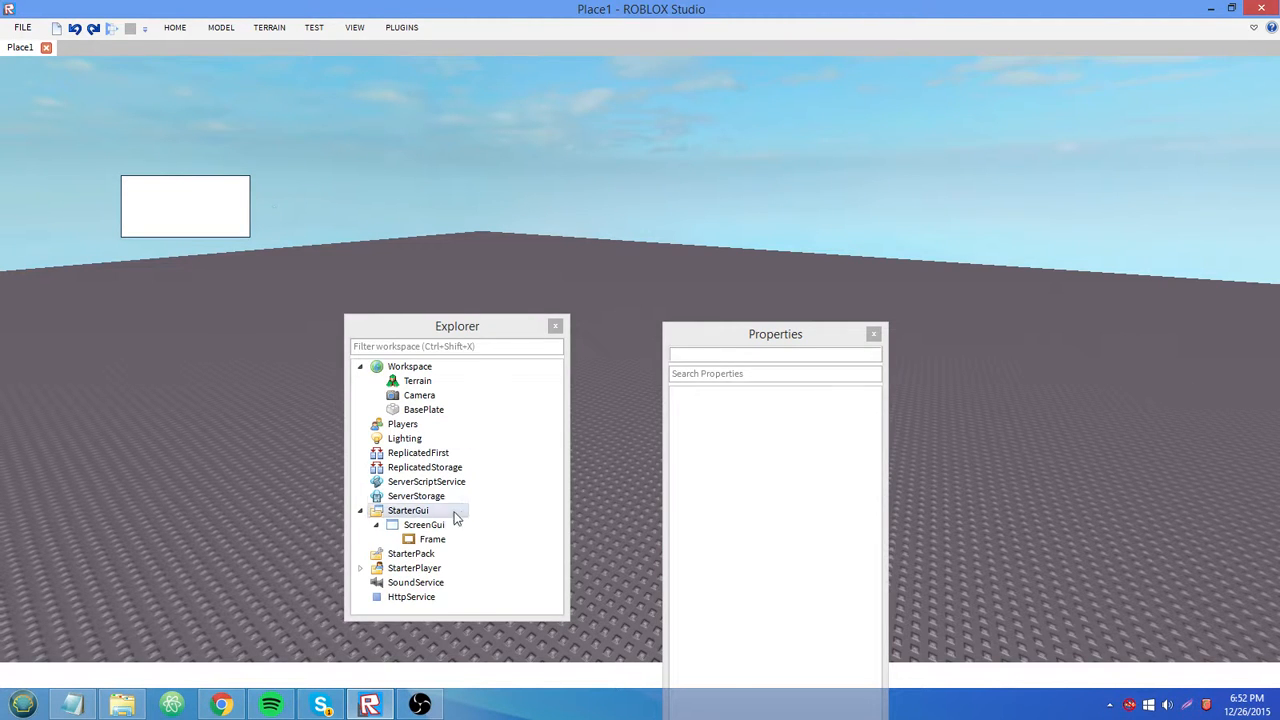
# Step: Reselect the Frame, move the floating Properties window higher, and show the Test tools
pyautogui.click(433, 538)
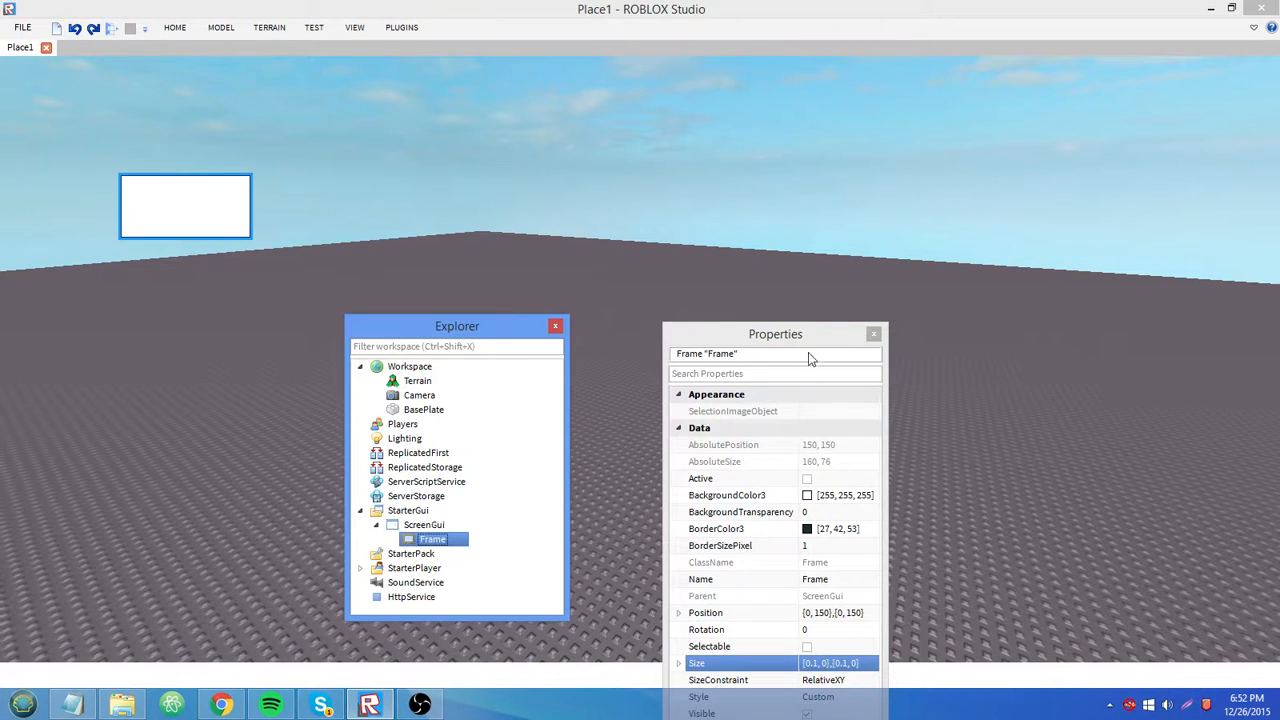
pyautogui.moveTo(775, 333); pyautogui.dragTo(808, 221)
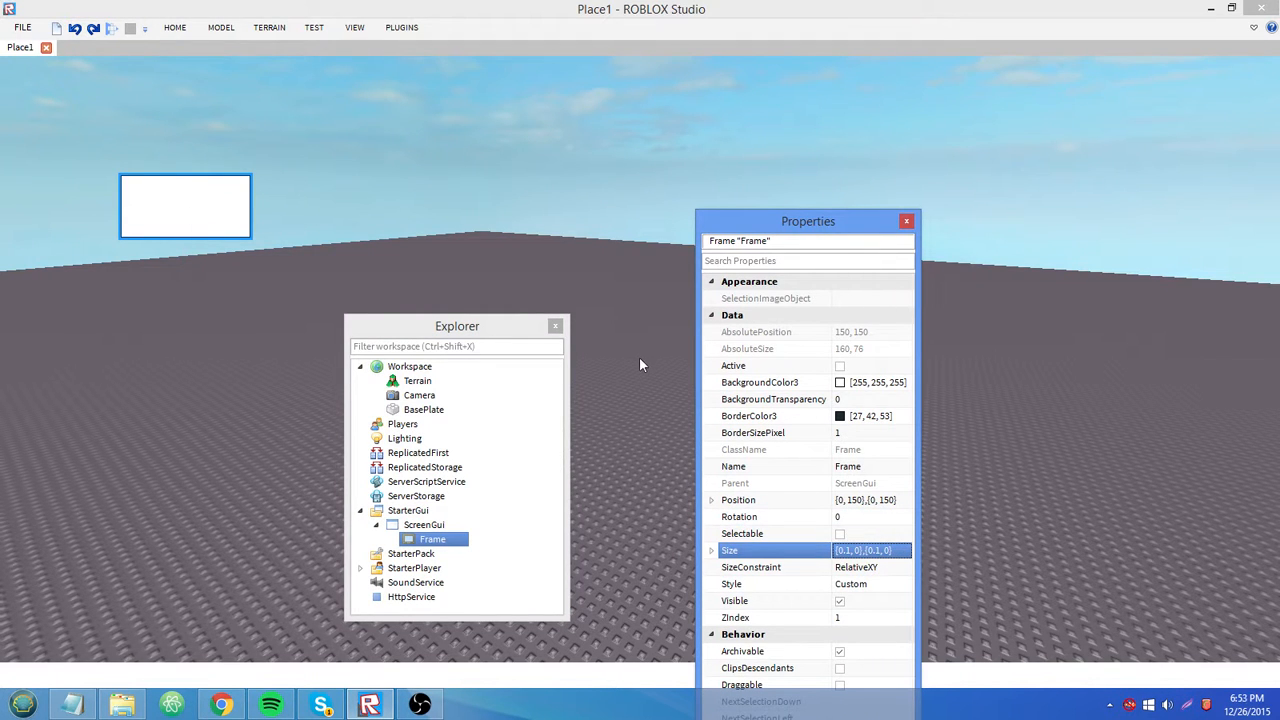
pyautogui.moveTo(398, 70)
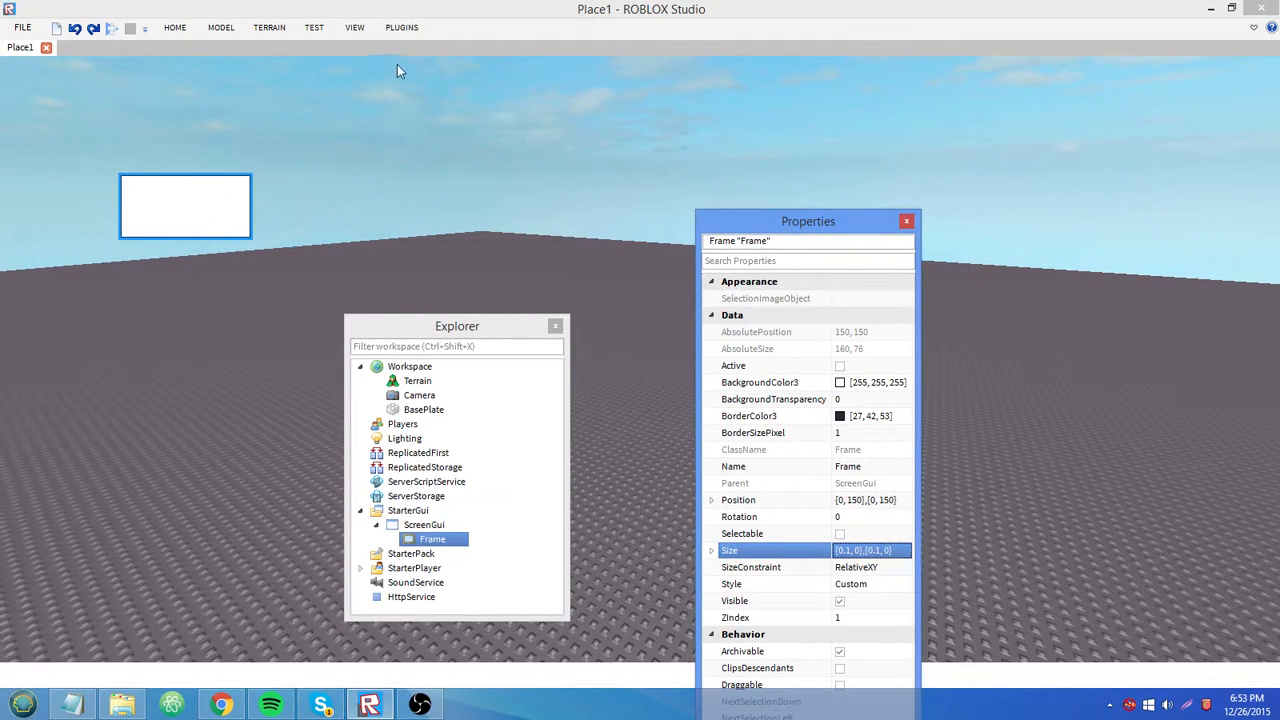
pyautogui.moveTo(547, 448)
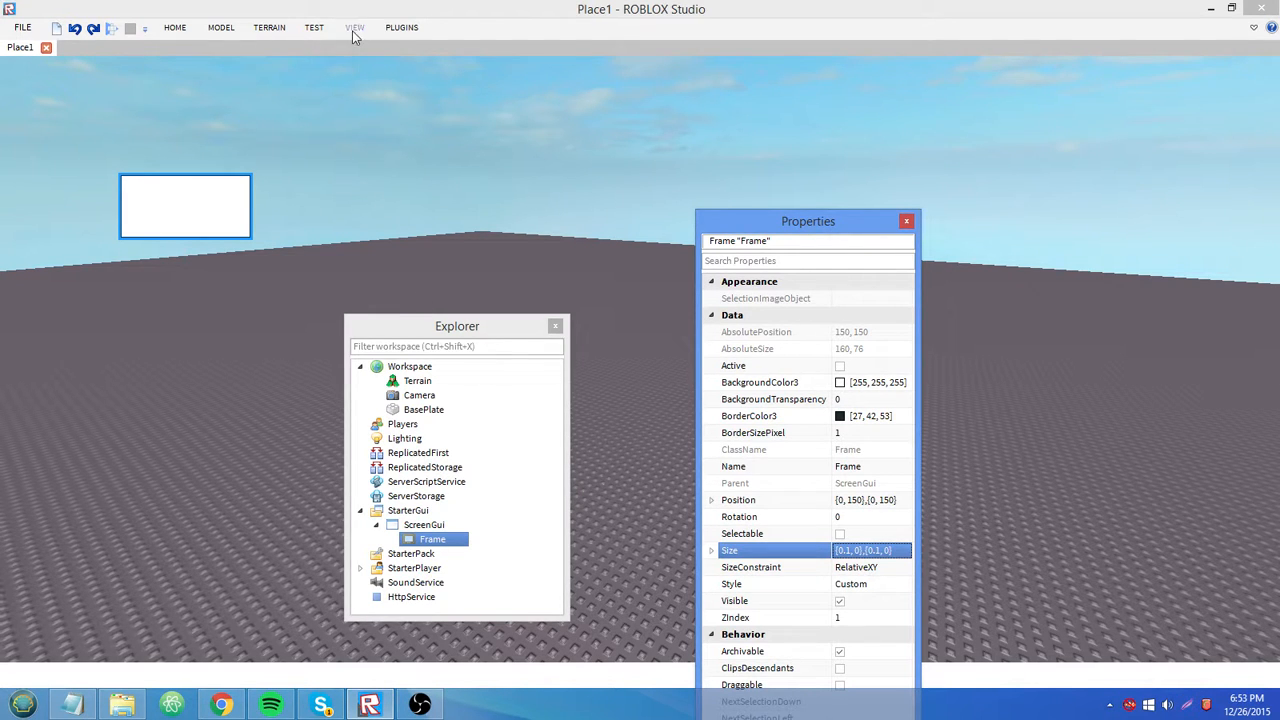
pyautogui.click(355, 27)
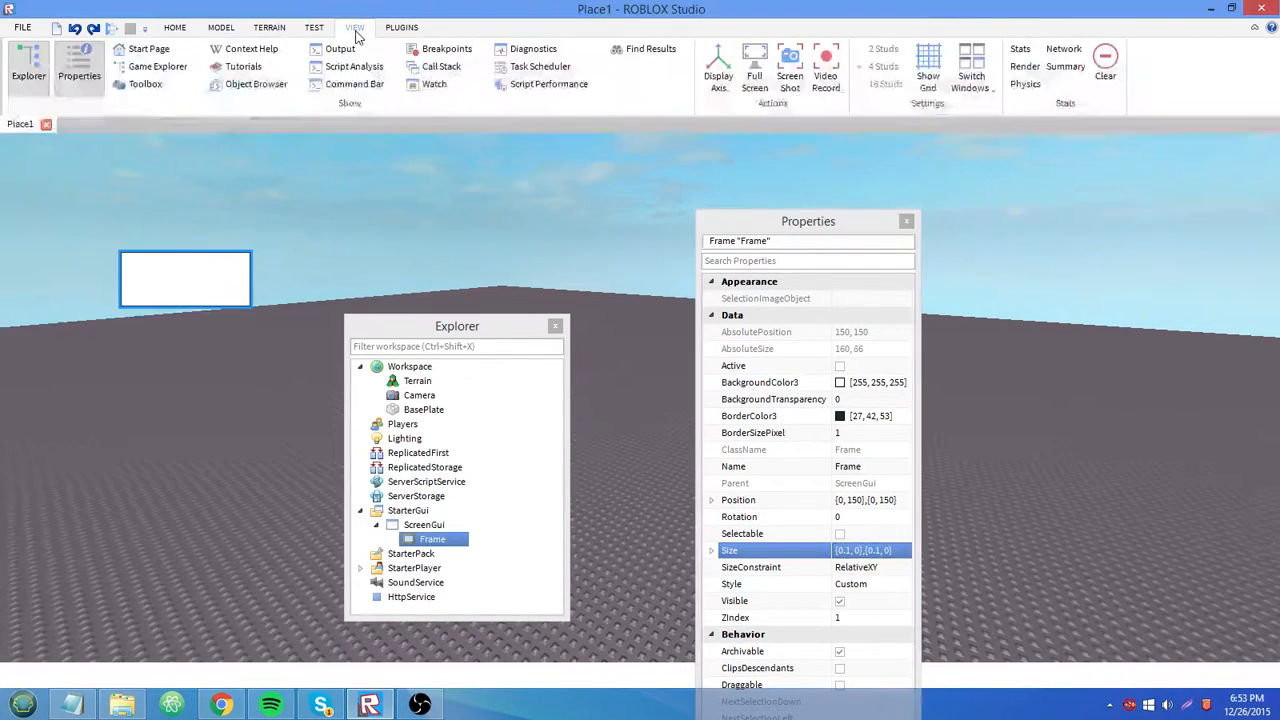
pyautogui.click(314, 27)
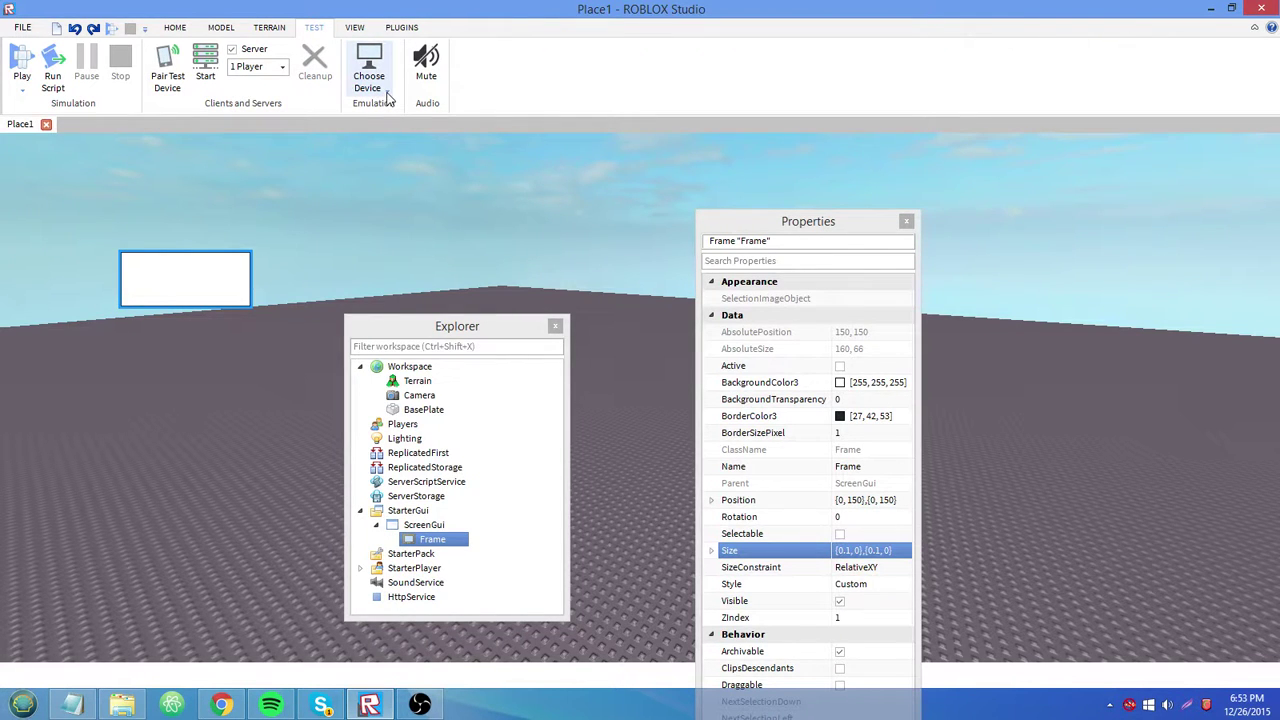
# Step: Emulate an iPad 2 screen from the device chooser
pyautogui.click(368, 65)
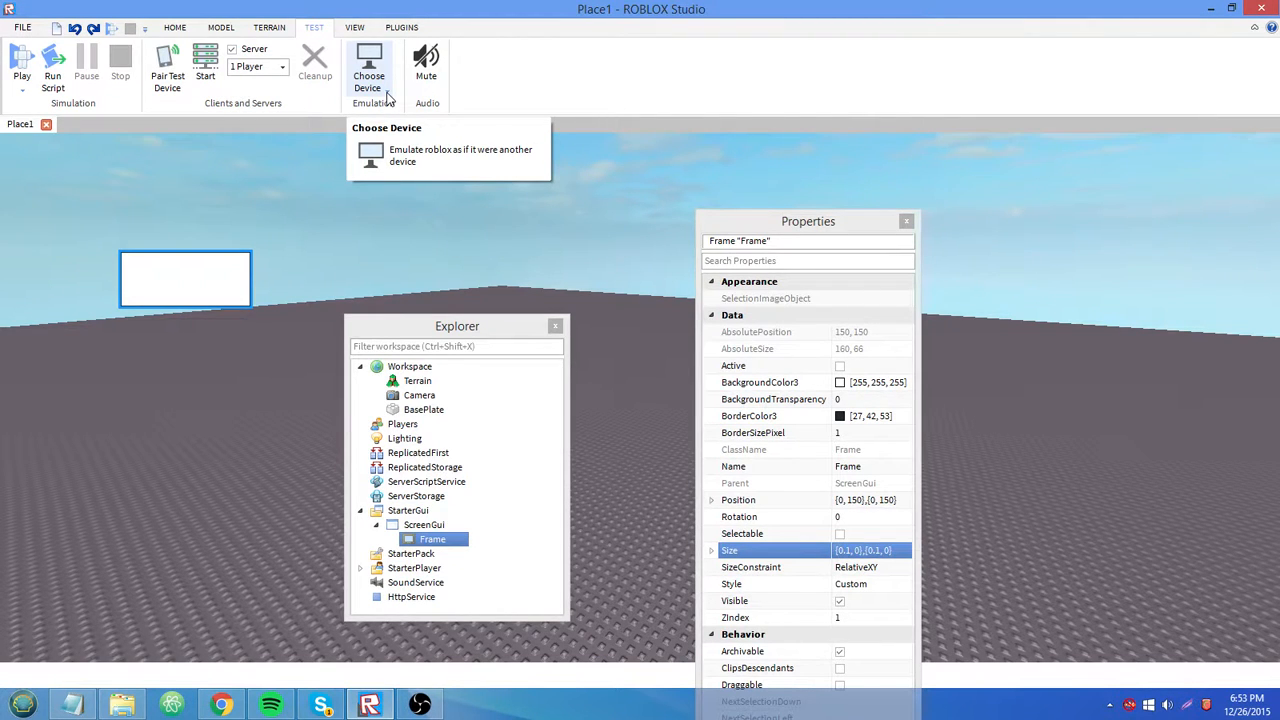
pyautogui.click(368, 70)
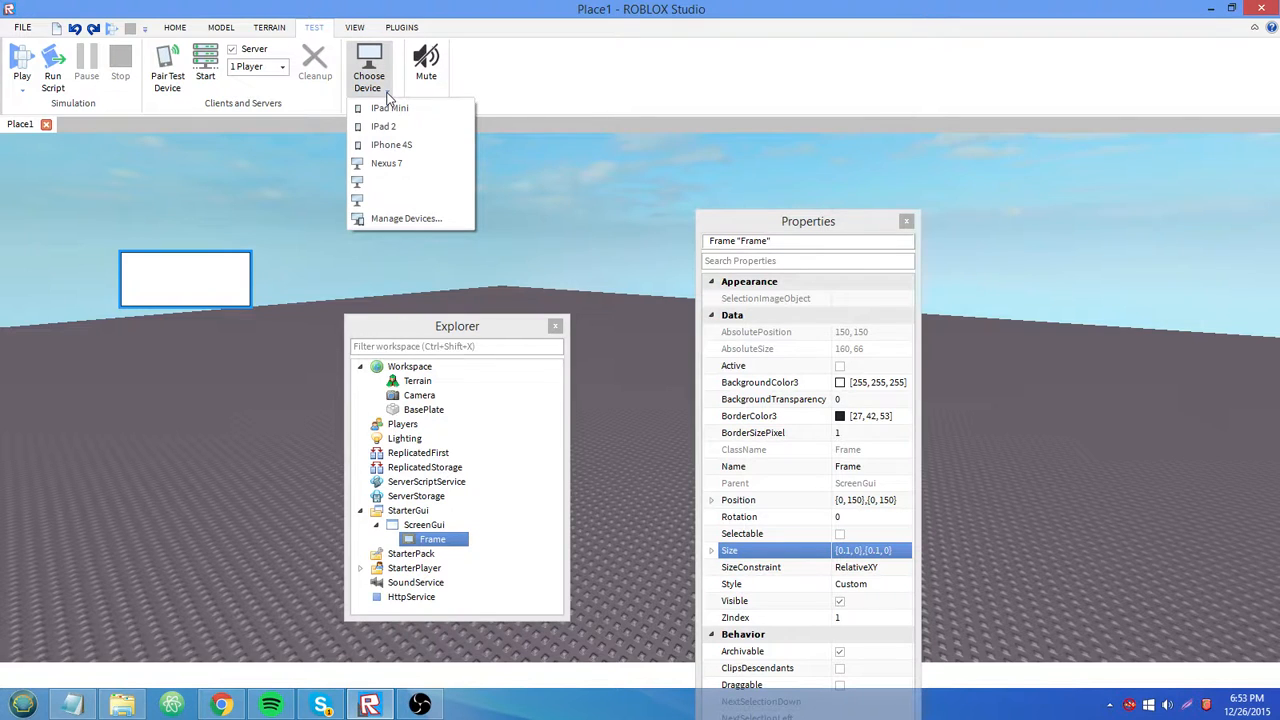
pyautogui.moveTo(422, 142)
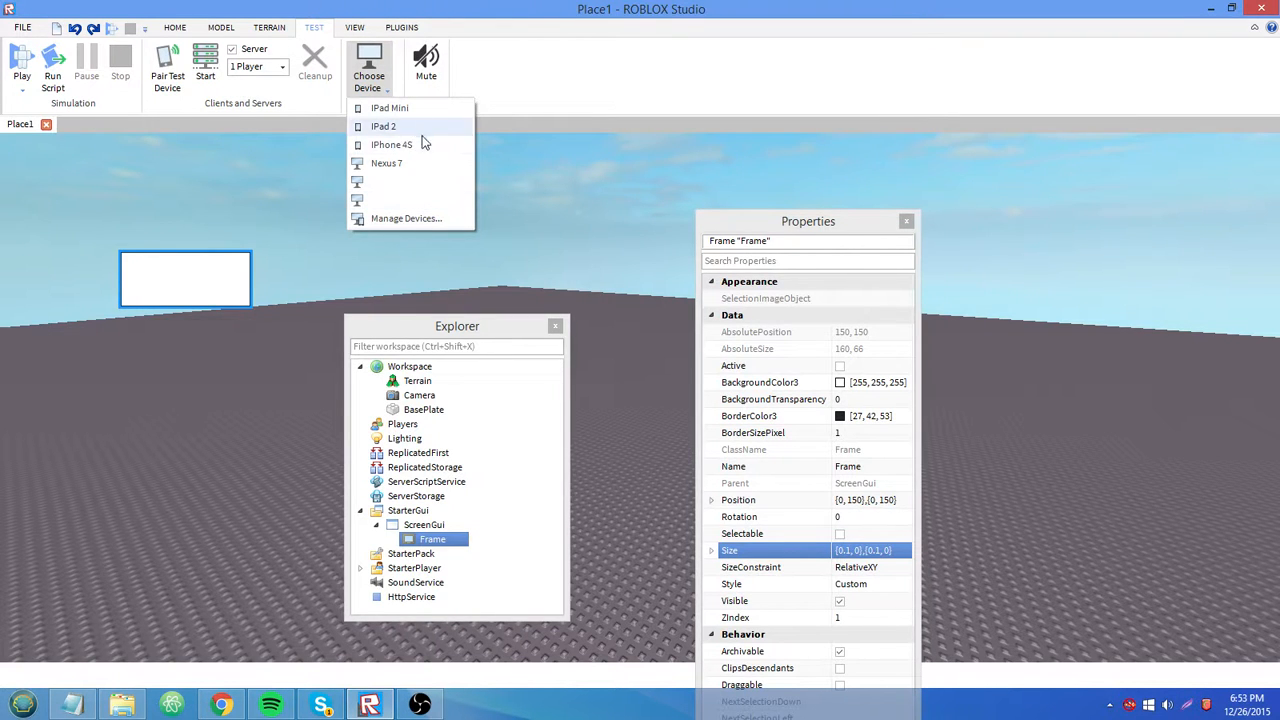
pyautogui.click(392, 144)
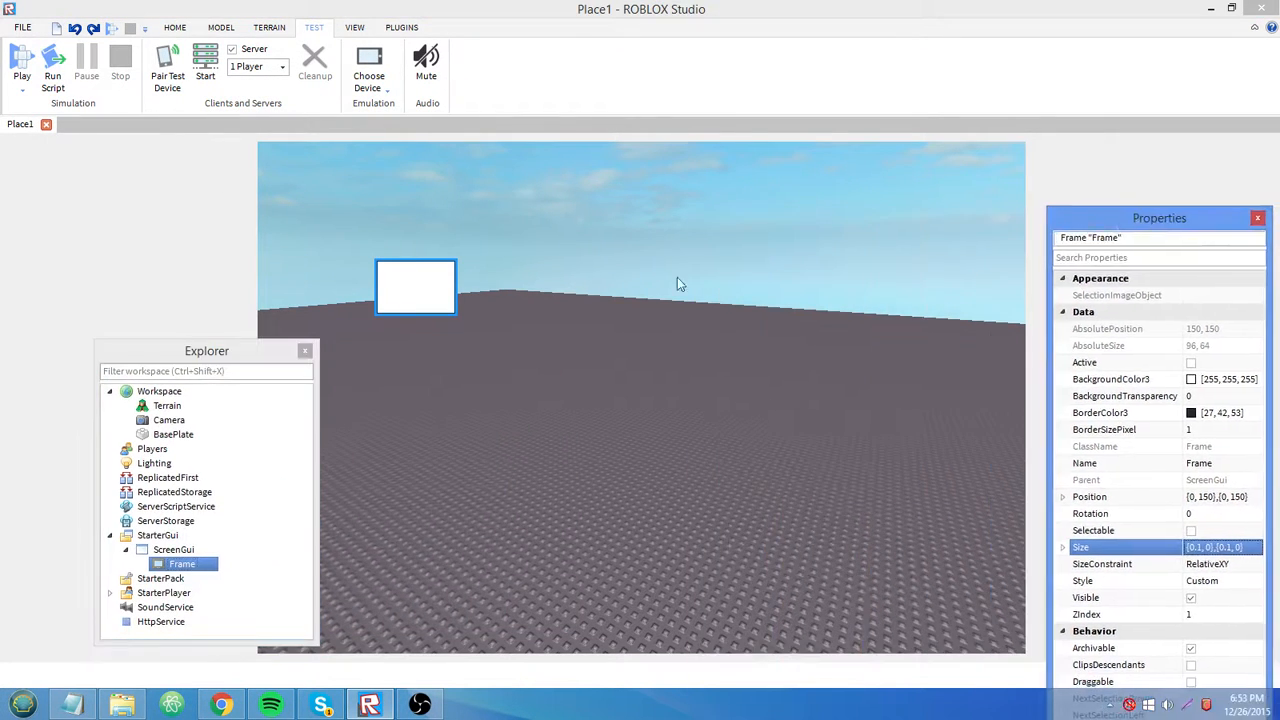
pyautogui.moveTo(628, 414)
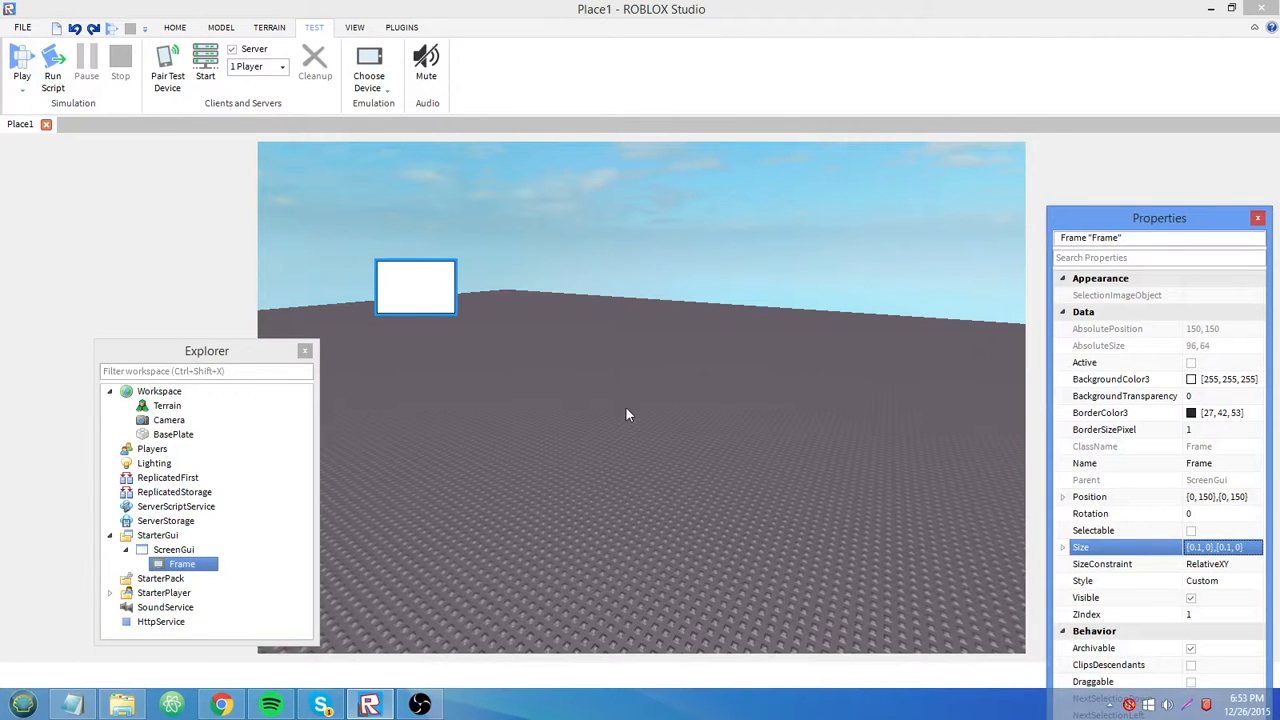
pyautogui.click(369, 75)
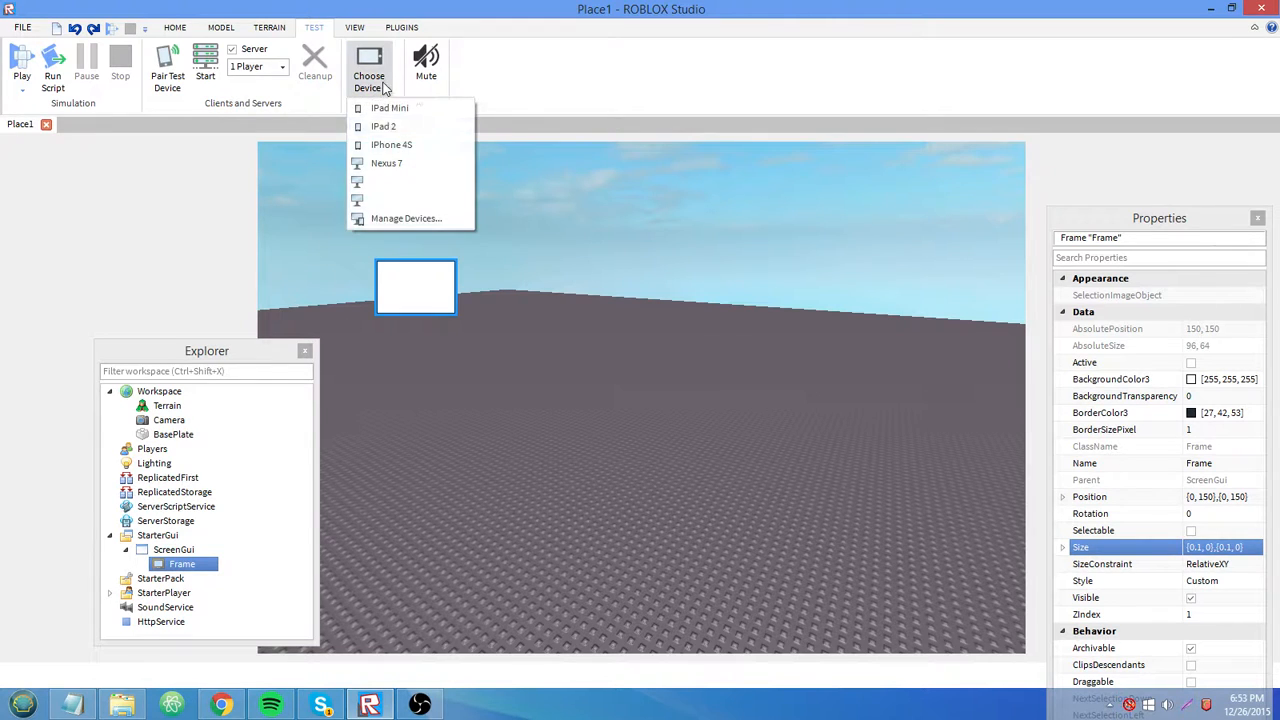
pyautogui.moveTo(391, 145)
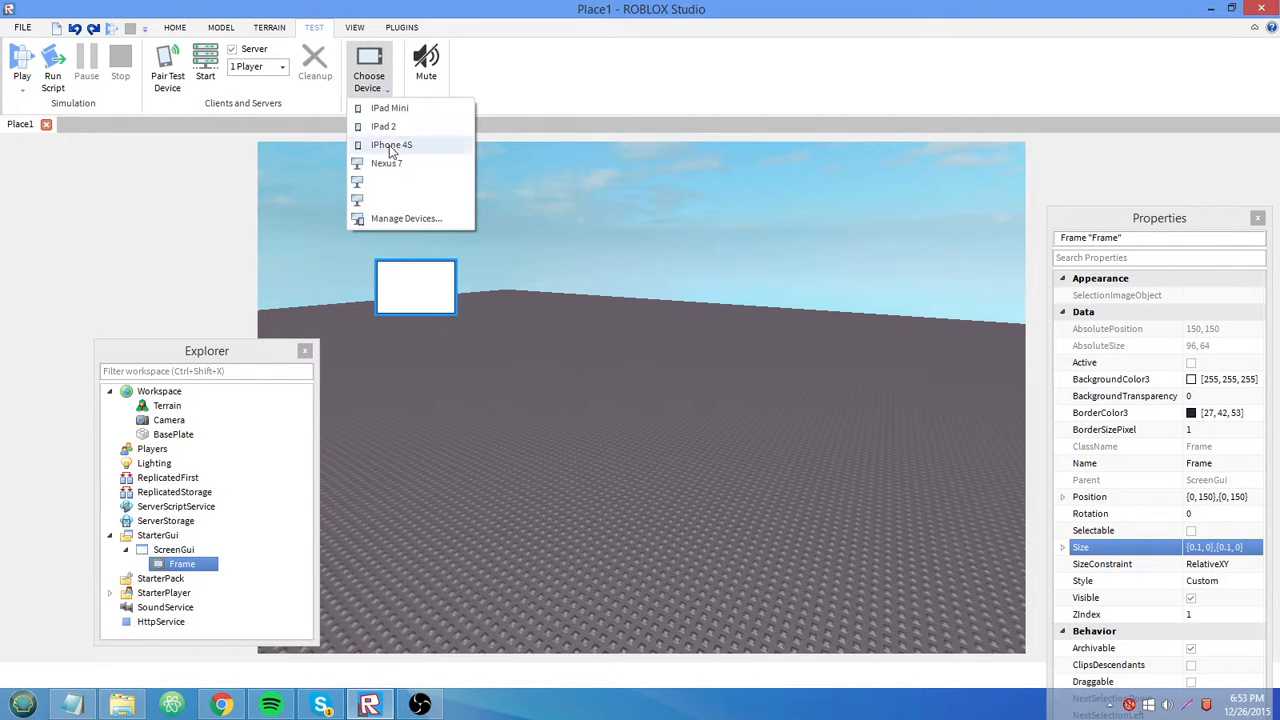
pyautogui.click(388, 127)
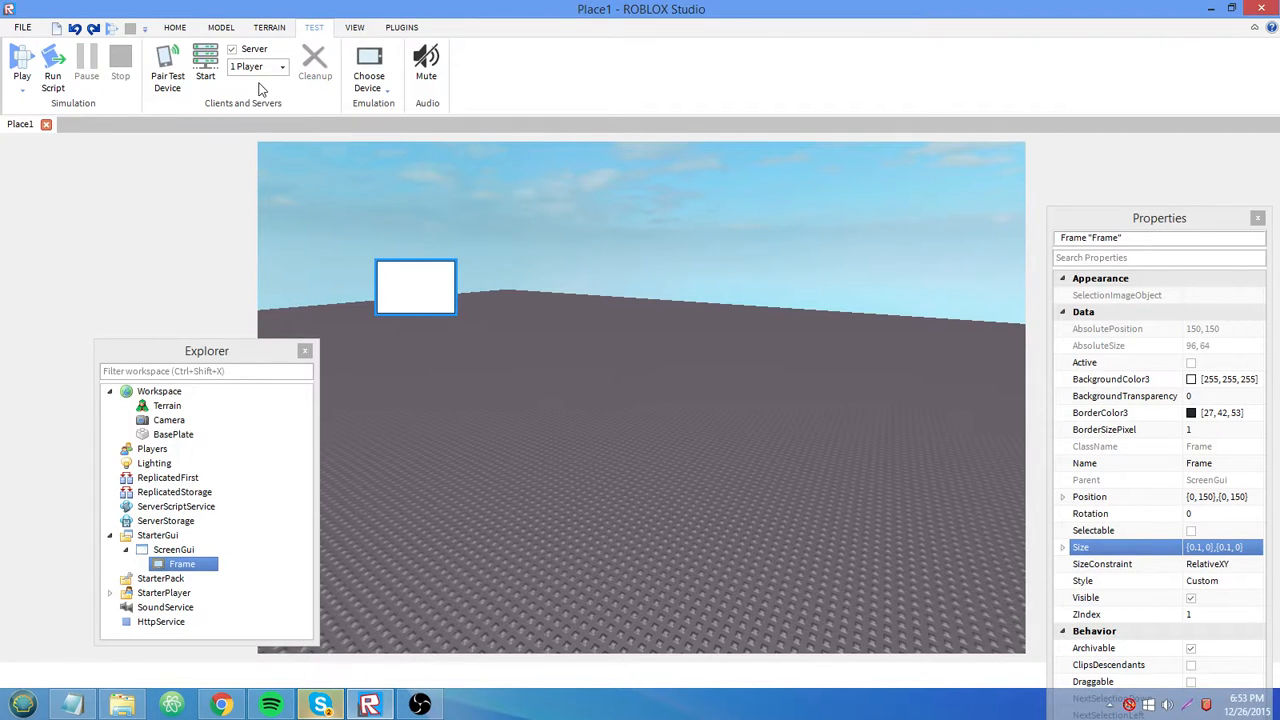
# Step: Review the emulated device list in Manage Devices and close it unchanged
pyautogui.click(368, 65)
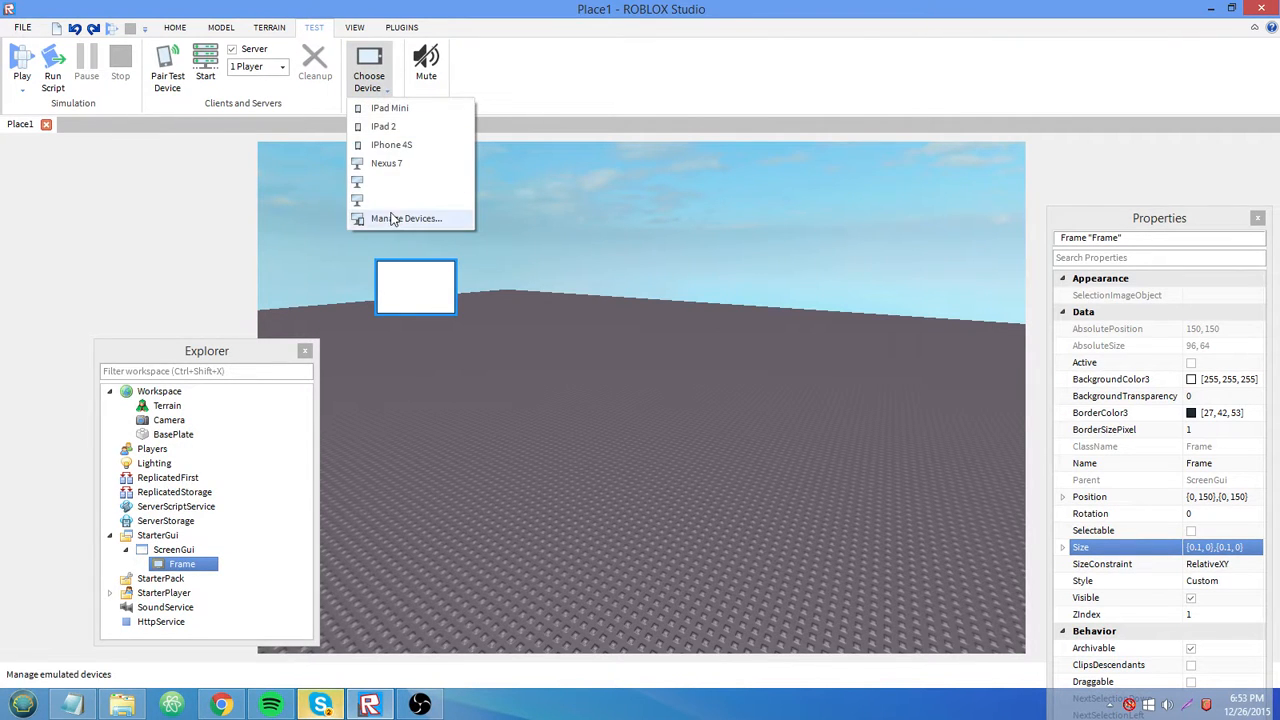
pyautogui.click(405, 218)
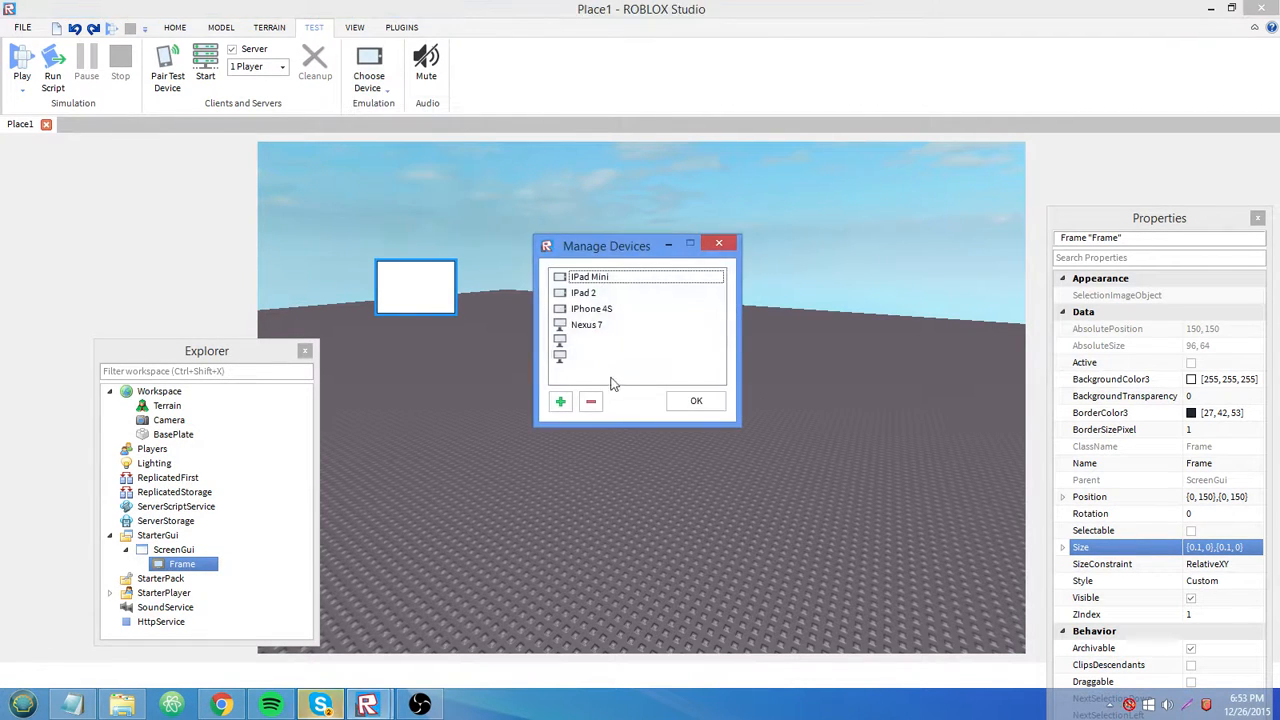
pyautogui.click(590, 401)
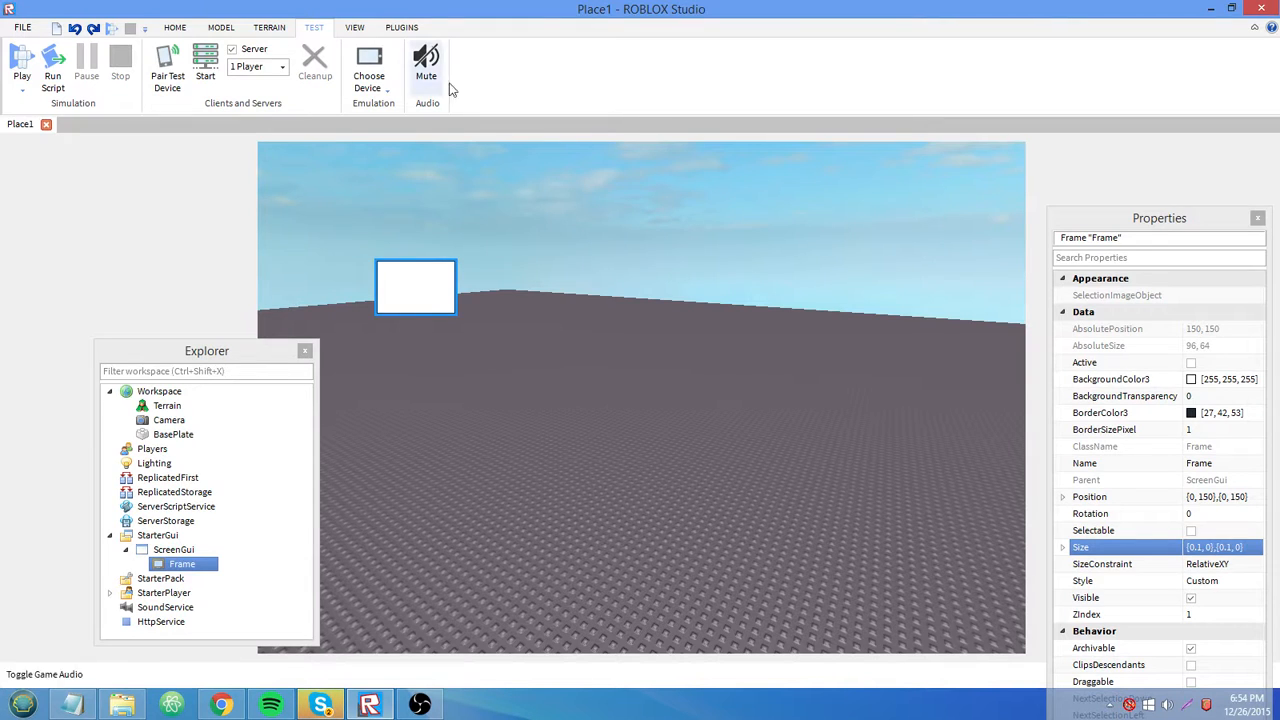
# Step: Dismiss the Pair Test Device window, then close the place and answer the save prompt
pyautogui.click(167, 65)
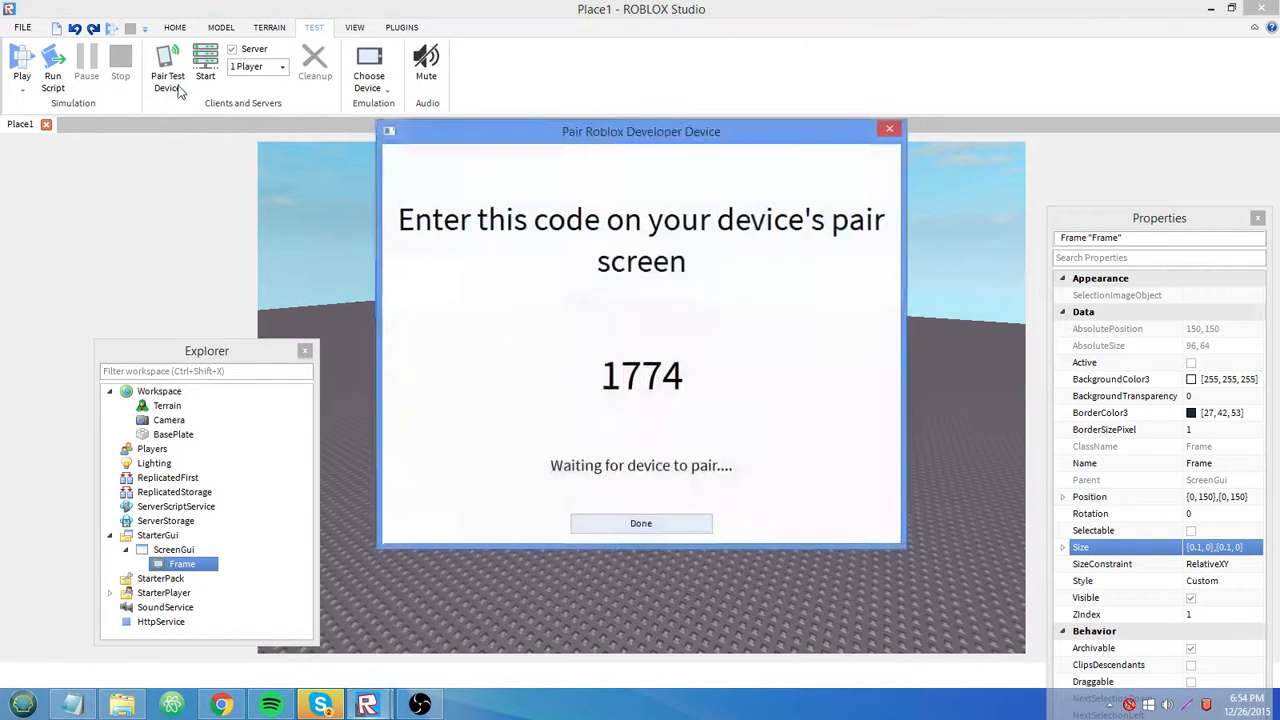
pyautogui.click(640, 523)
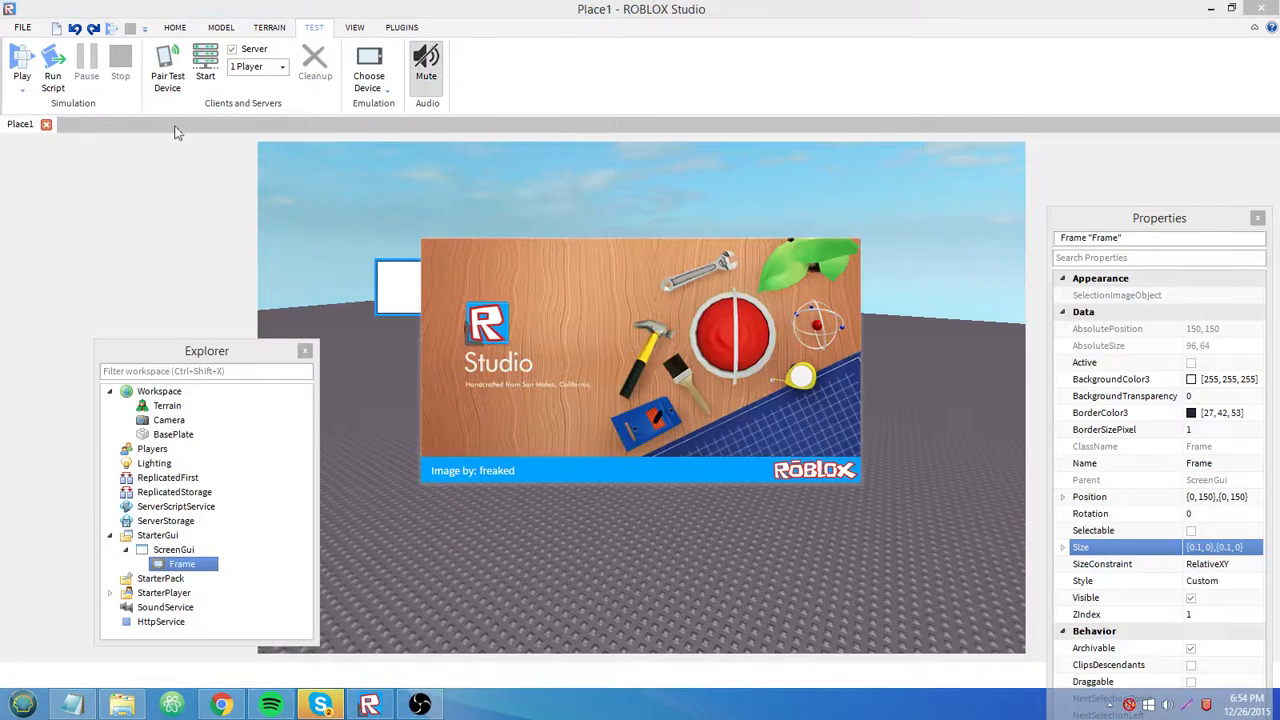
pyautogui.click(175, 27)
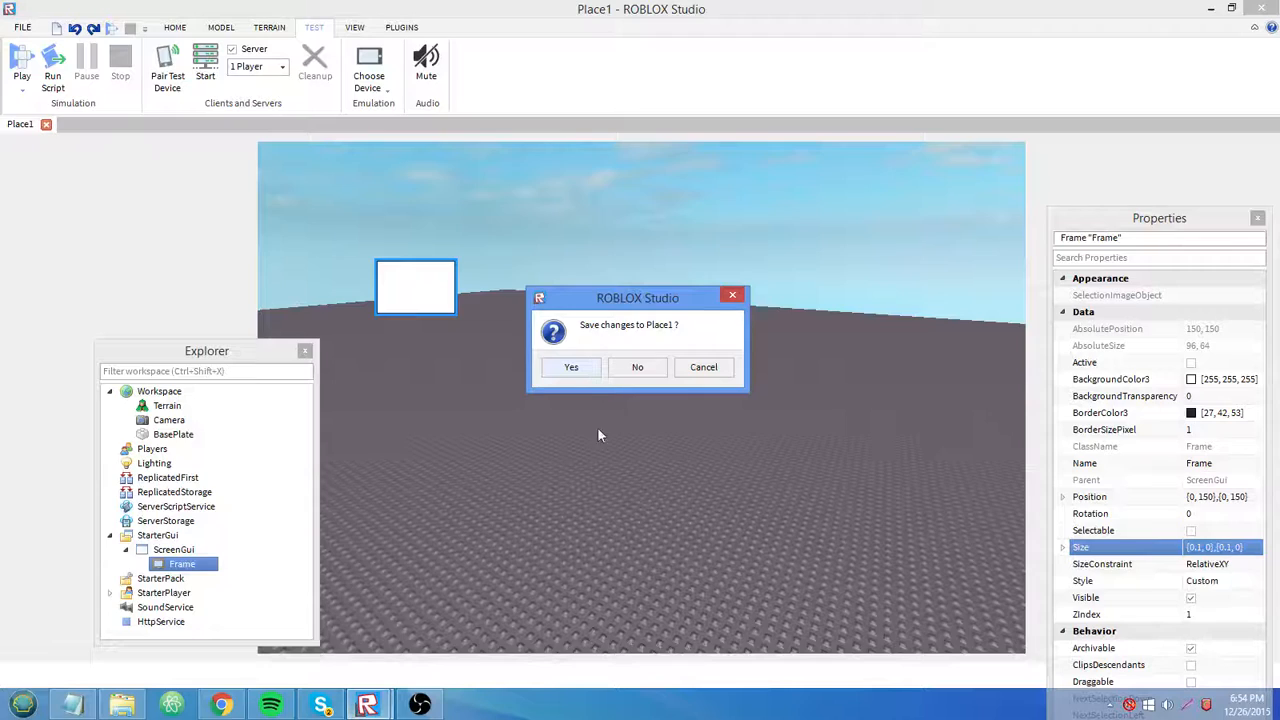
pyautogui.click(637, 367)
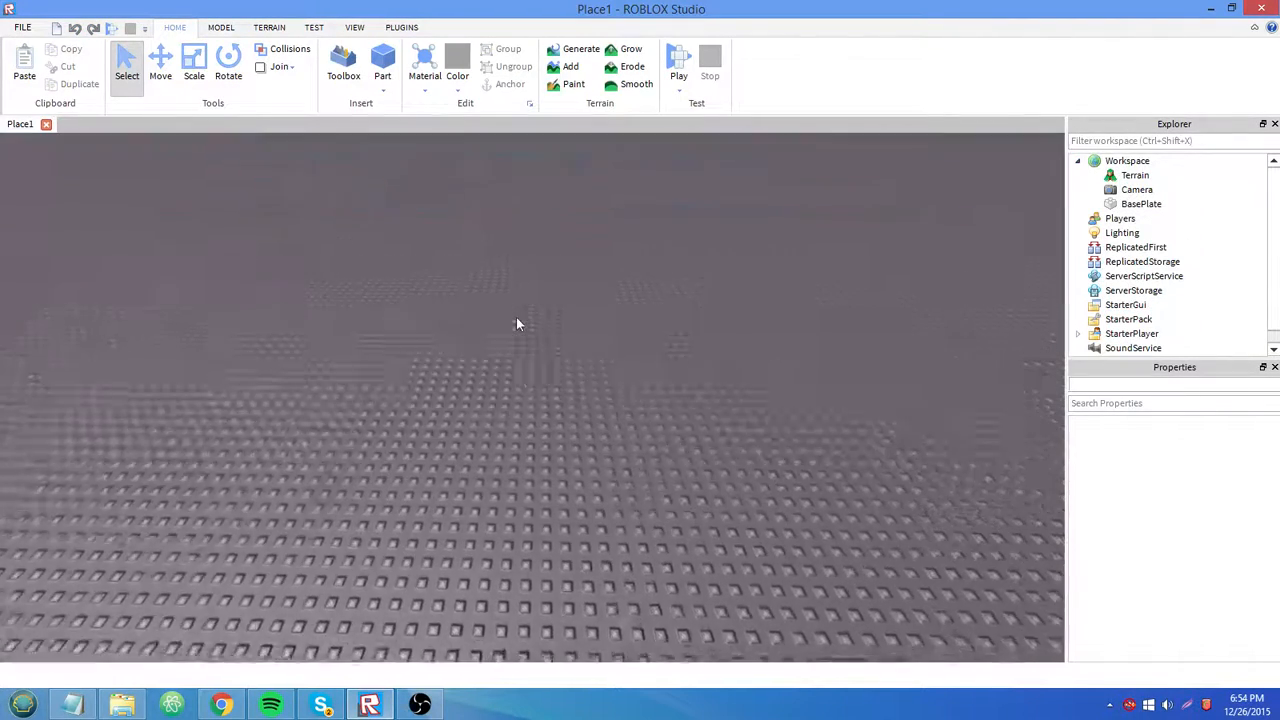
# Step: Insert a SurfaceGui into the Part, enlarge the Part, and add a Frame inside the SurfaceGui
pyautogui.rightClick(515, 390)
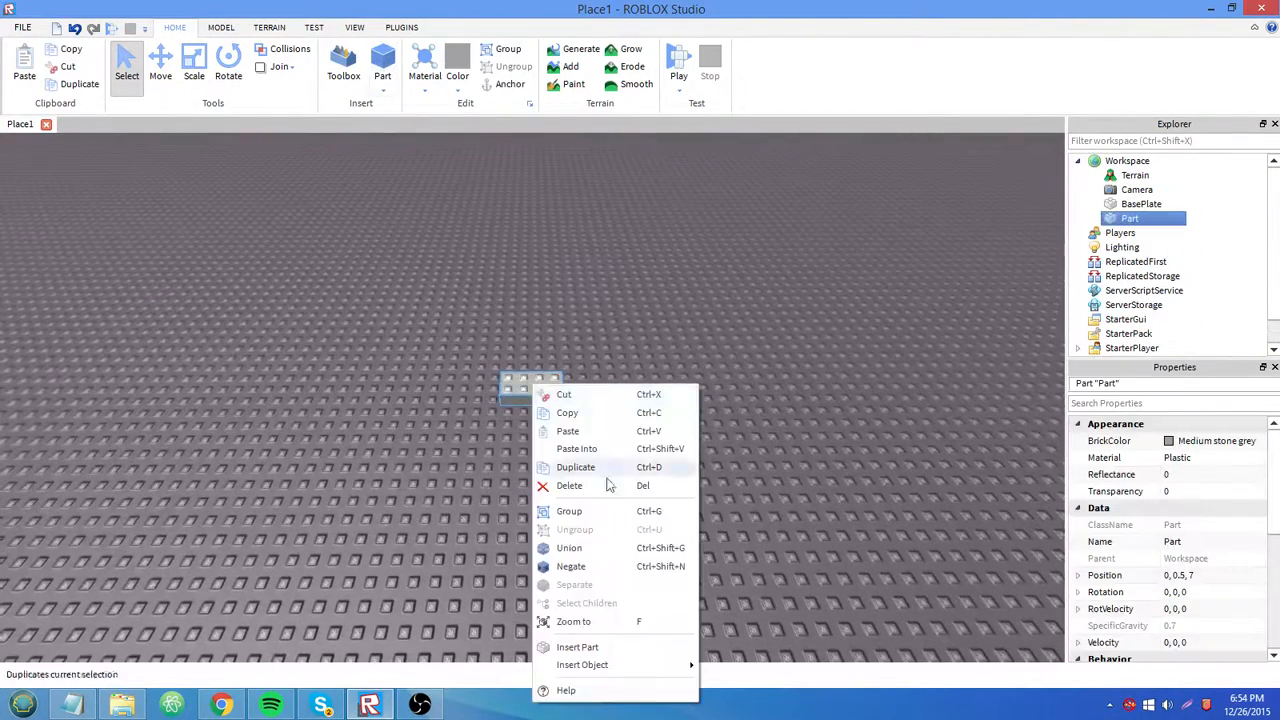
pyautogui.click(582, 664)
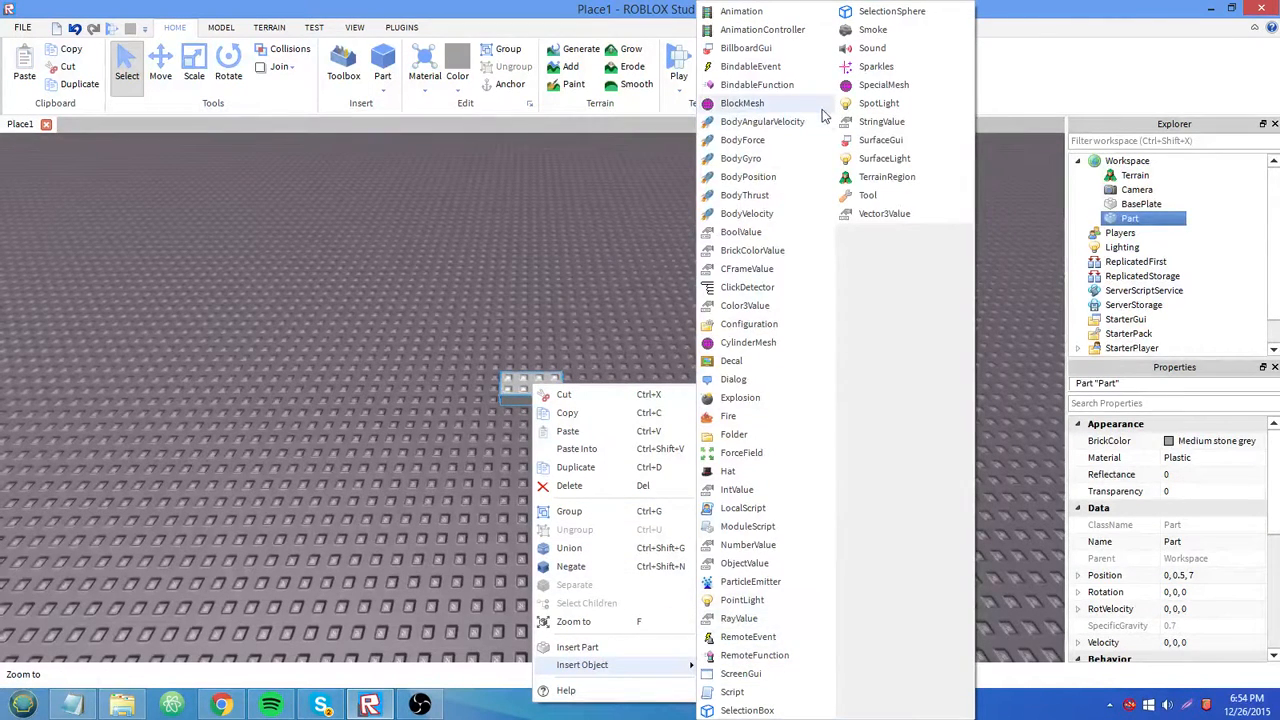
pyautogui.click(880, 140)
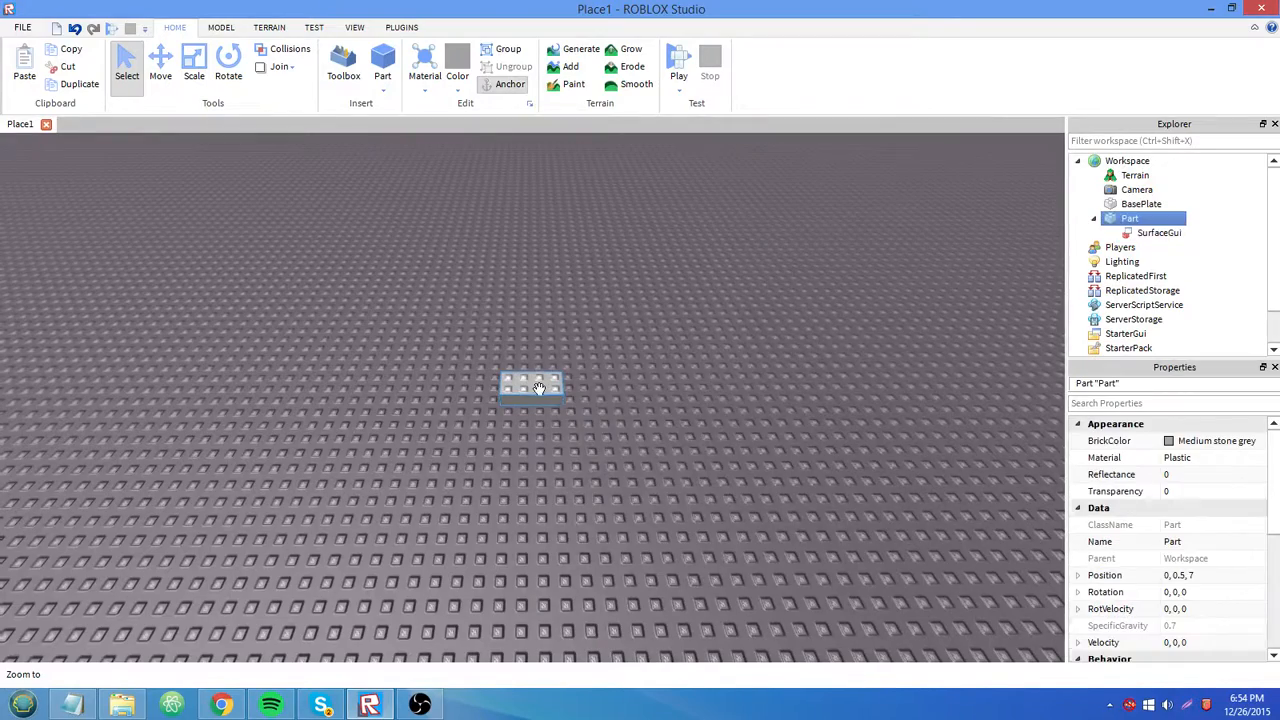
pyautogui.click(194, 65)
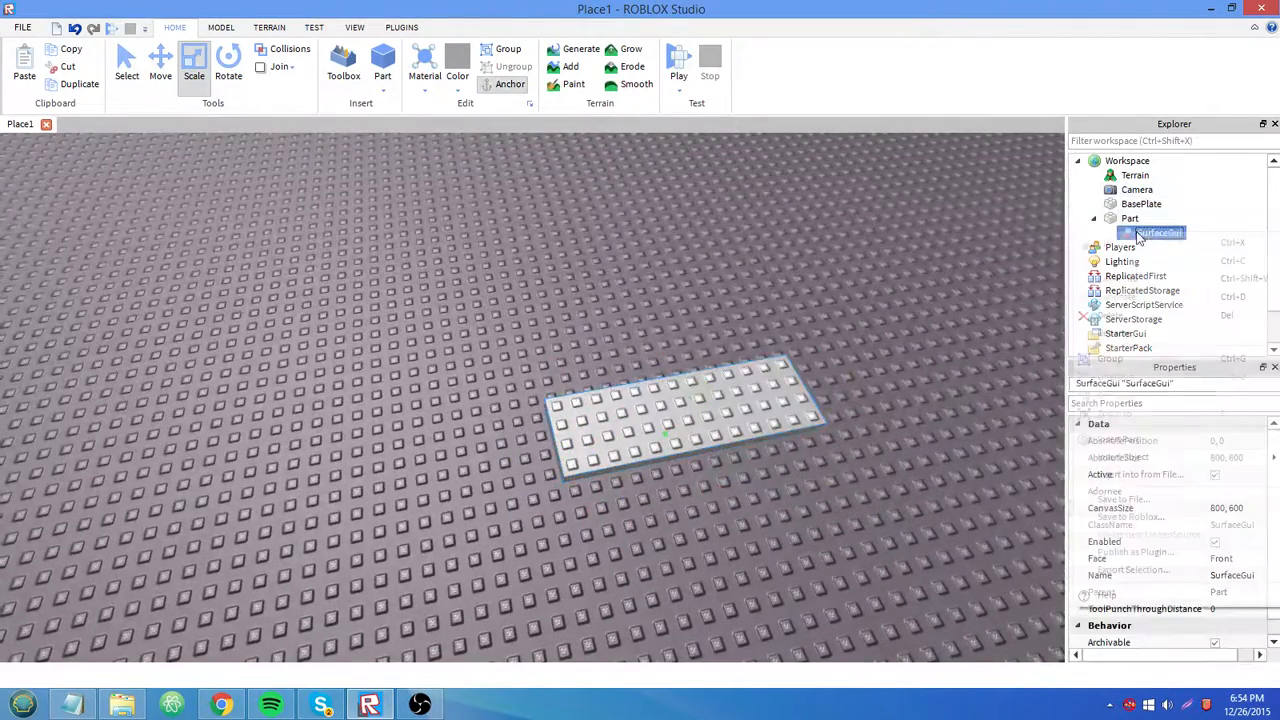
pyautogui.rightClick(1150, 230)
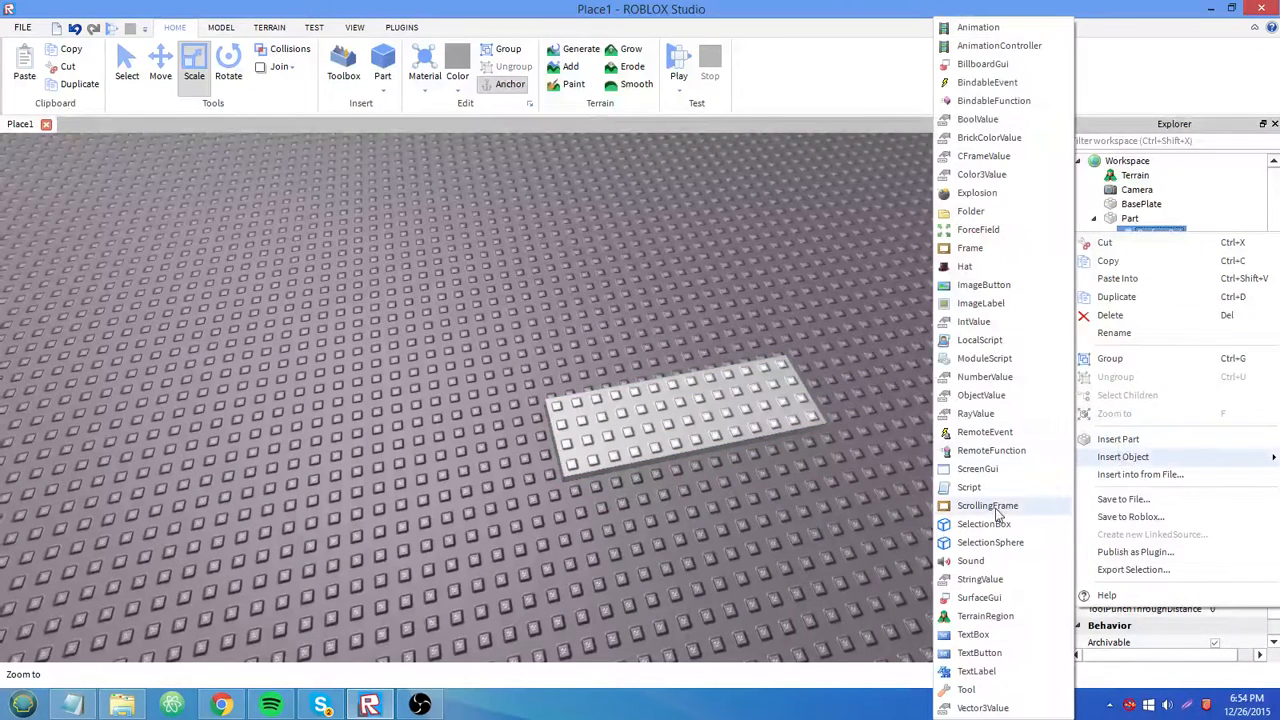
pyautogui.moveTo(981, 302)
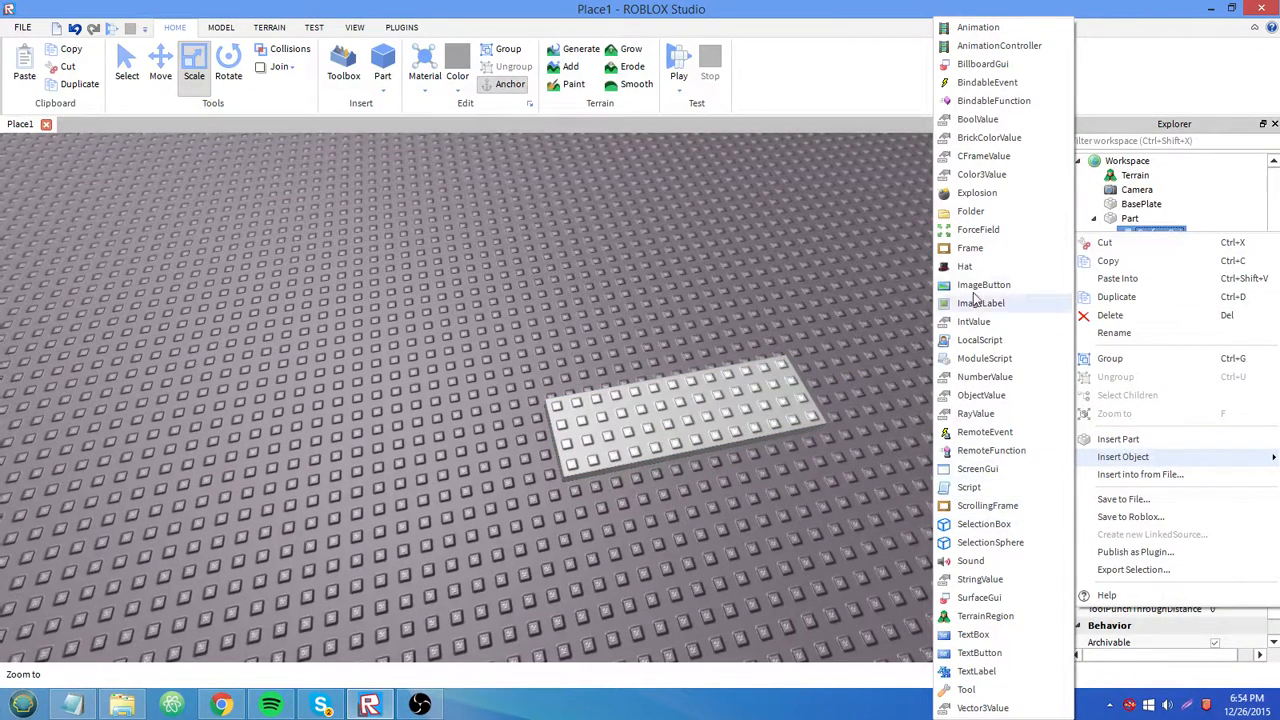
pyautogui.click(969, 247)
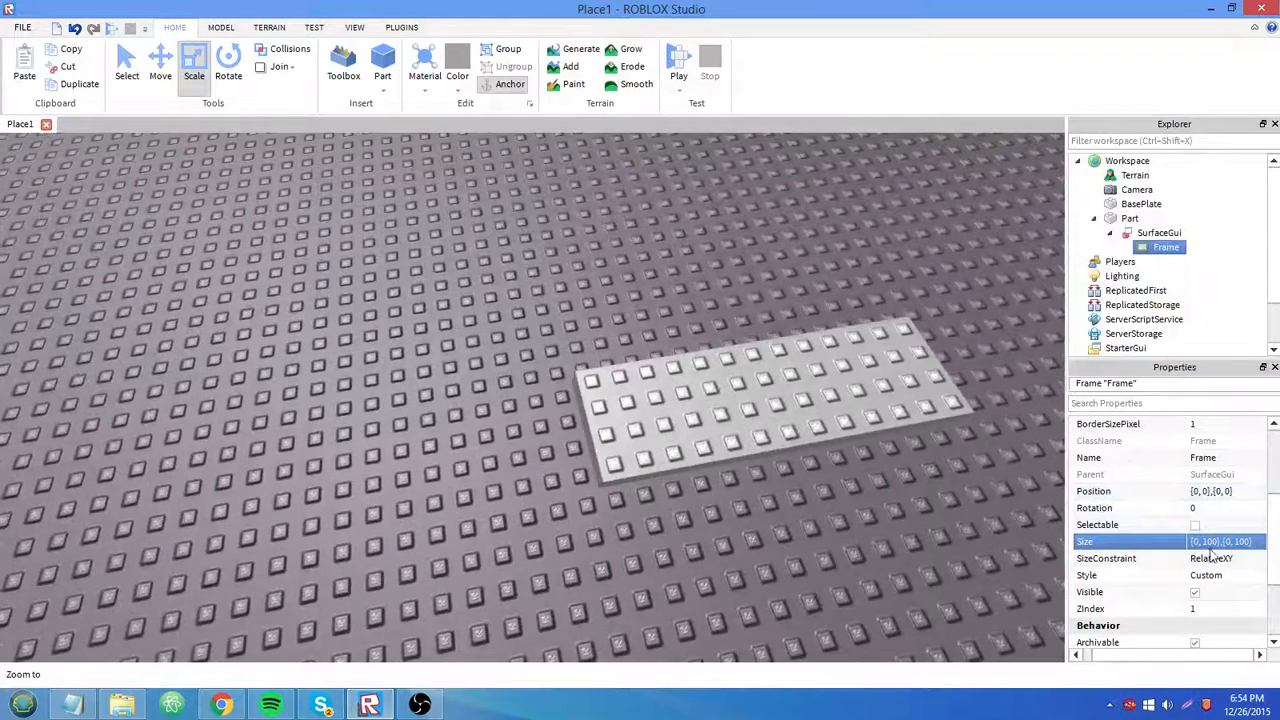
# Step: Change the SurfaceGui's Face property from Front to Right, then Top, and select its Frame
pyautogui.click(1159, 232)
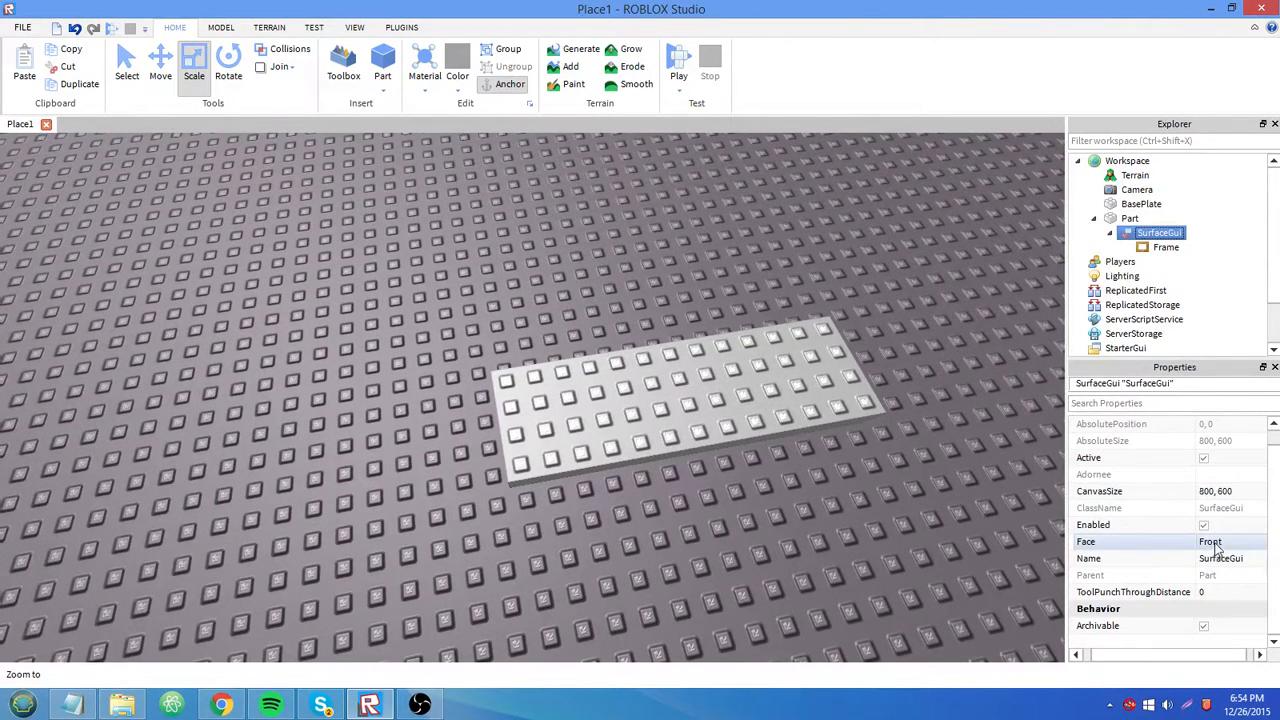
pyautogui.click(1225, 541)
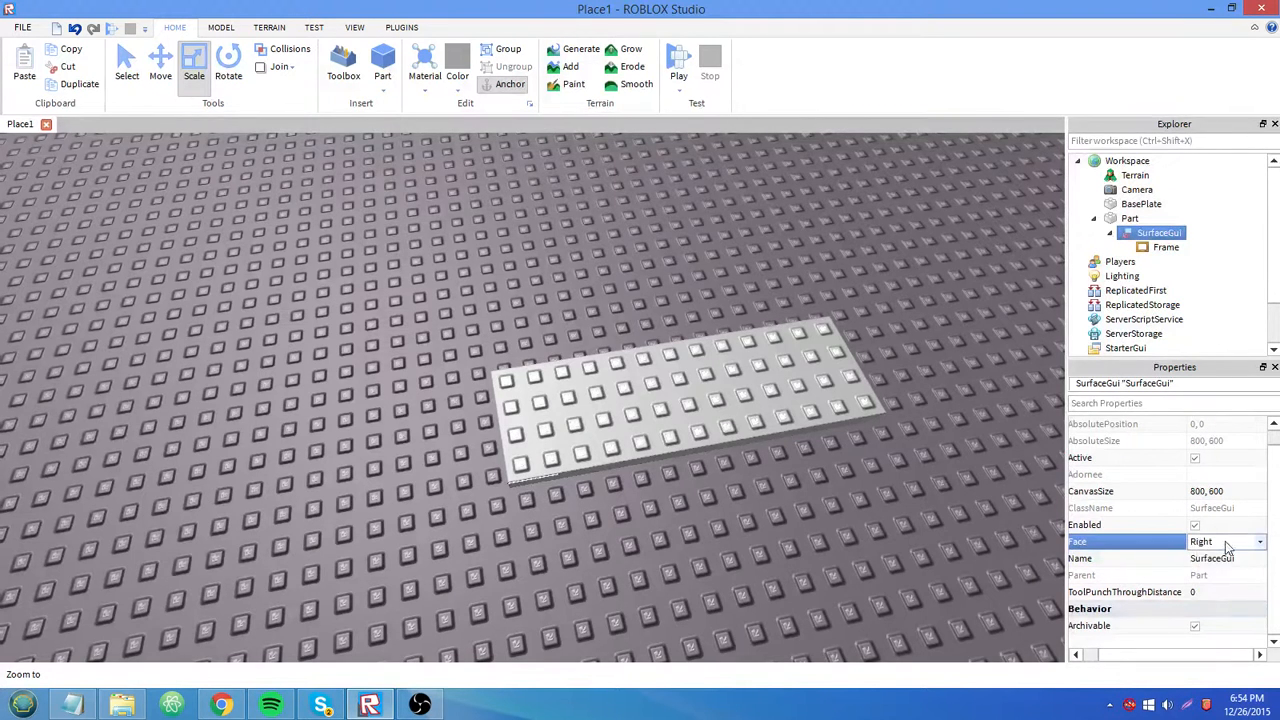
pyautogui.click(1225, 541)
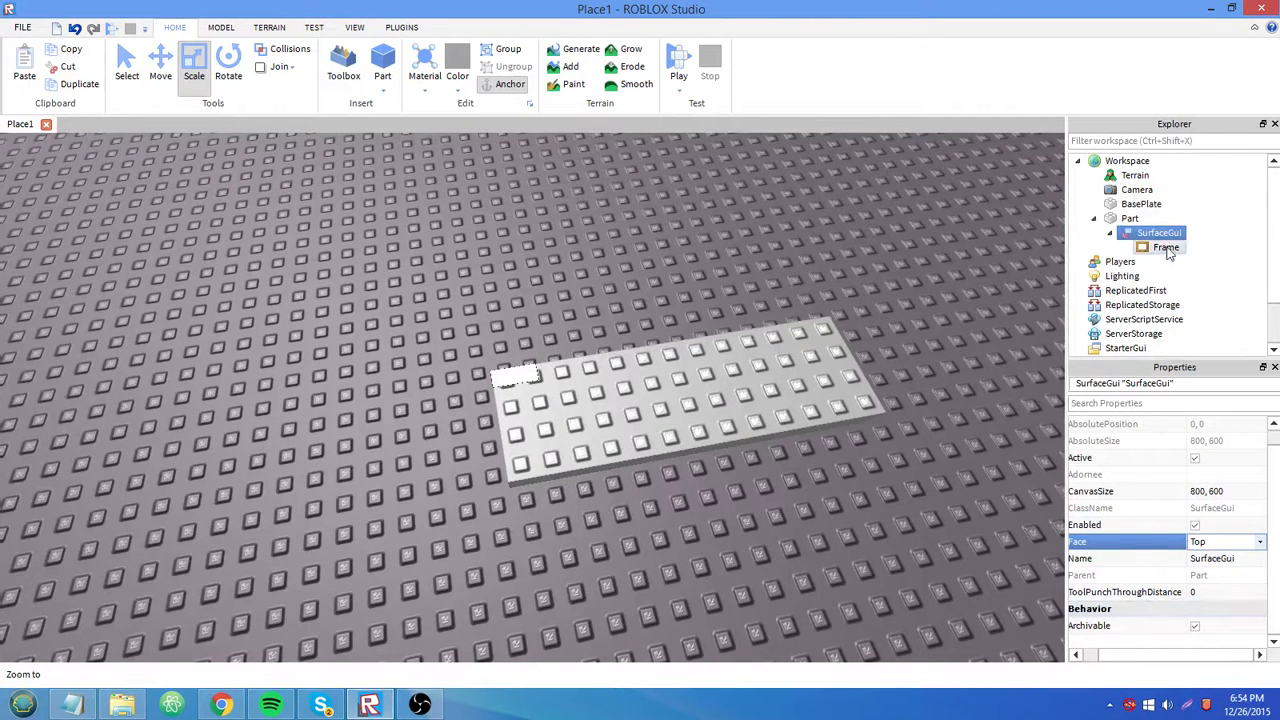
pyautogui.click(1165, 247)
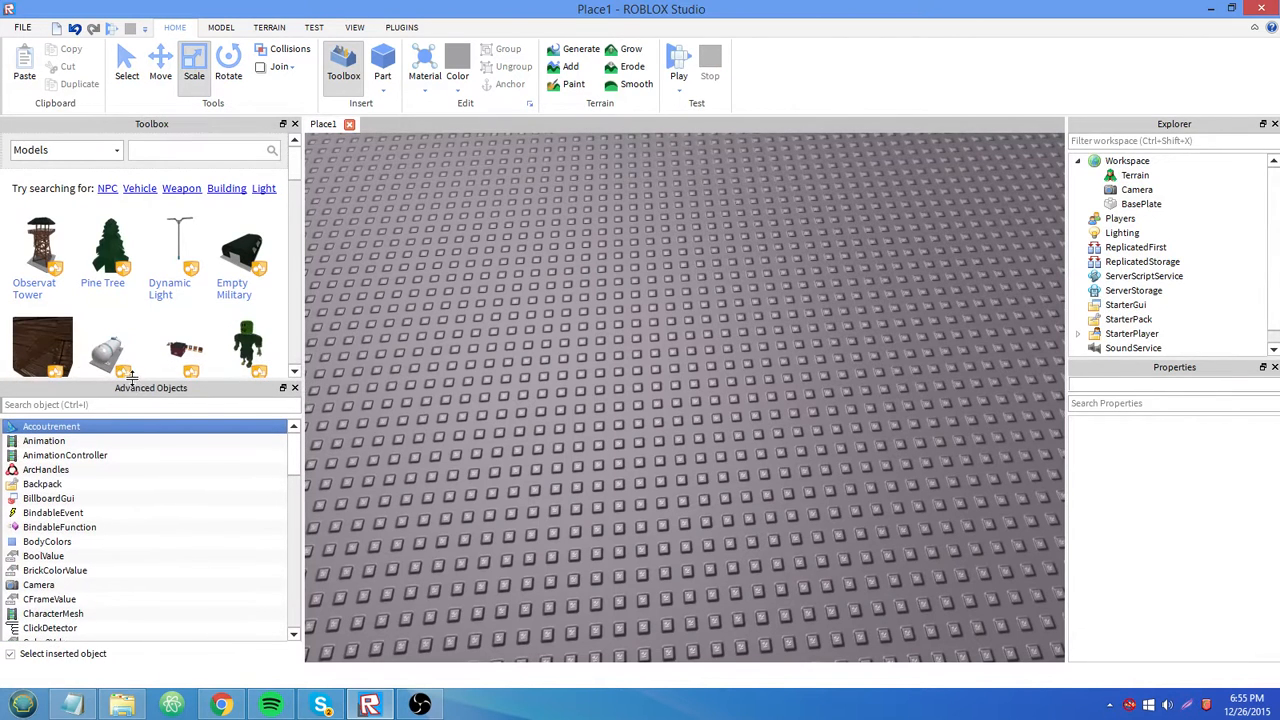
pyautogui.moveTo(963, 347)
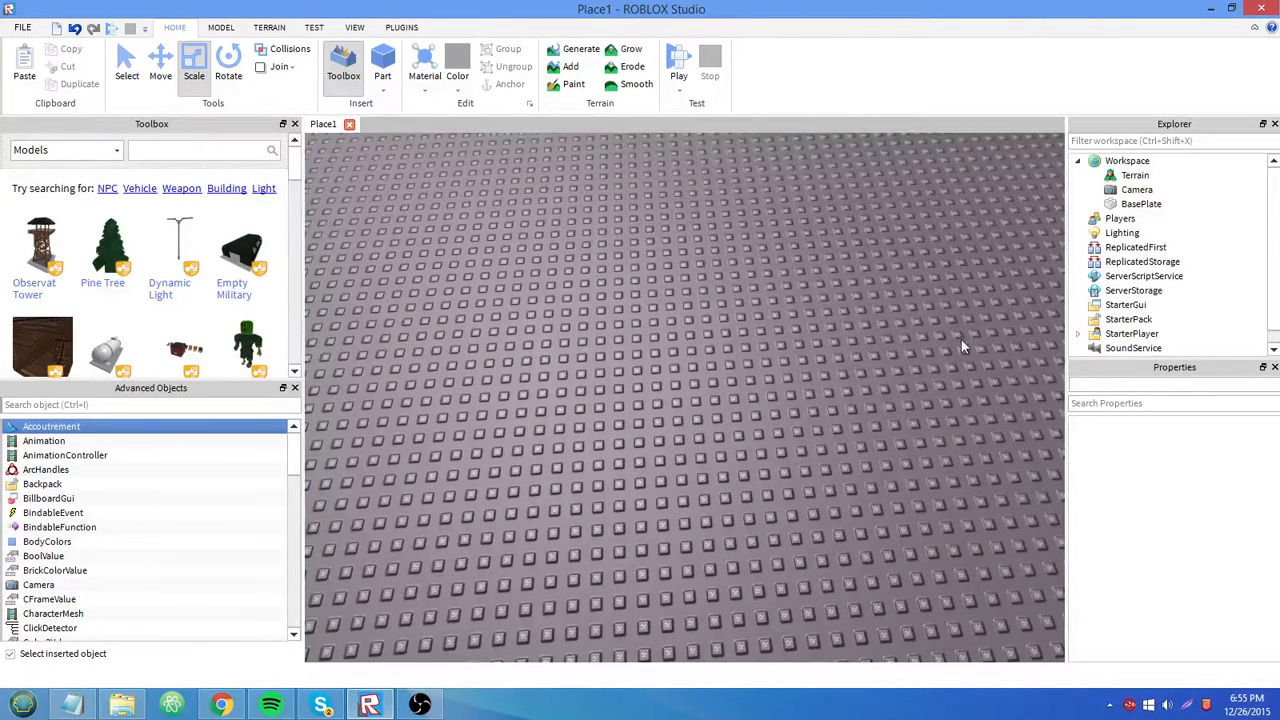